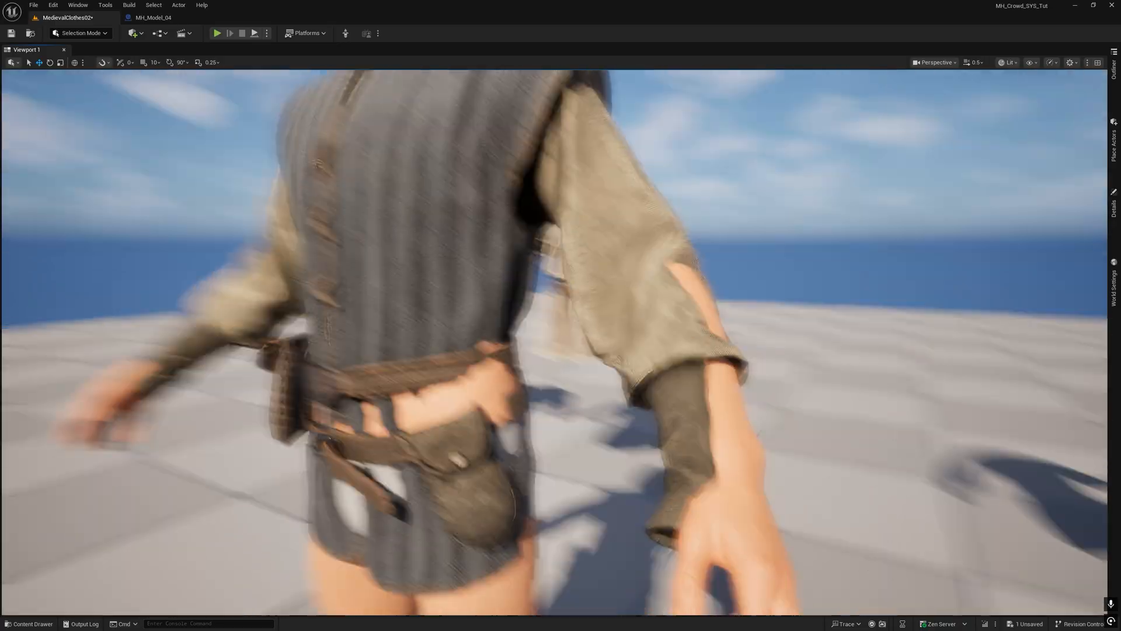
Bring up the Lvl_ThirdPerson level showing three clothed MetaHumans on the green platform.
click(217, 33)
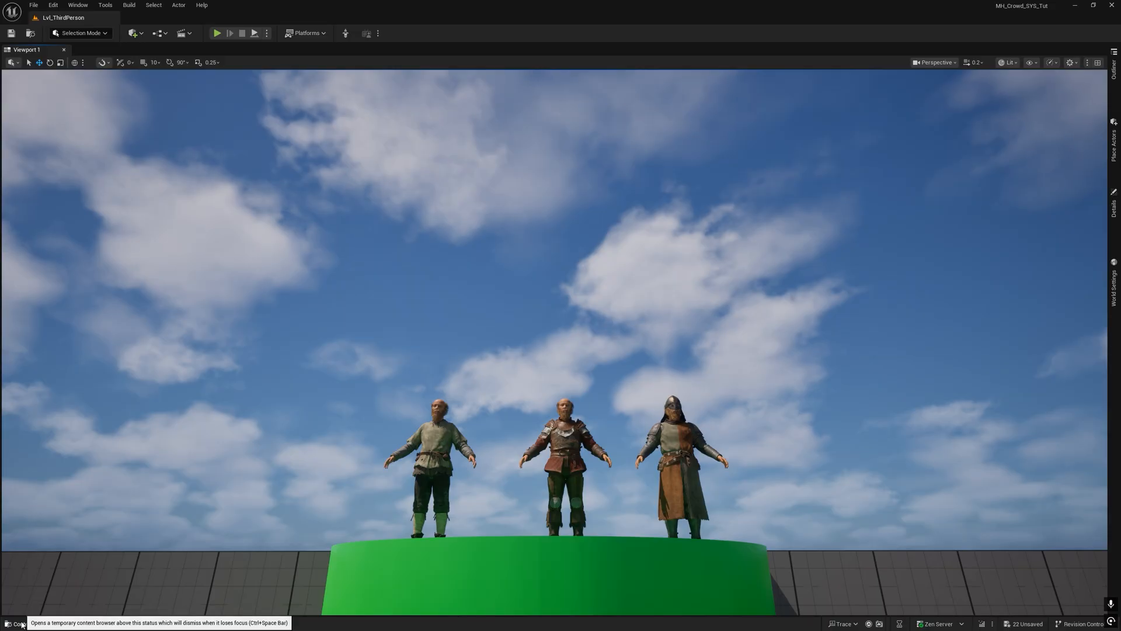
Locate MH_Base_Crowd7 in the Content Drawer, open it and run Assemble from its Assembly settings.
click(28, 623)
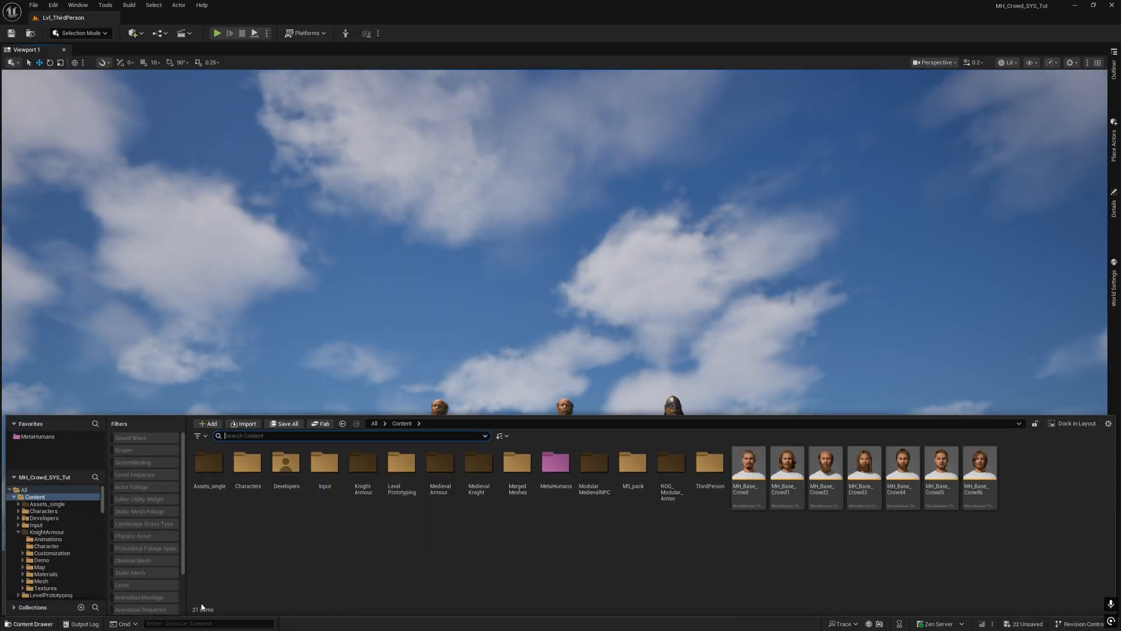
click(978, 468)
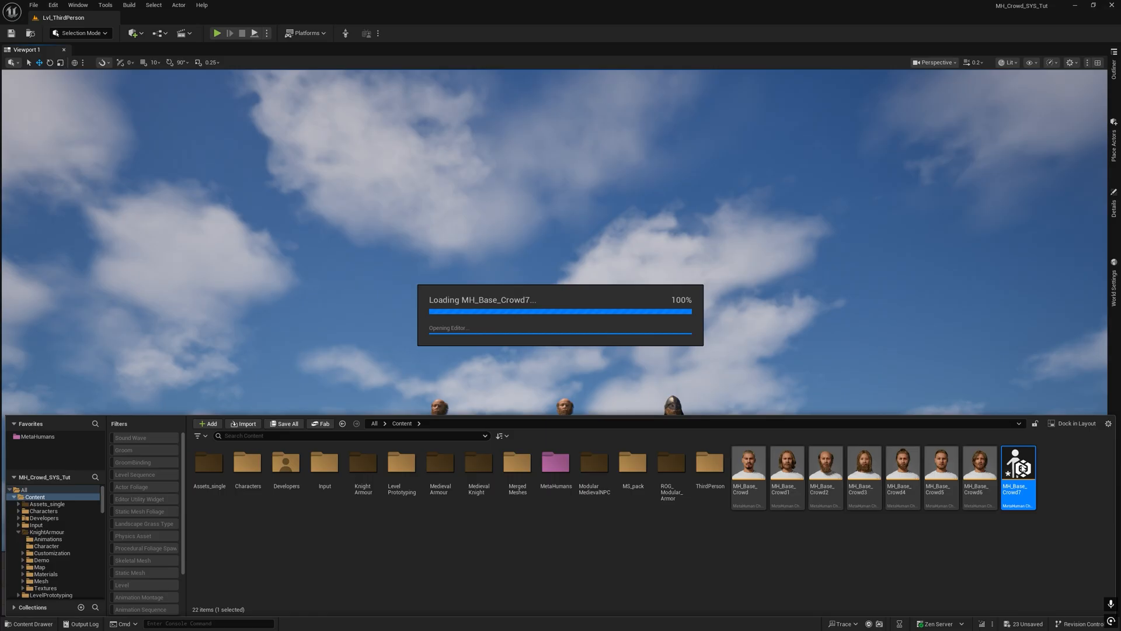
double_click(1017, 466)
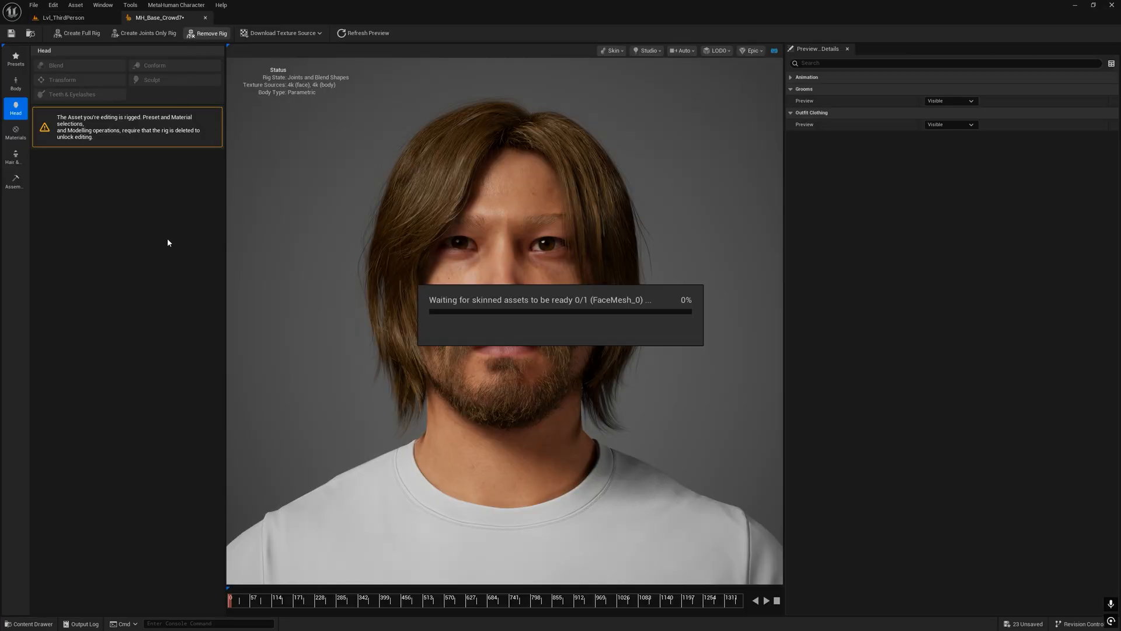
mouse_move(63, 267)
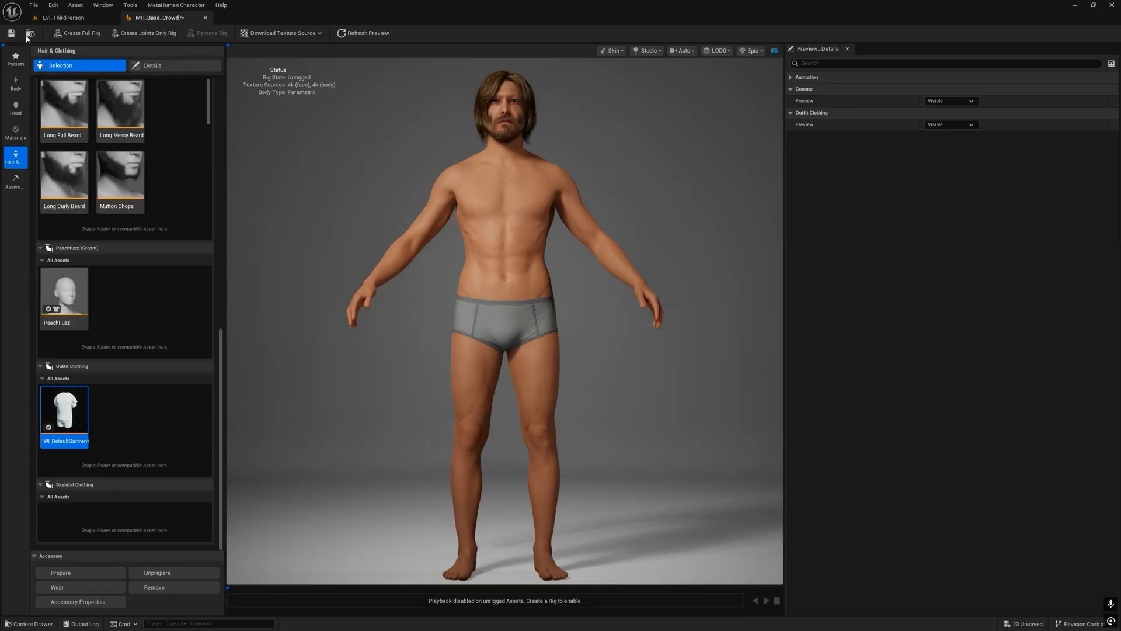
click(14, 182)
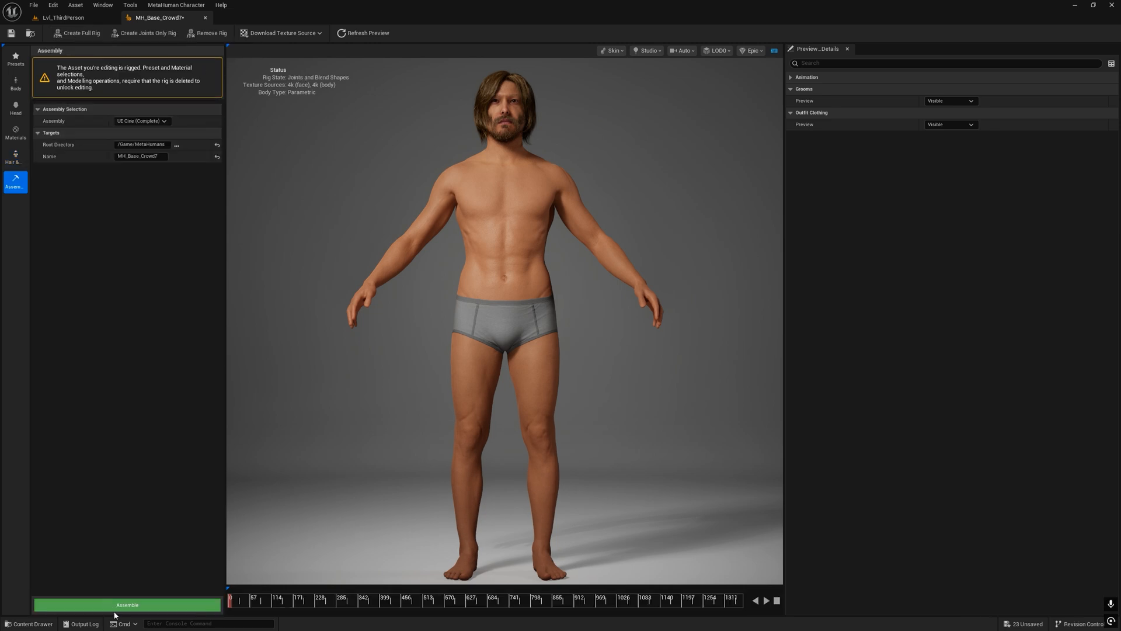
click(126, 607)
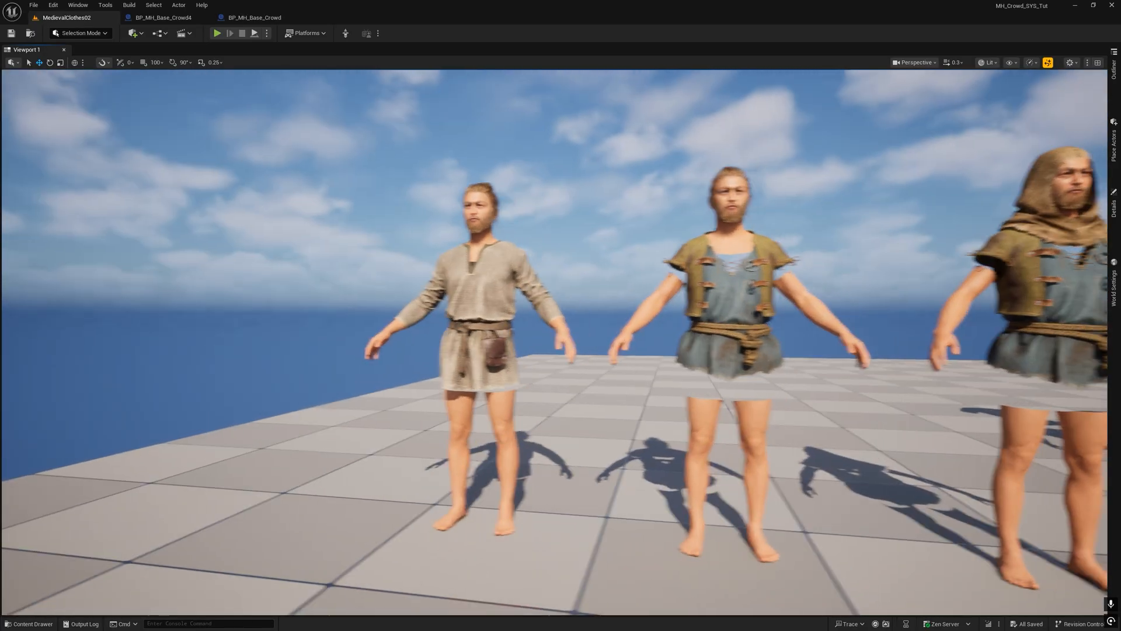
Switch to the Fab page and view the Skeletal Mesh Merger V1.3 preview images.
key(alt+tab)
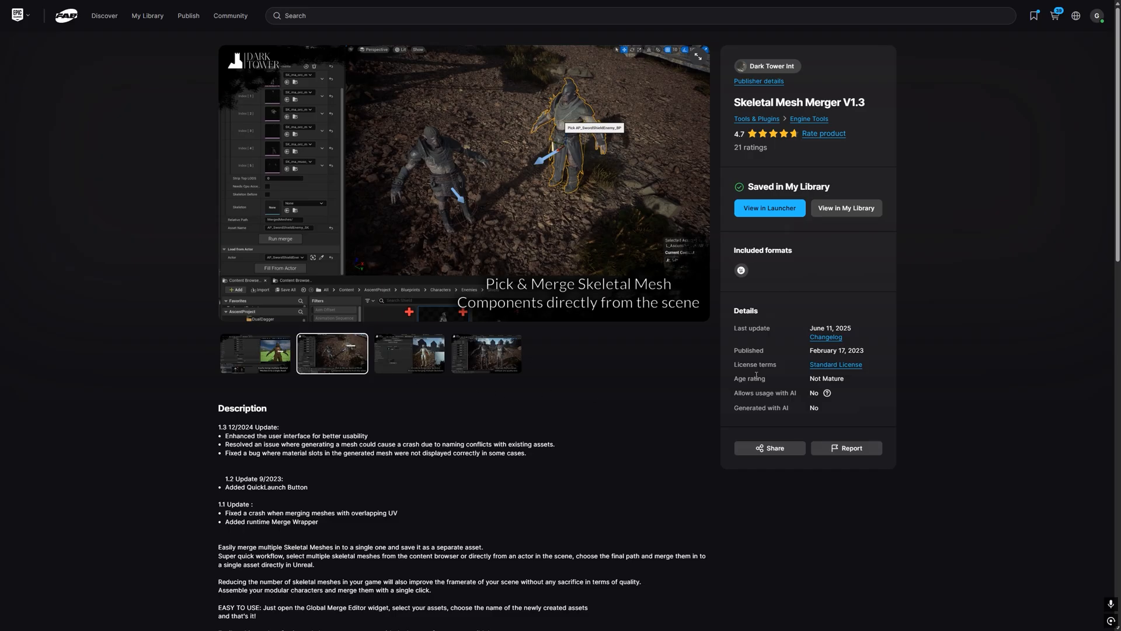
click(254, 353)
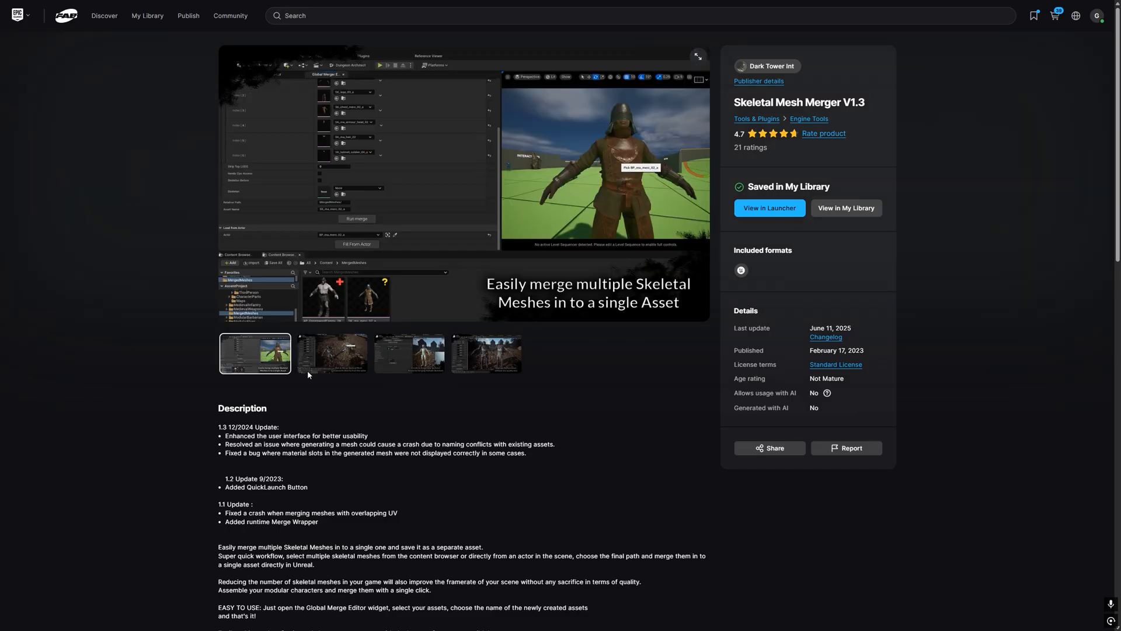
click(485, 353)
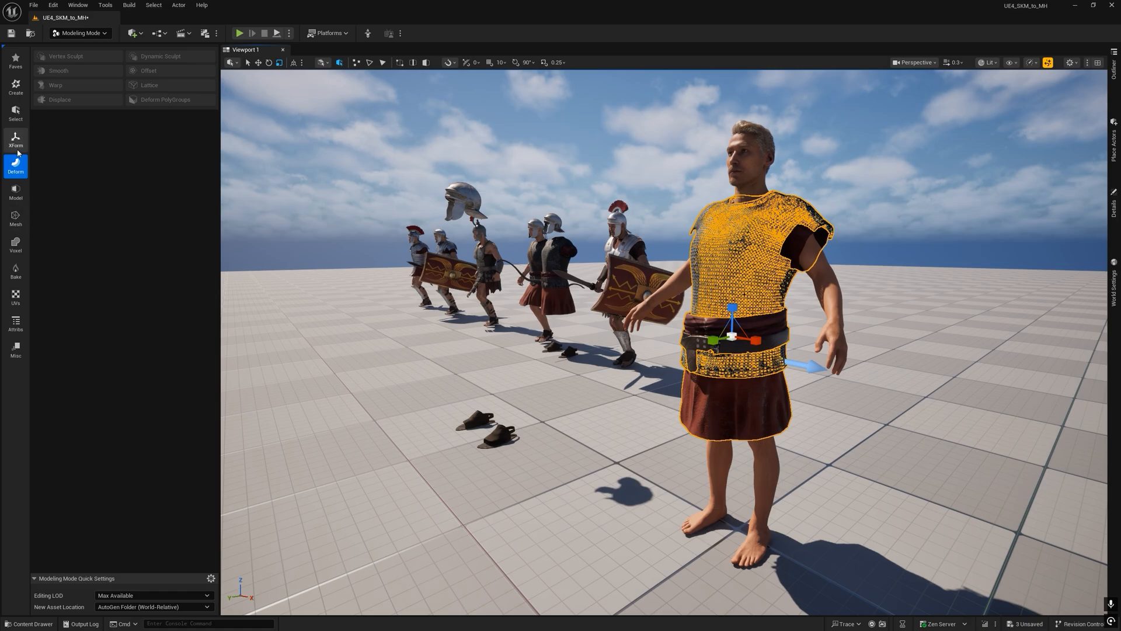
Start appending the armor pieces into one object named ArmorFull.
click(15, 139)
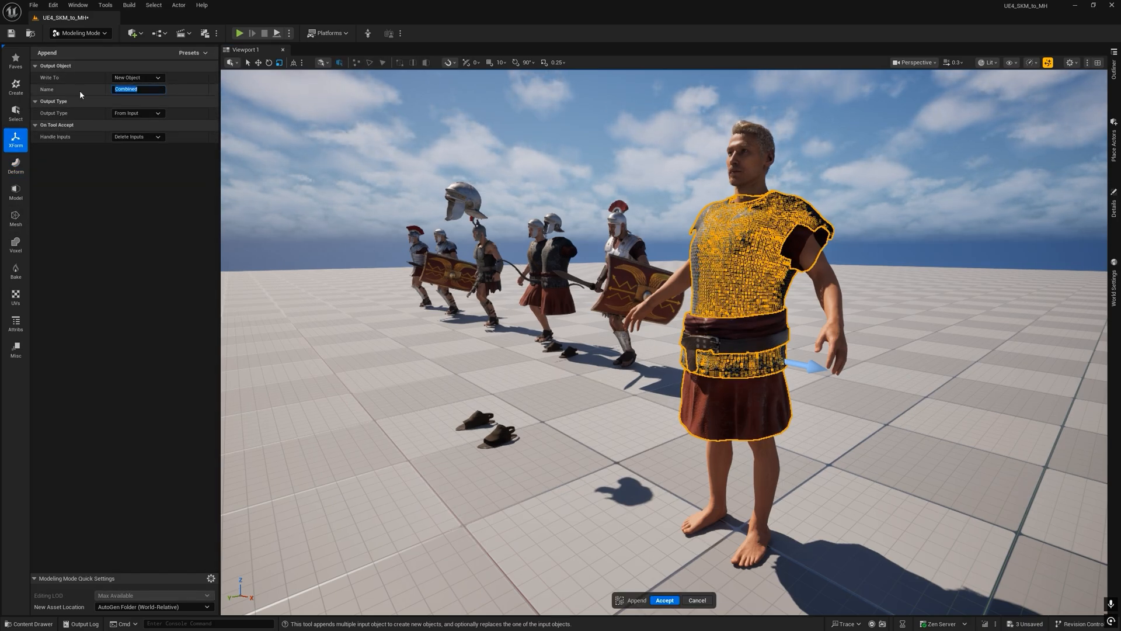
text(Armor)
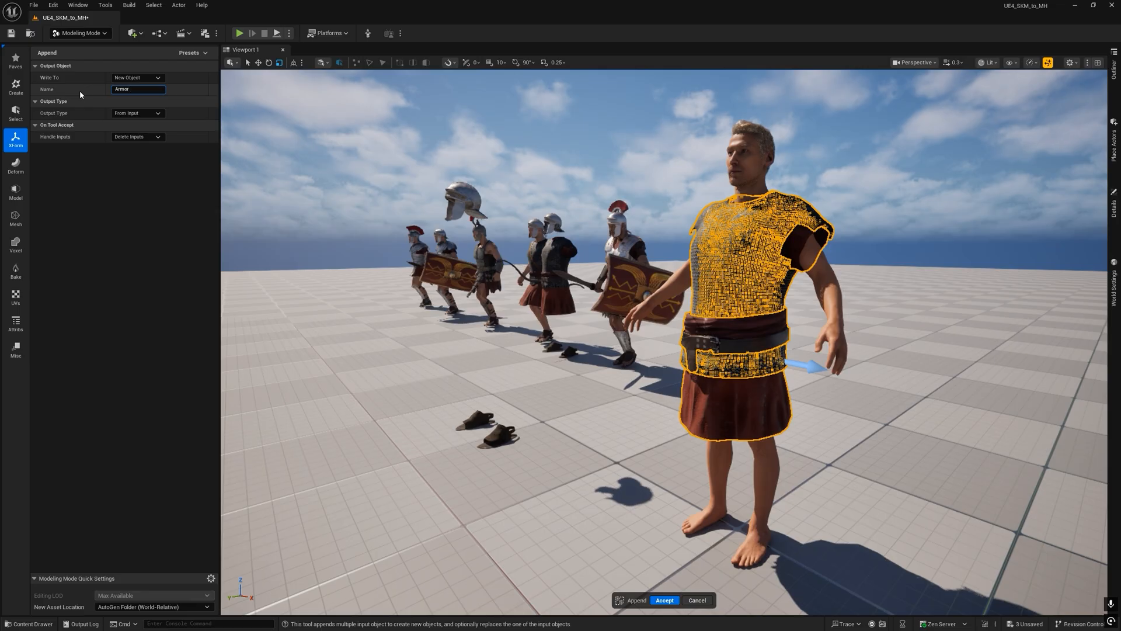
text(Full)
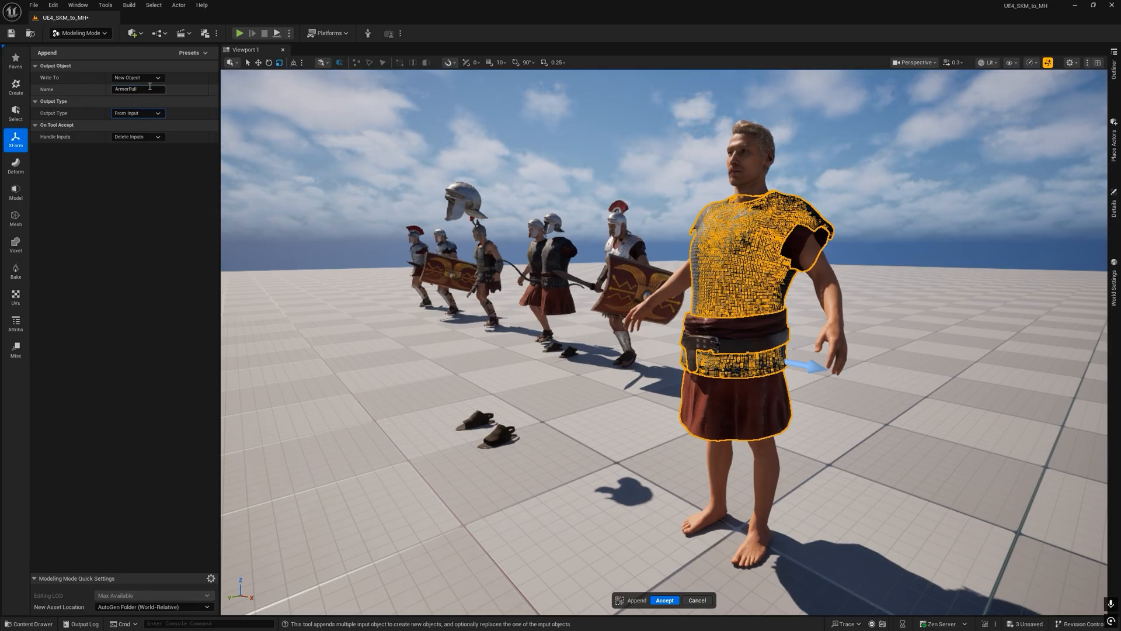
click(138, 78)
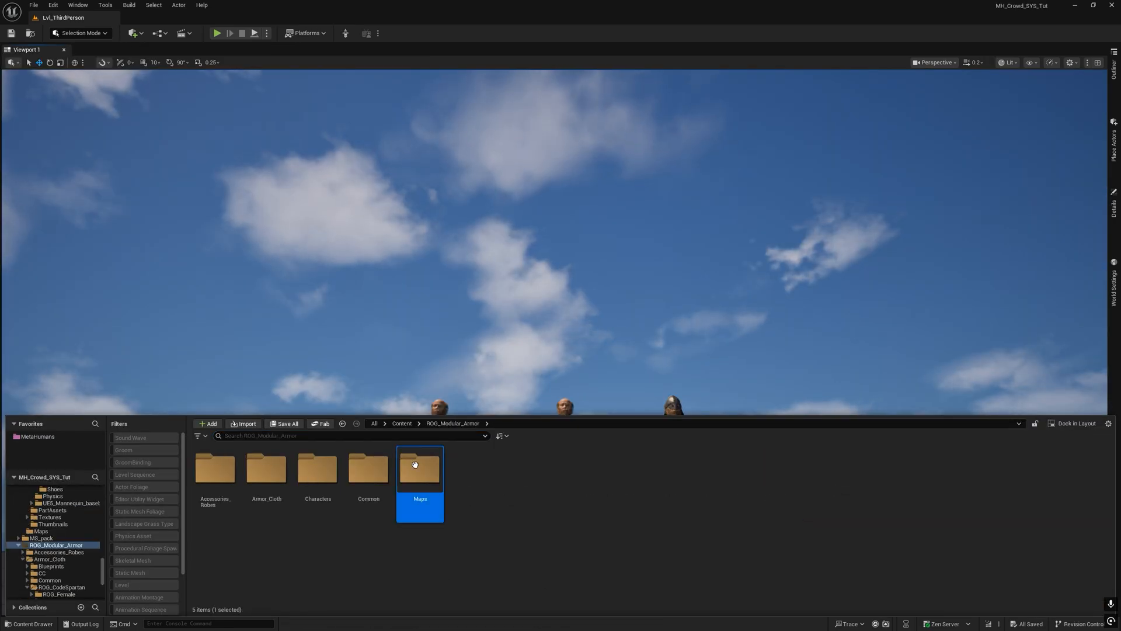
Open the ROG_Armor_Overview map and bring a MetaHuman from the MetaHumans folder into the level.
double_click(419, 468)
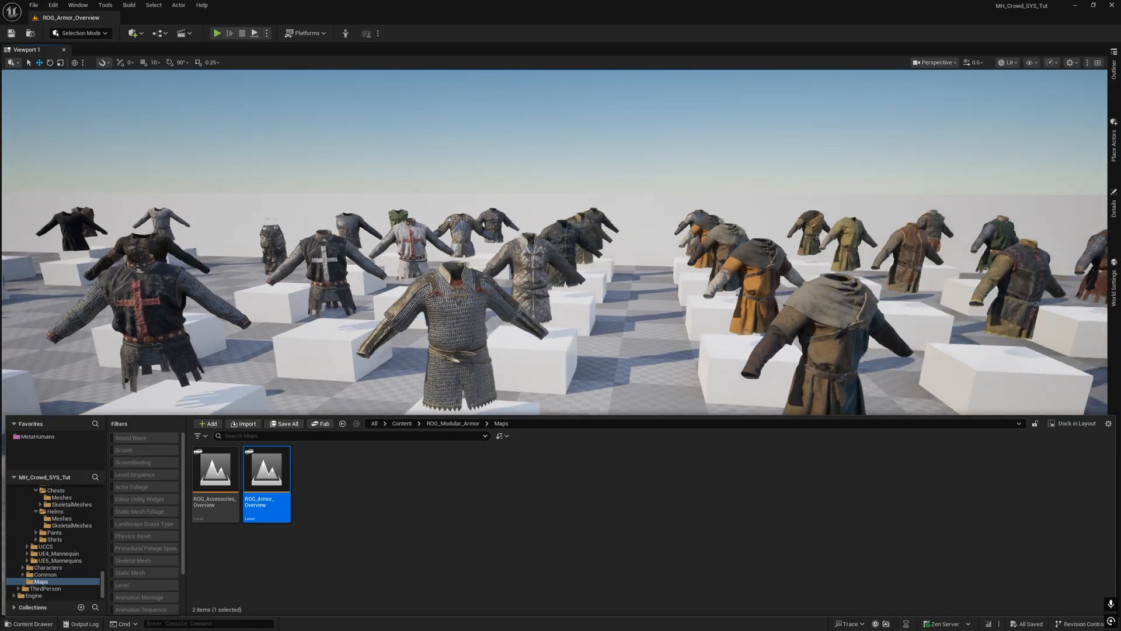
click(38, 436)
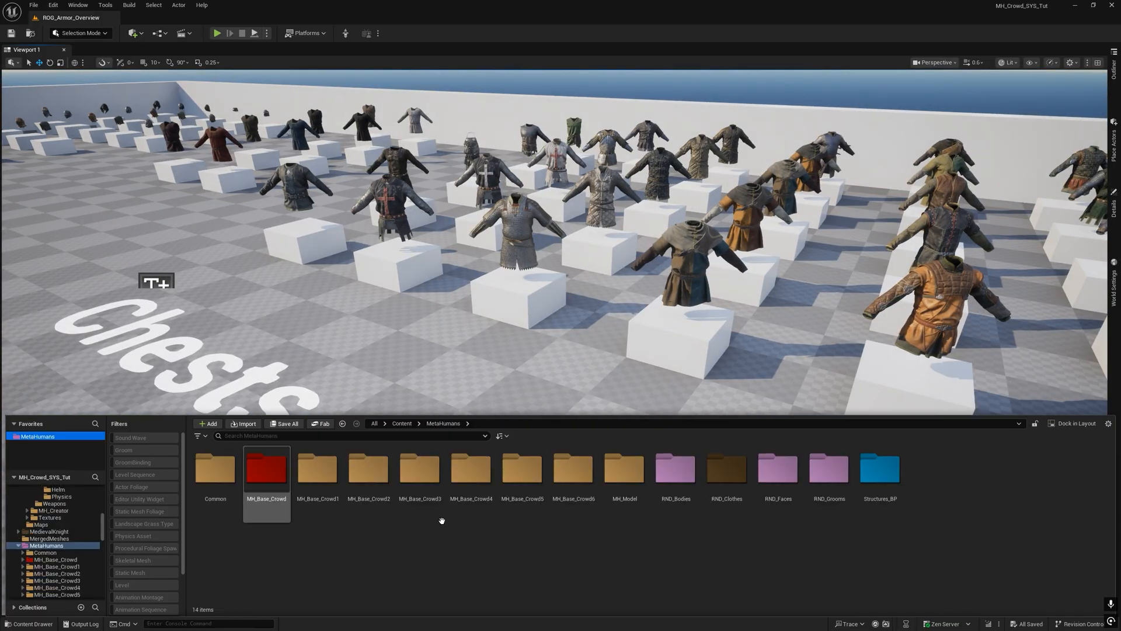
double_click(623, 469)
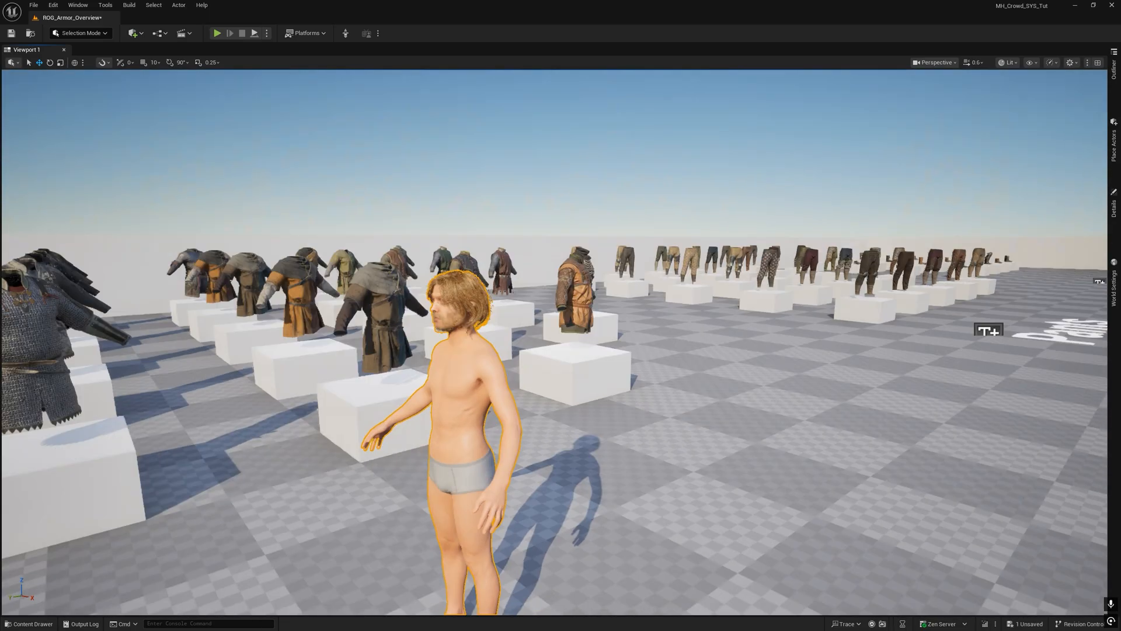
click(345, 32)
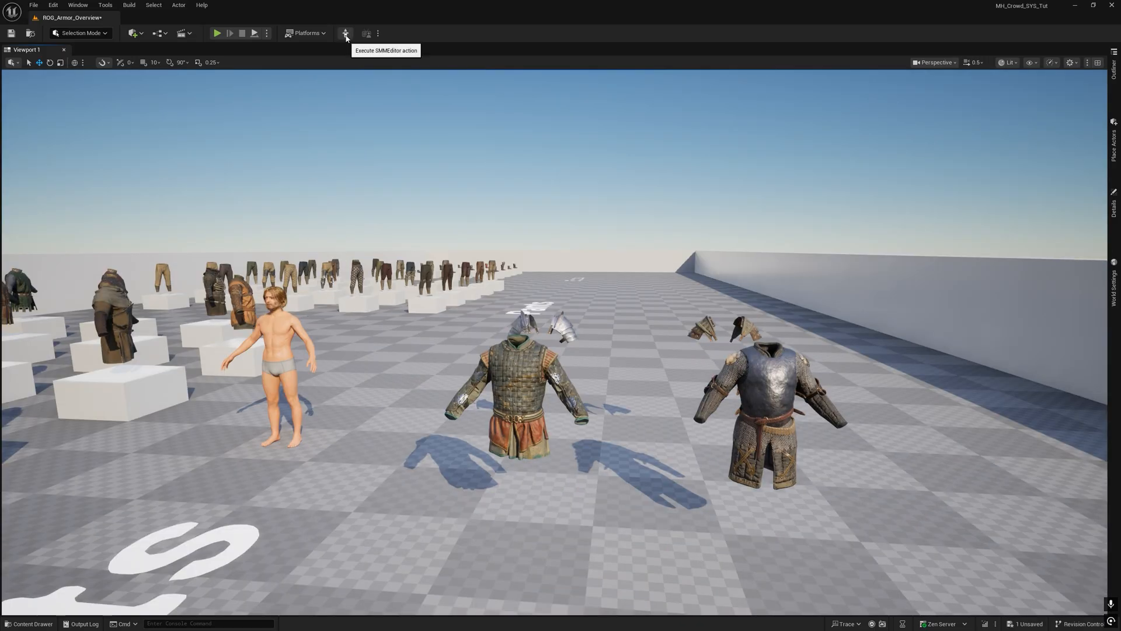
In Skeletal Mesh Merger, add two mesh slots and assign the heavy chest and medium shoulders.
click(346, 33)
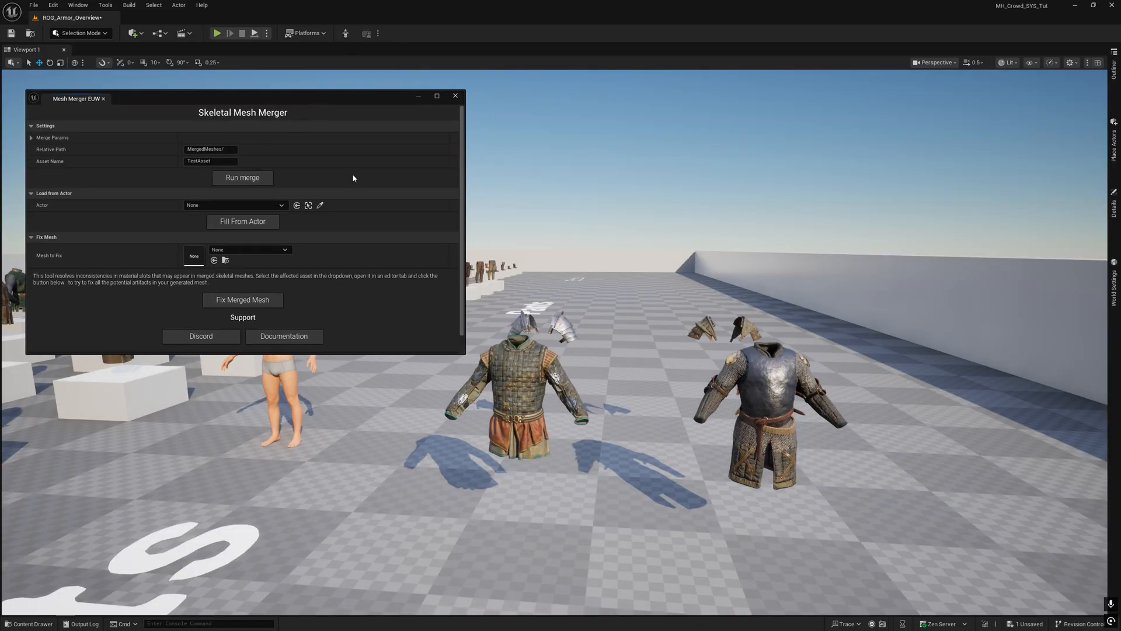
click(52, 137)
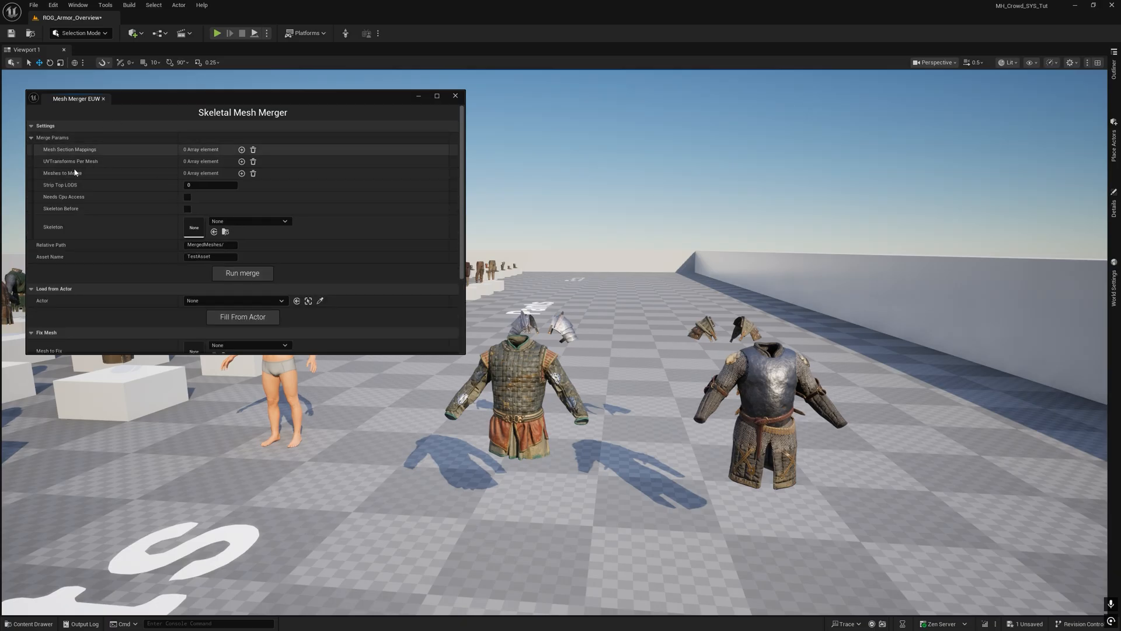
mouse_move(242, 173)
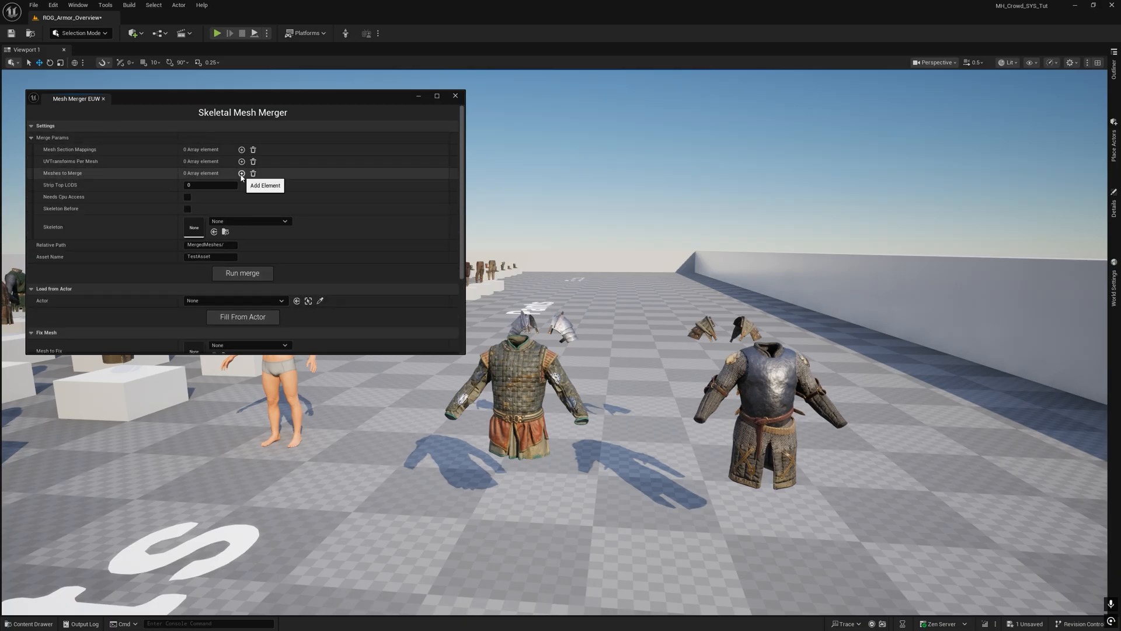
click(242, 173)
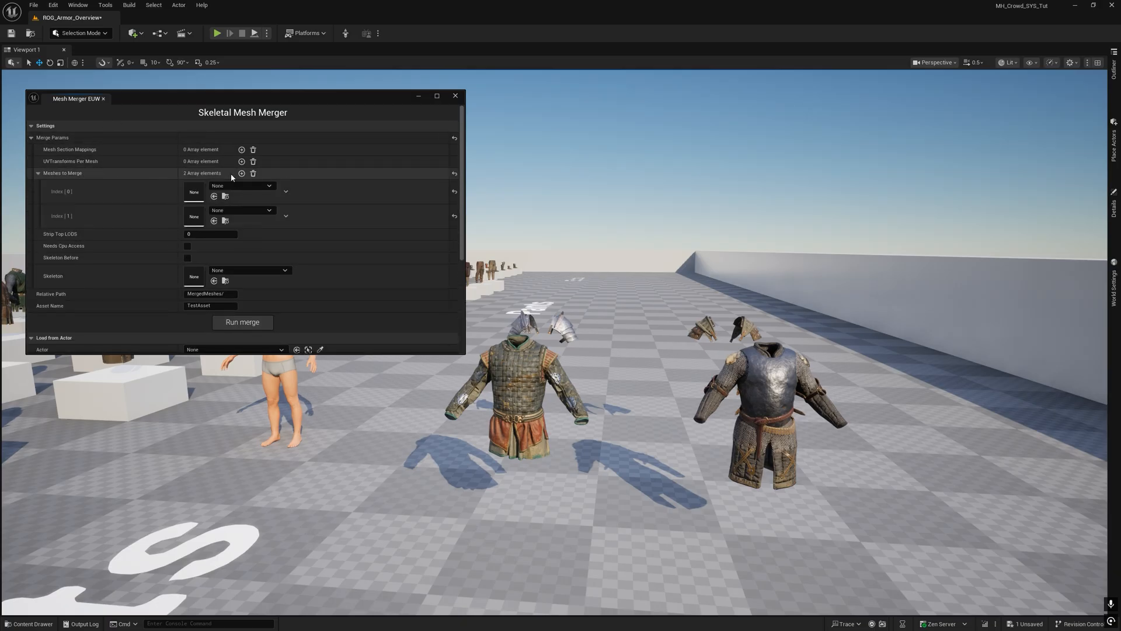
right_click(768, 400)
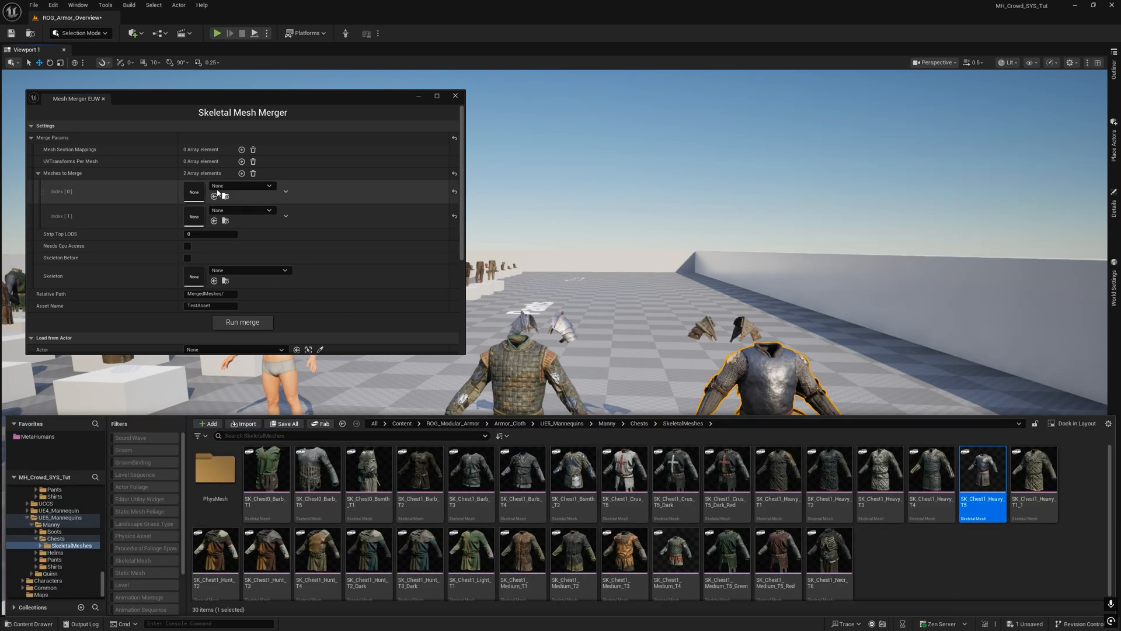
right_click(720, 329)
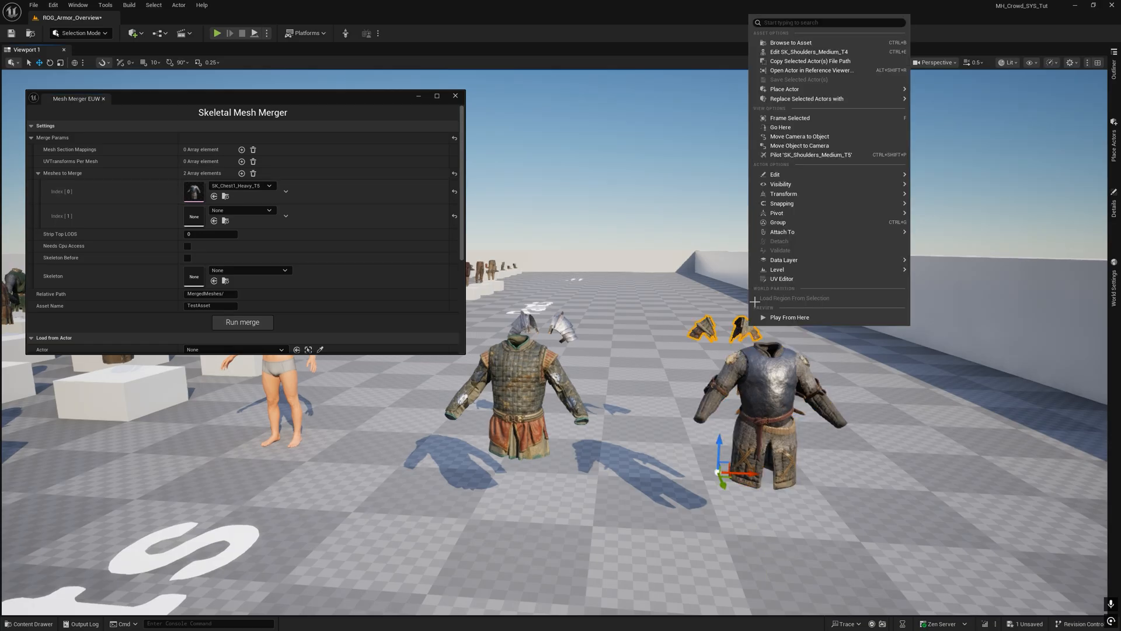
click(791, 42)
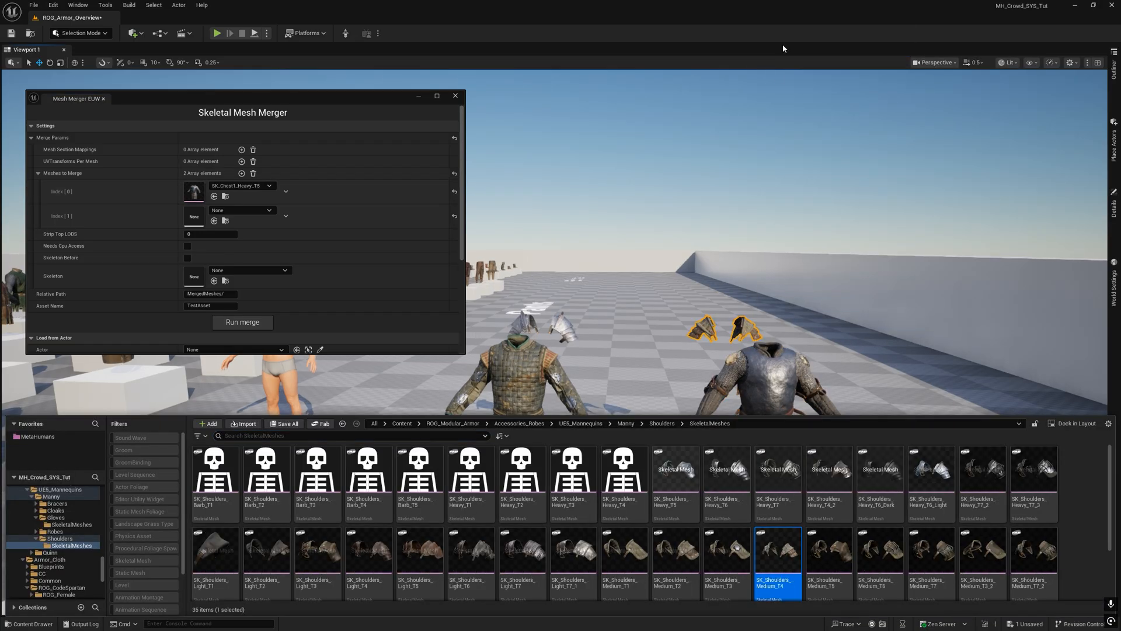
mouse_move(214, 221)
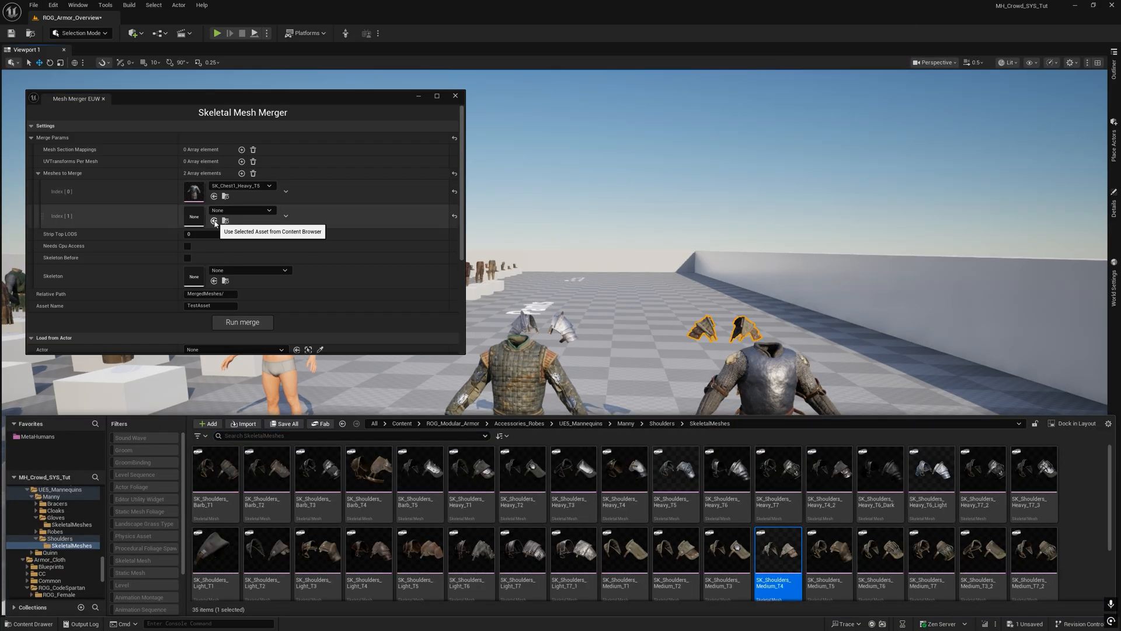
click(213, 221)
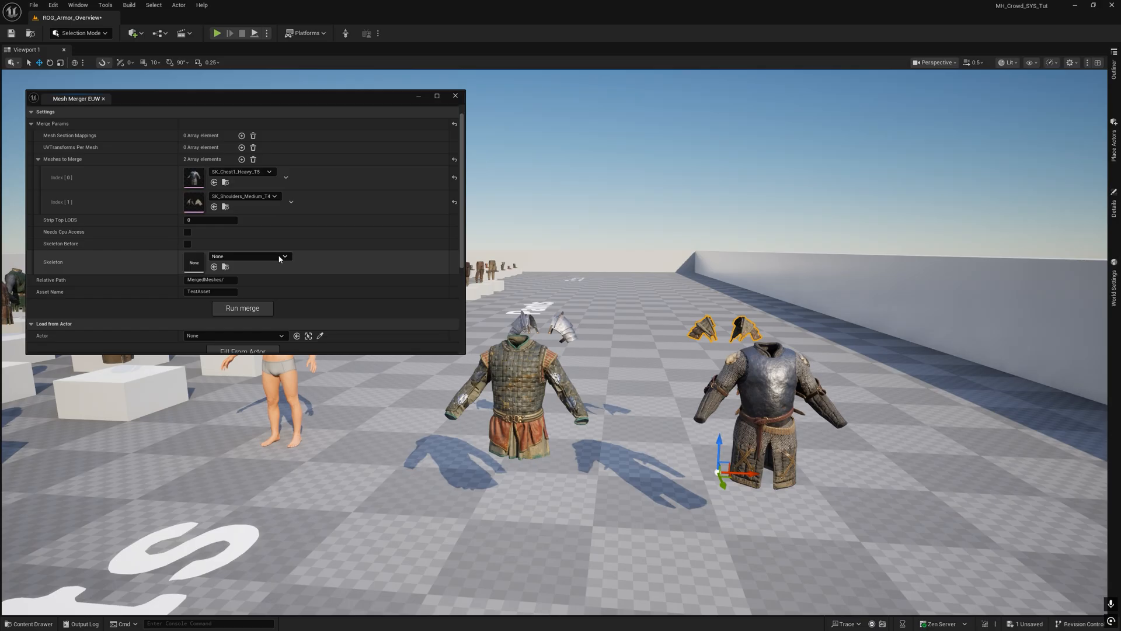
Set the merged mesh skeleton to metahuman_base_skel.
click(284, 256)
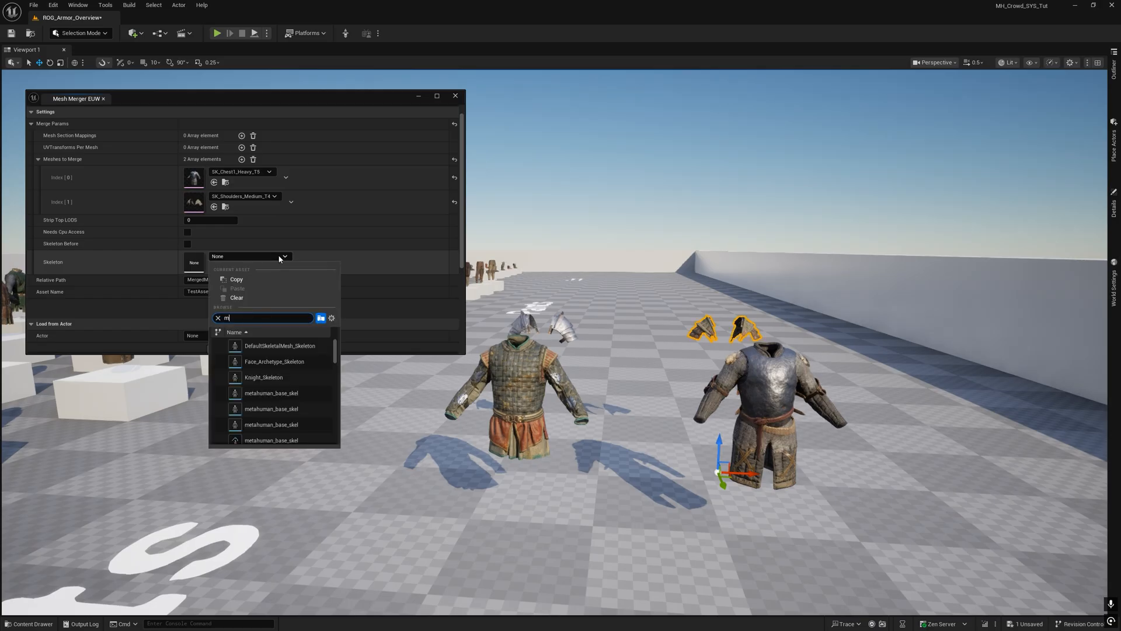
text(etahuman_base)
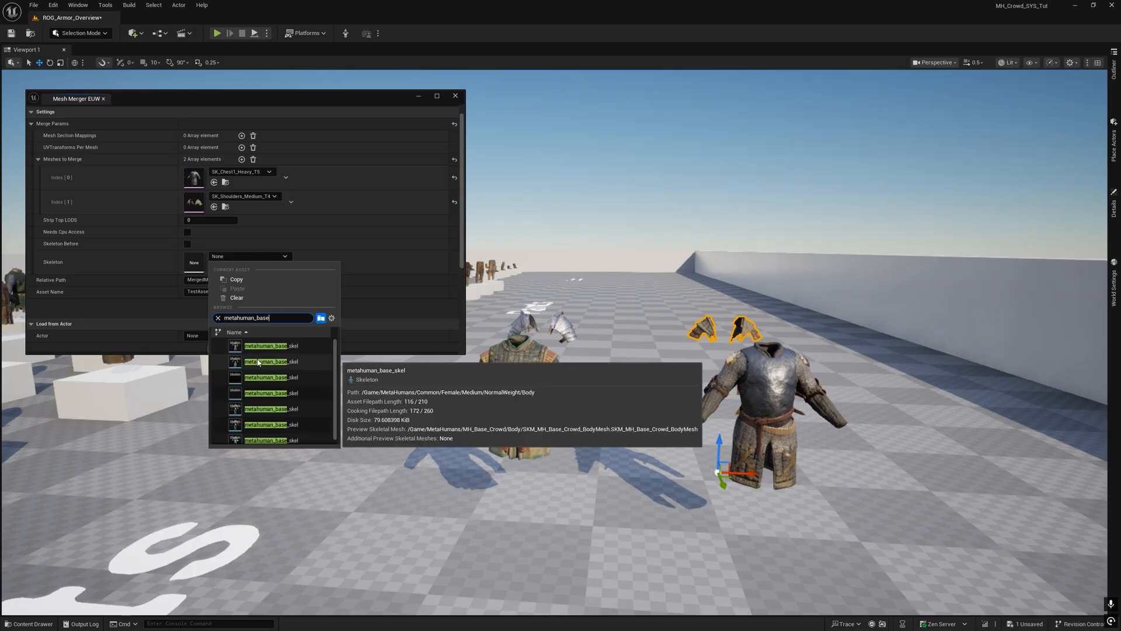
click(268, 346)
text(MH_MergedChest_0)
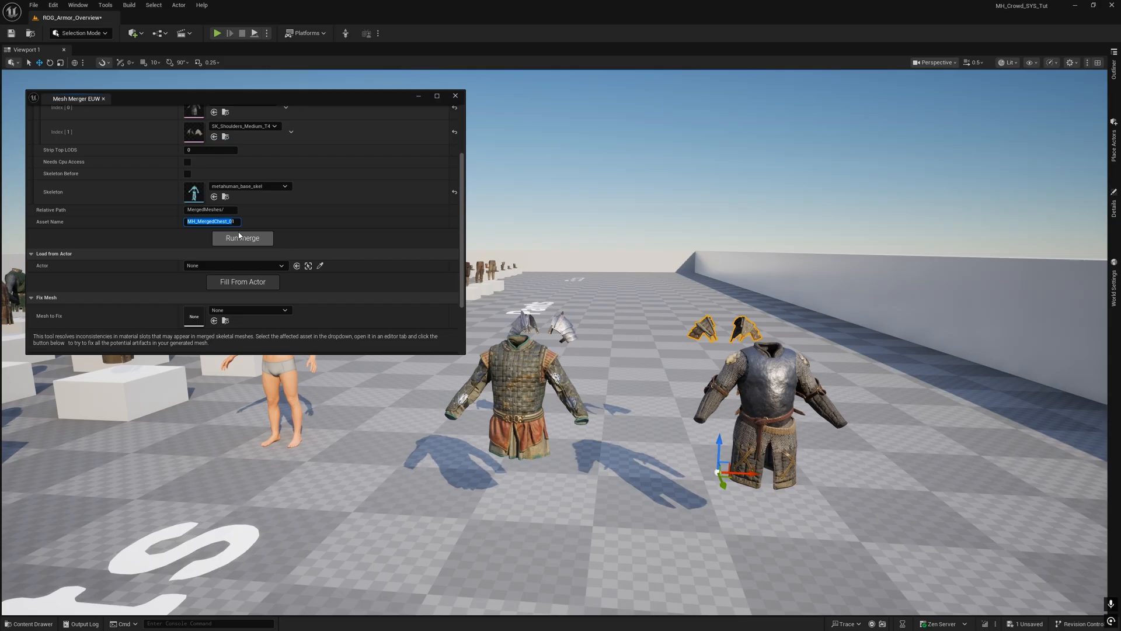
Run the merge into MH_MergedChest_01, save the new assets and close the merger.
click(242, 238)
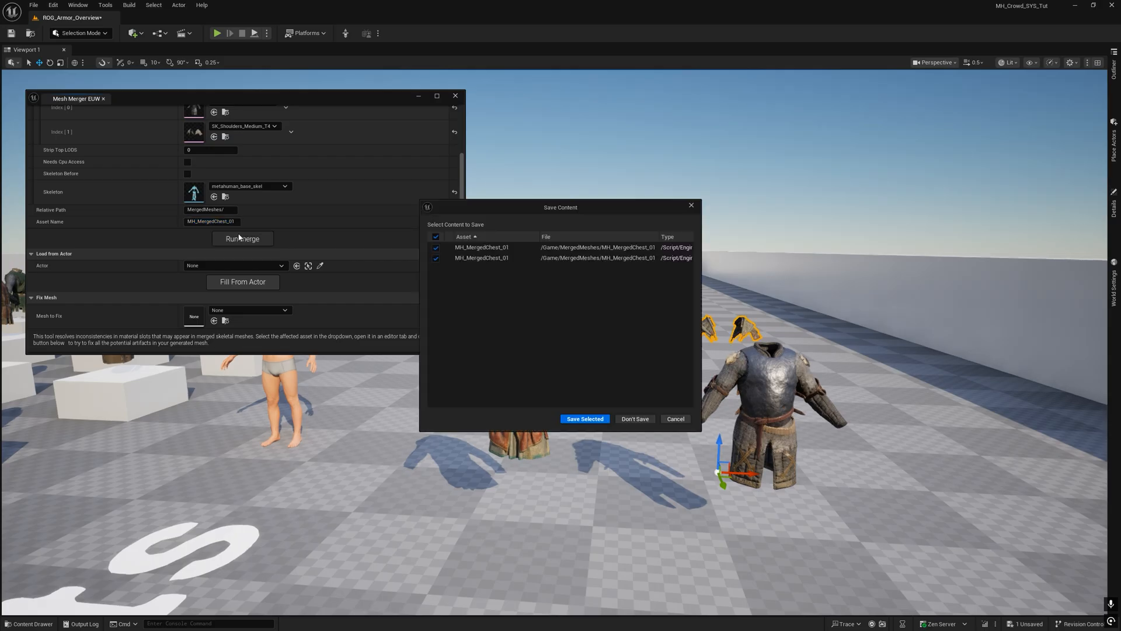
click(584, 418)
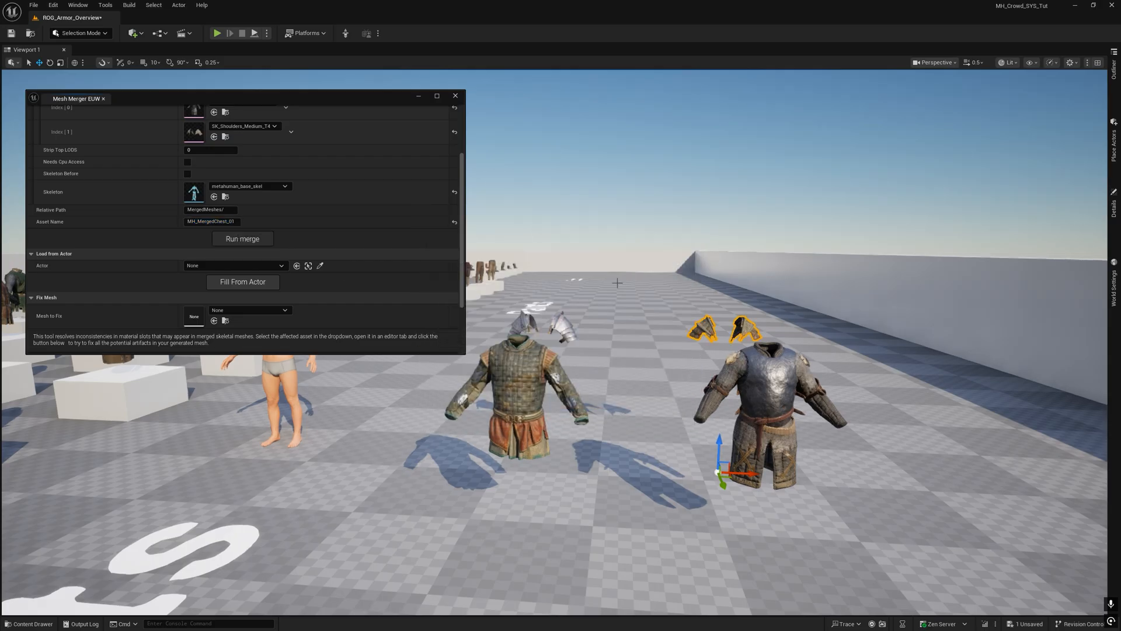
click(28, 624)
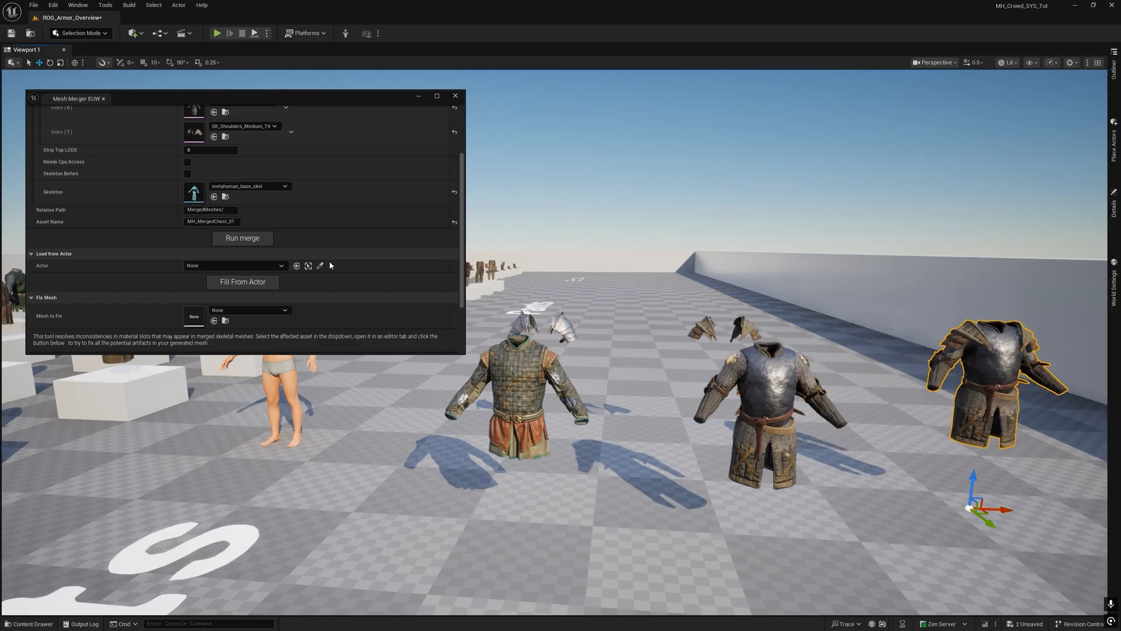
click(454, 95)
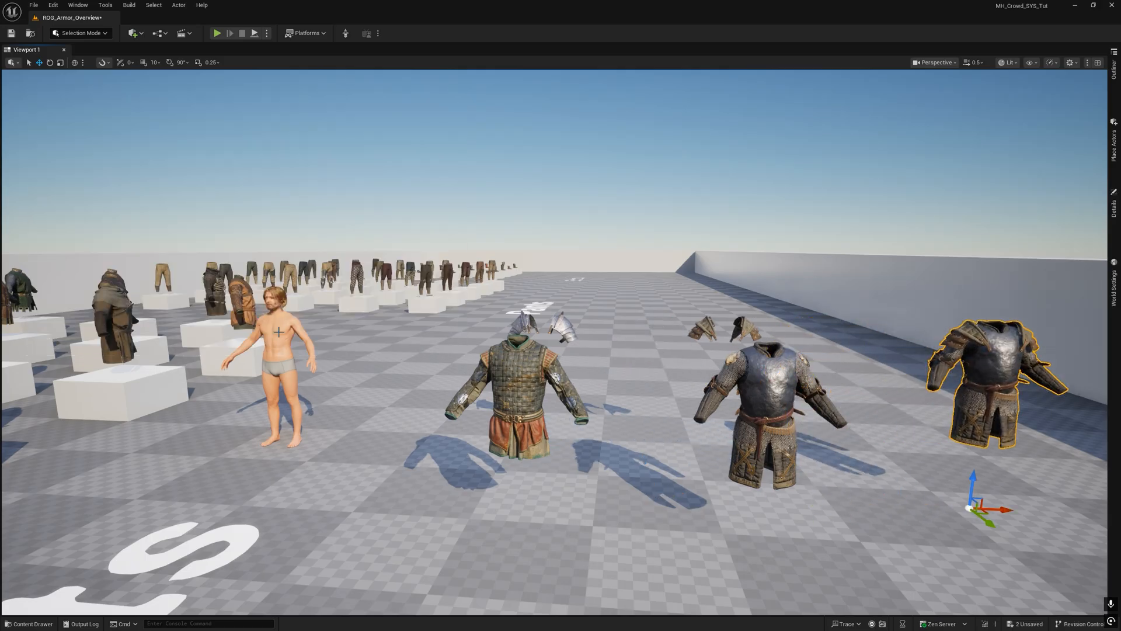
Add a skeletal mesh component to BP_MH_Base_Crowd7 for the merged chest, then merge MH_MergedChest_02.
right_click(278, 330)
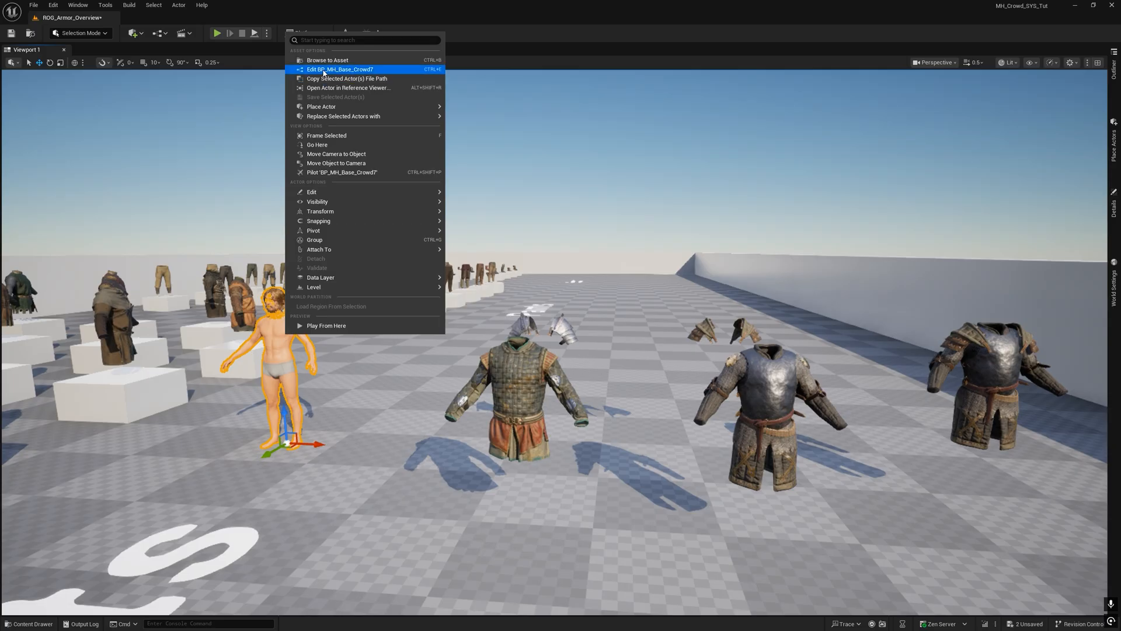
click(339, 69)
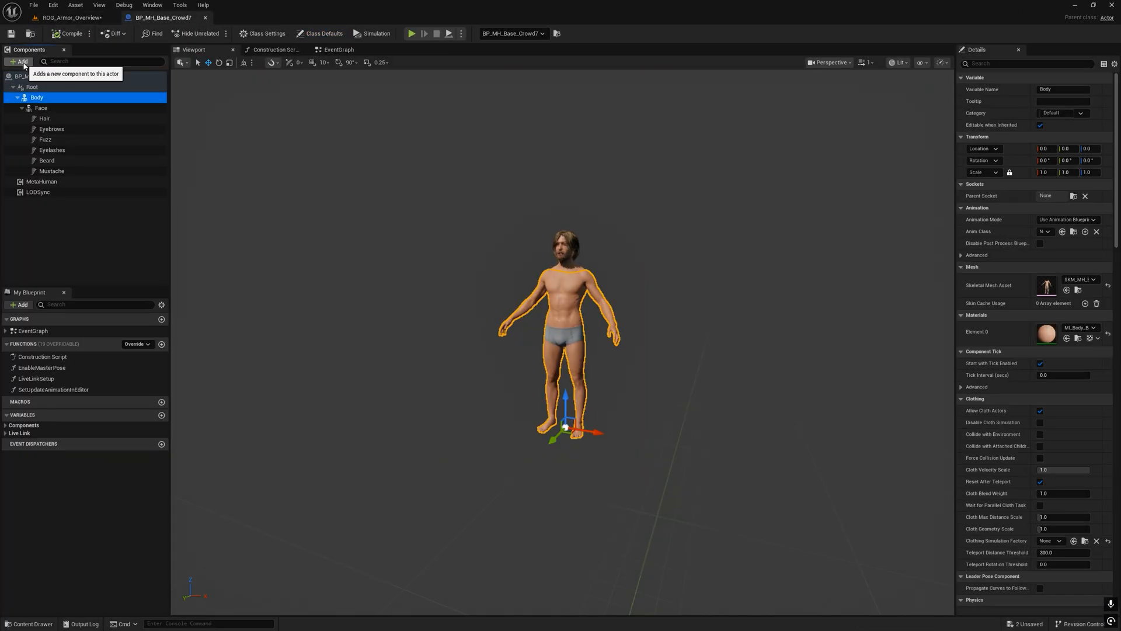
click(68, 18)
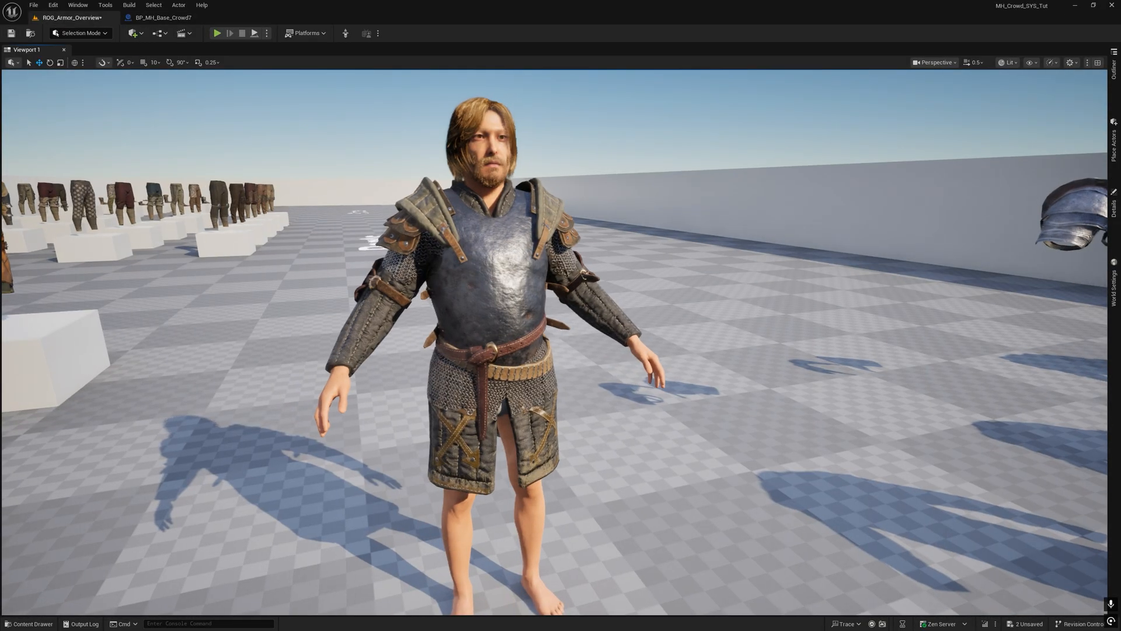
click(346, 33)
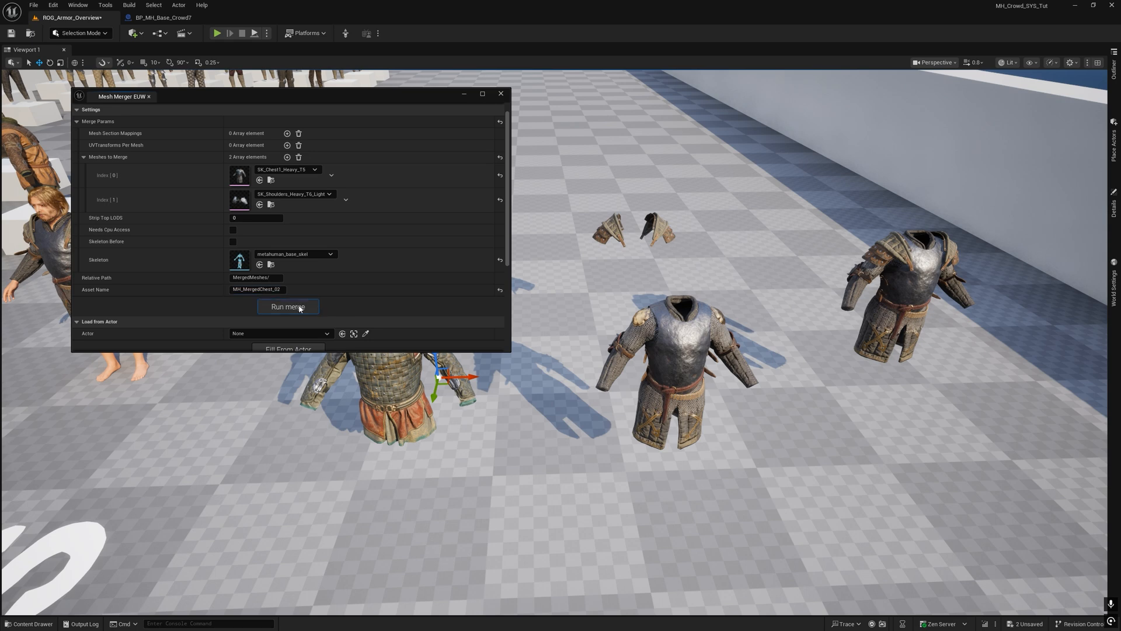
click(288, 306)
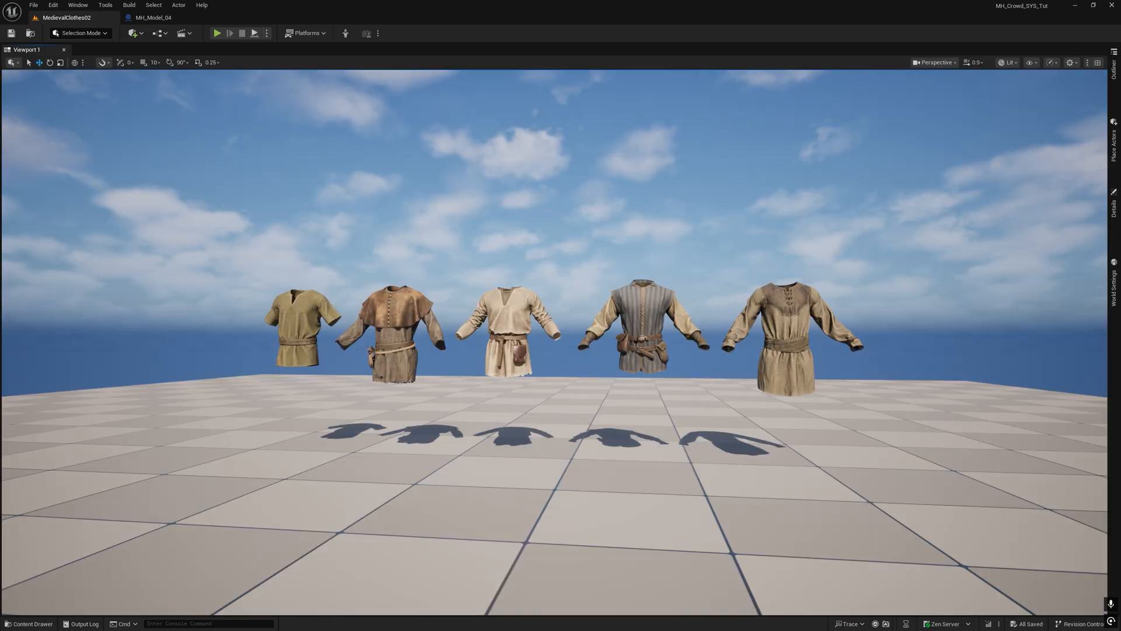
Show the MetaHuman in the striped tunic among the five MedievalClothes02 tunic meshes.
click(28, 623)
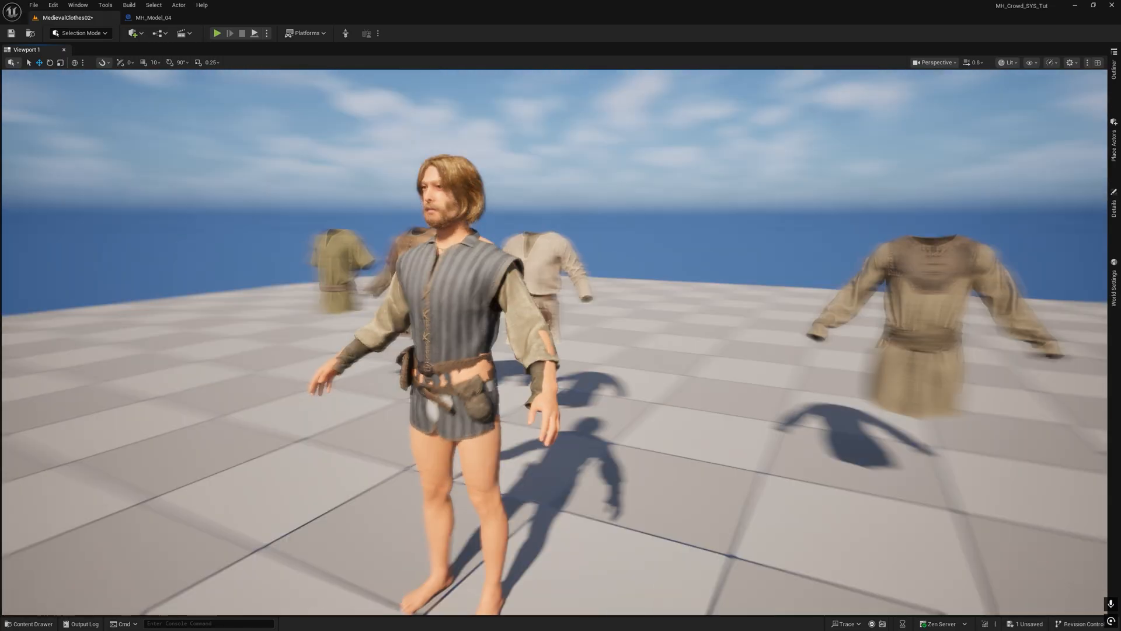
scroll(up, 3)
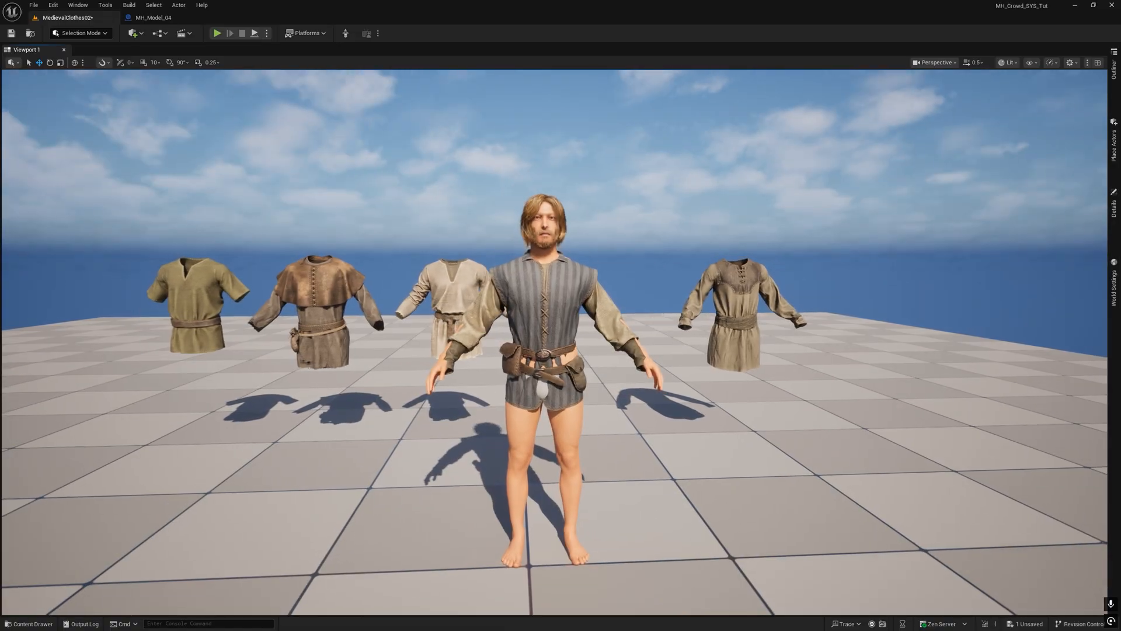
Open the SK_Tunic6 mesh from the content and switch to its Deform tools.
click(28, 623)
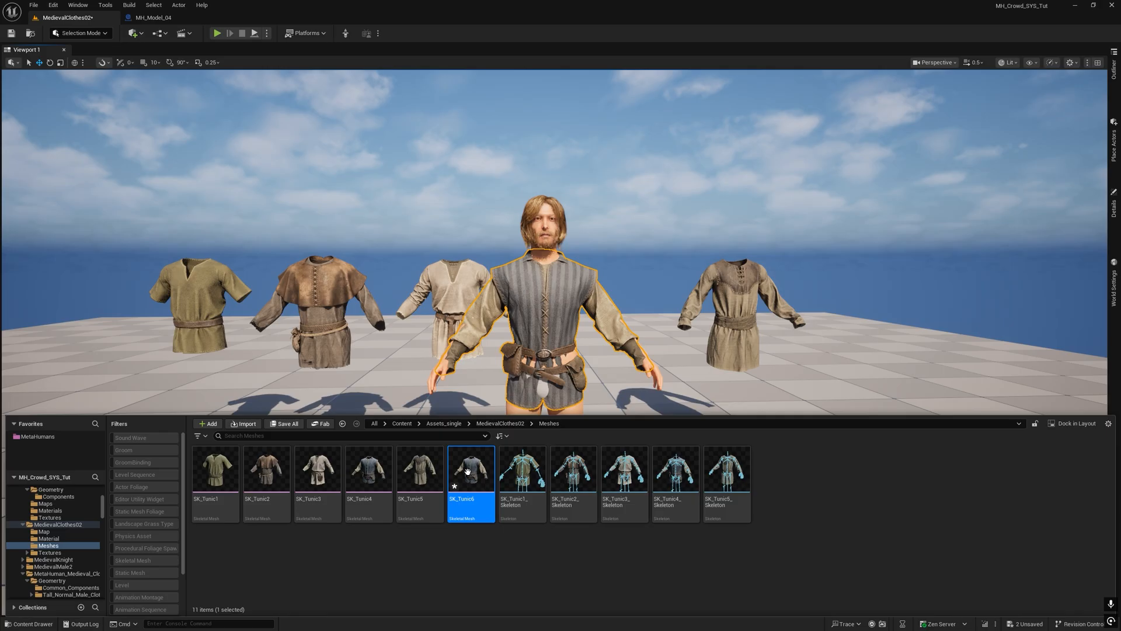
double_click(471, 469)
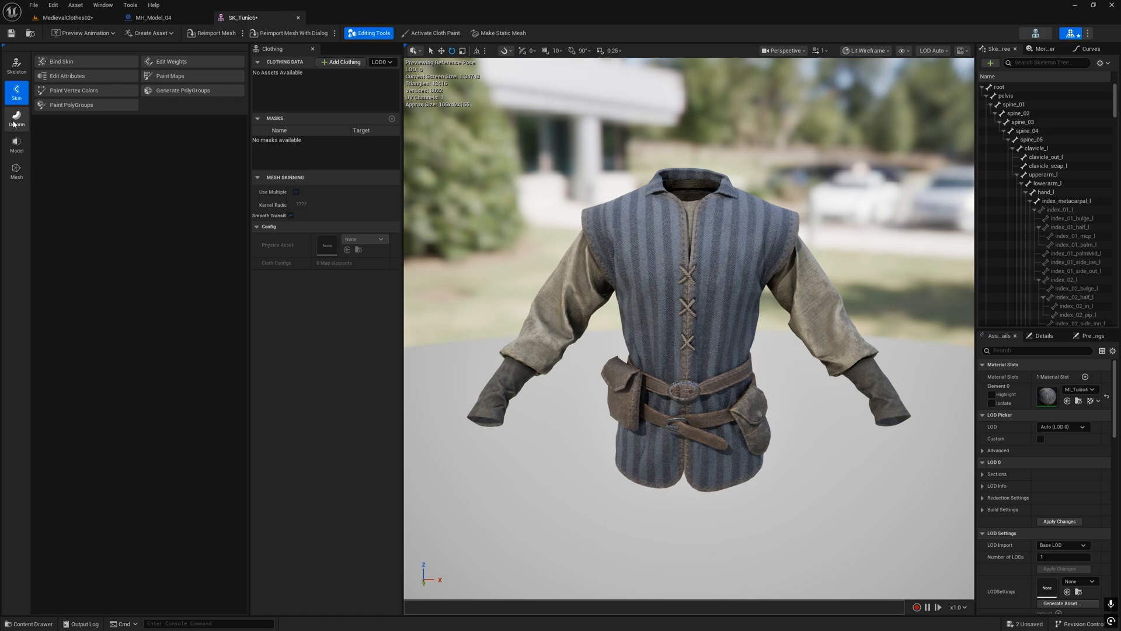
click(15, 119)
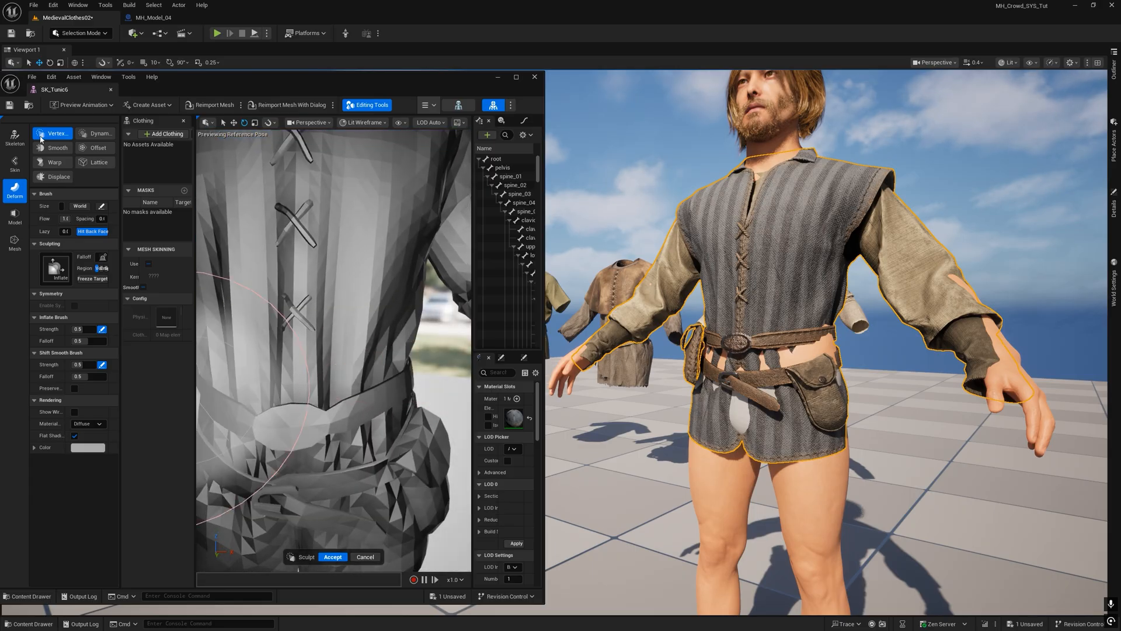
Vertex-sculpt the tunic's front hem with Existing material mode until it covers the body, and accept.
click(56, 267)
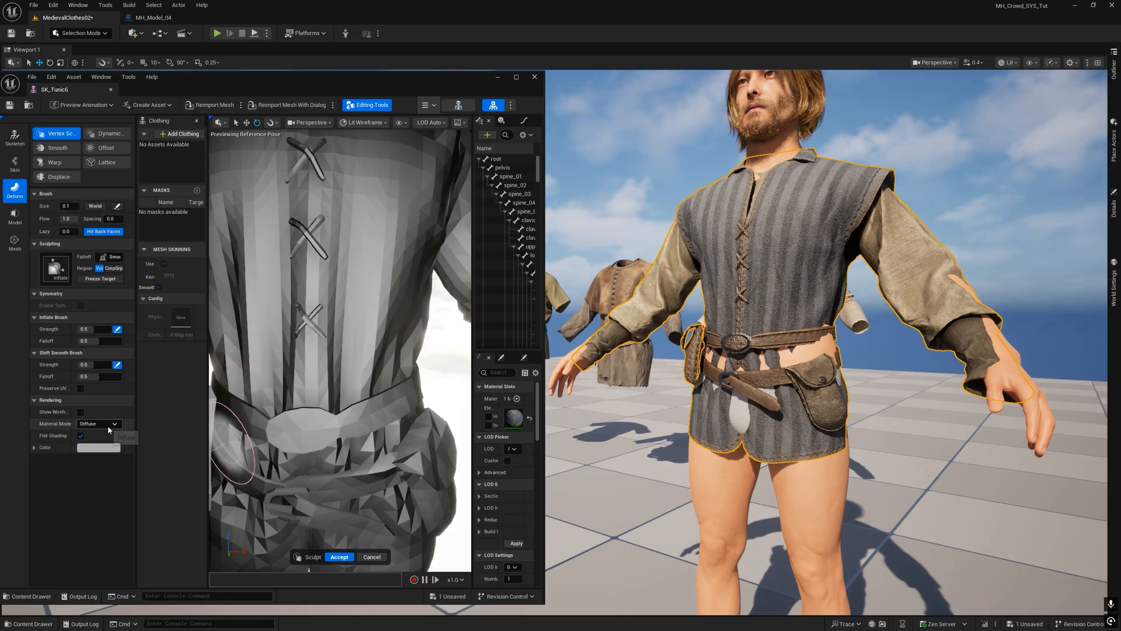
click(97, 422)
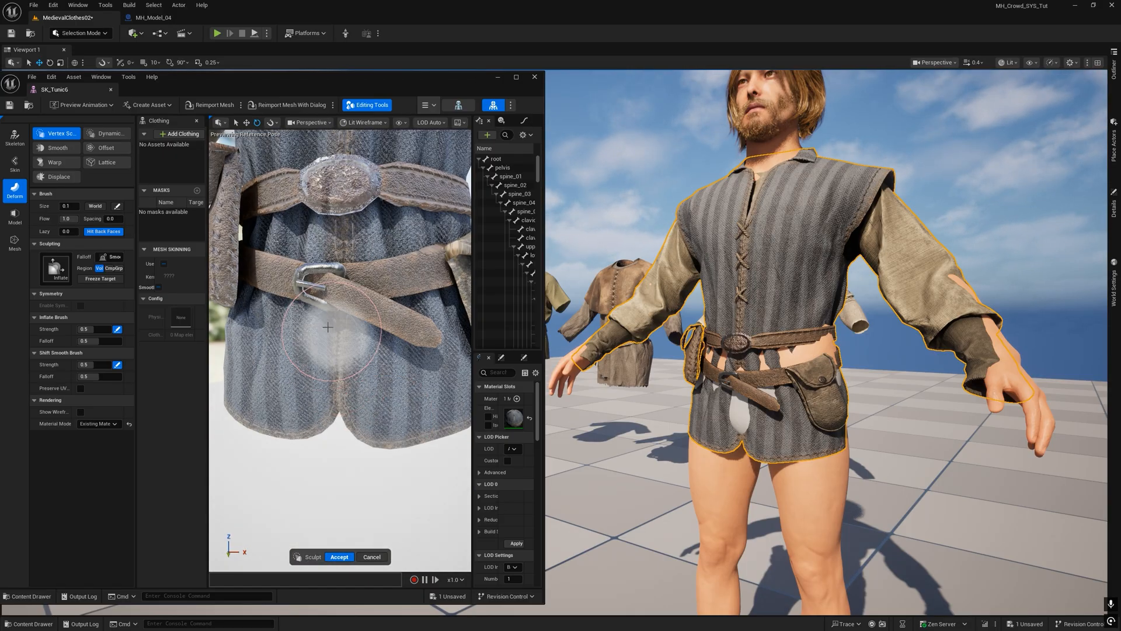
click(339, 556)
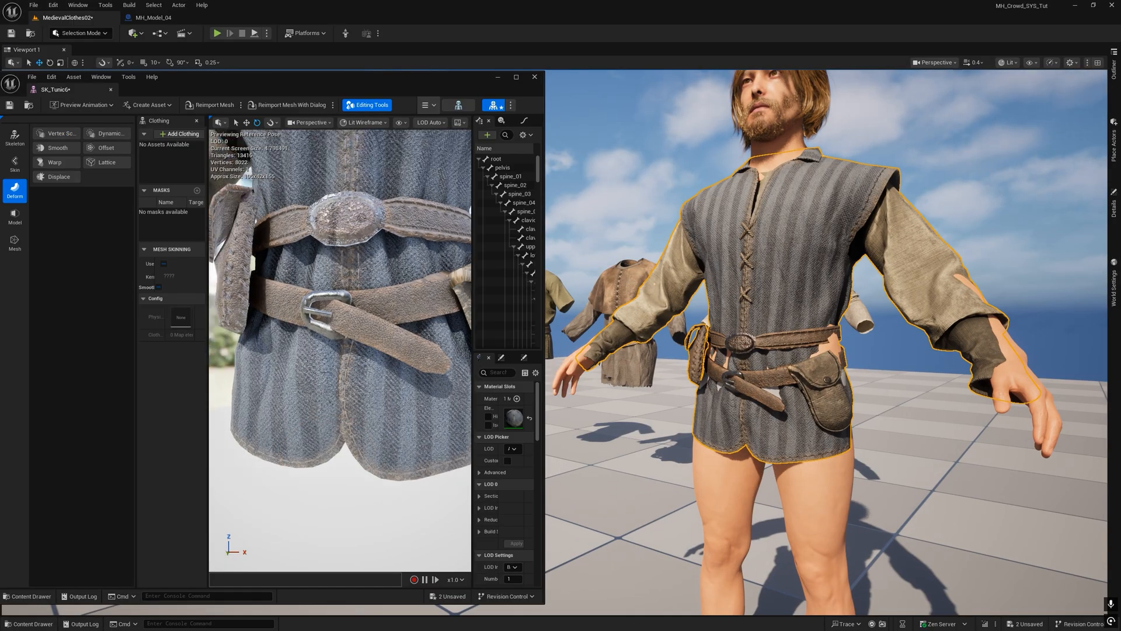
click(62, 133)
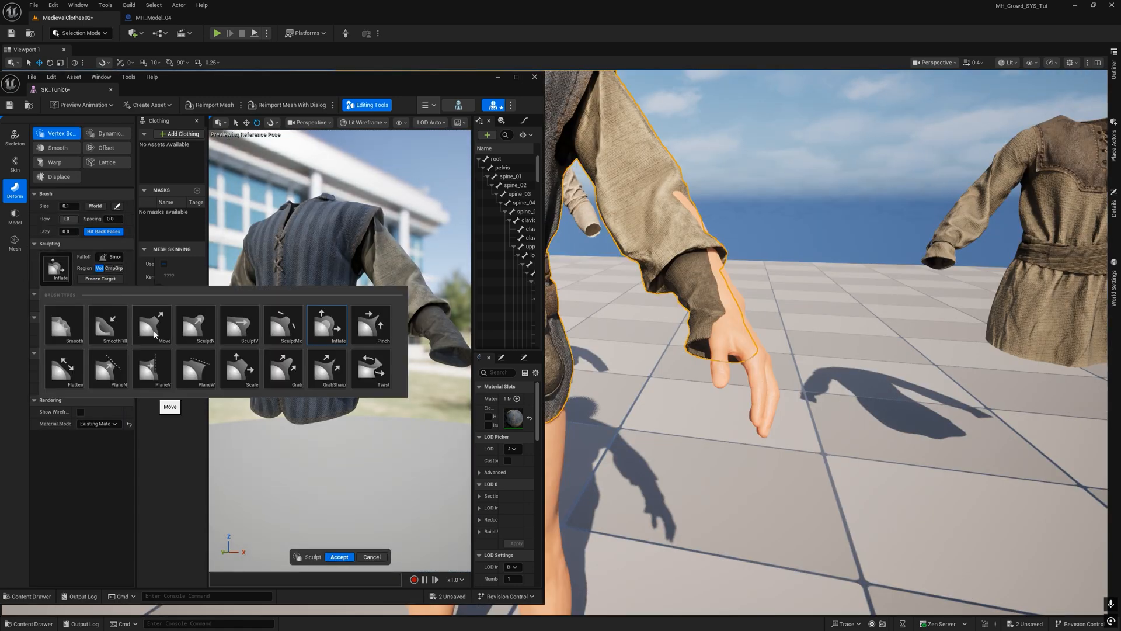
Pull the tunic sleeve along the arm with the Move brush, then inflate the cuff.
click(152, 324)
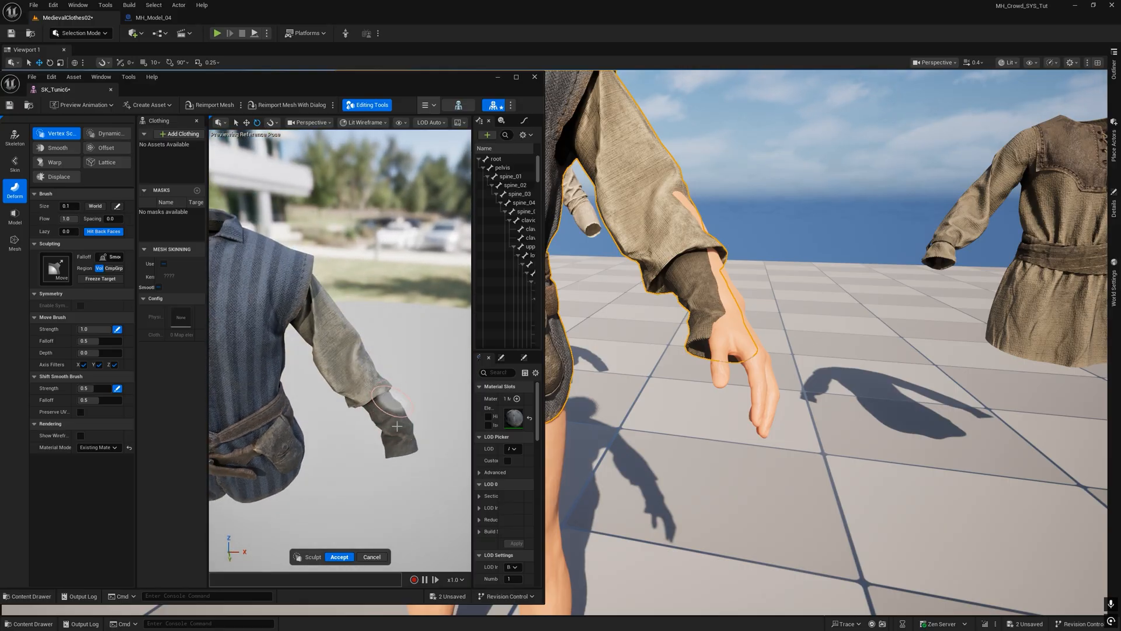
click(339, 555)
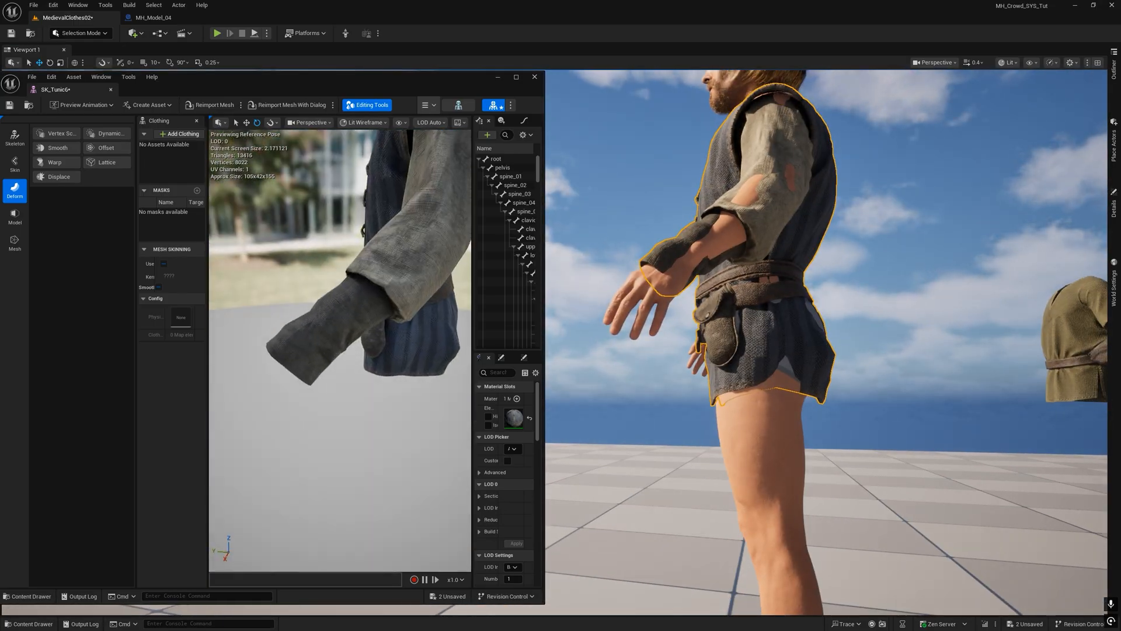
click(61, 133)
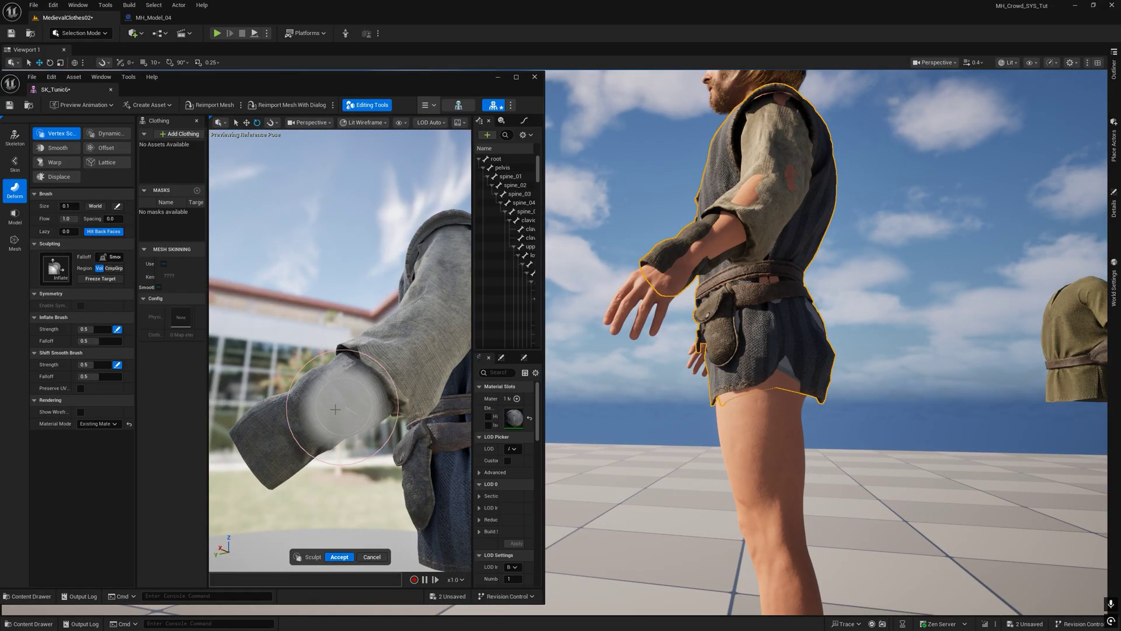
click(339, 557)
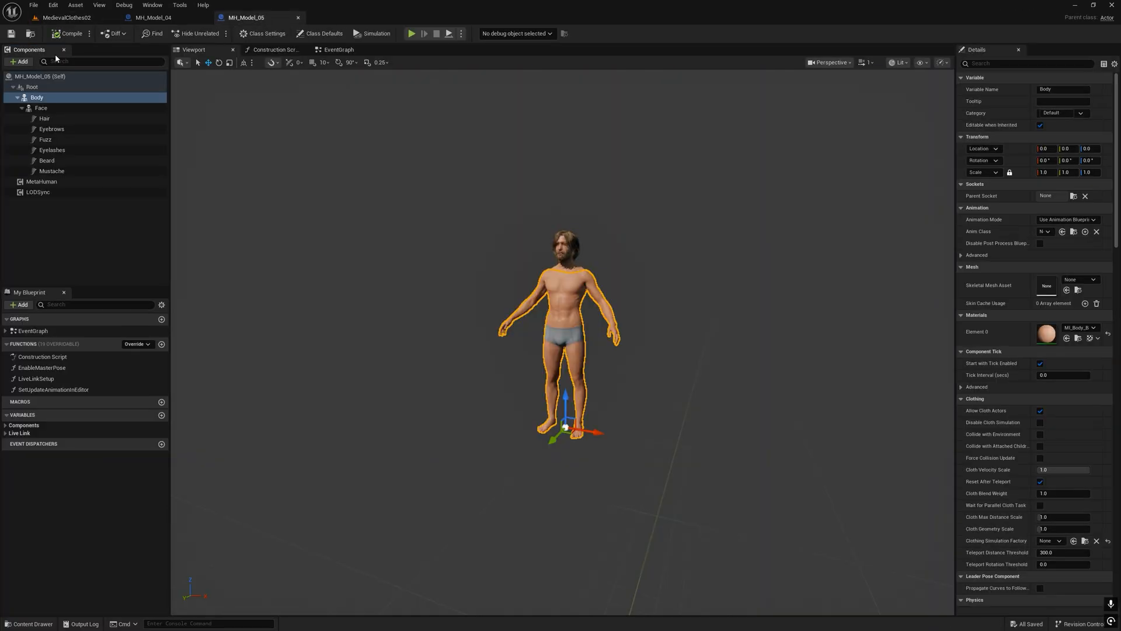
Add a Skeletal Mesh component under Body using the SK_Tunic6 striped tunic.
click(20, 61)
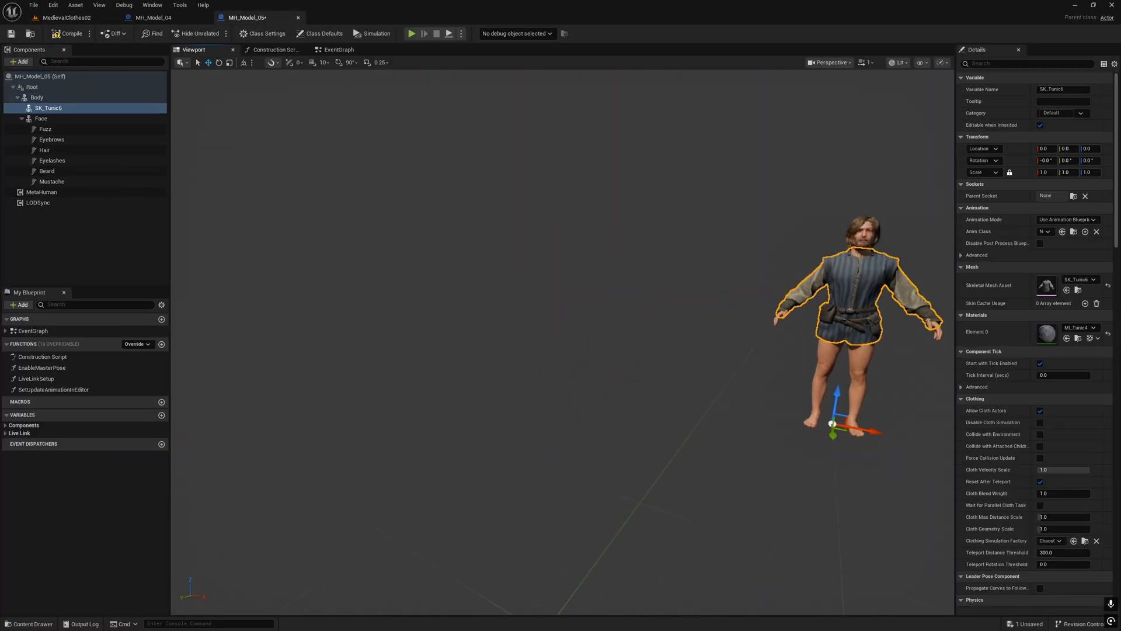
scroll(up, 3)
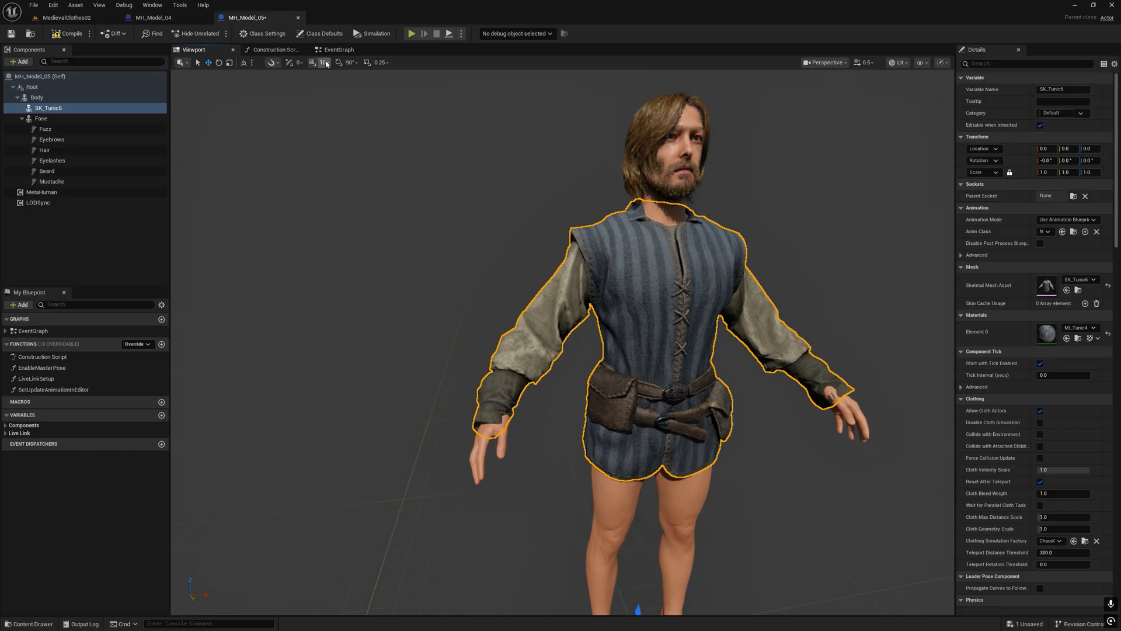
click(272, 49)
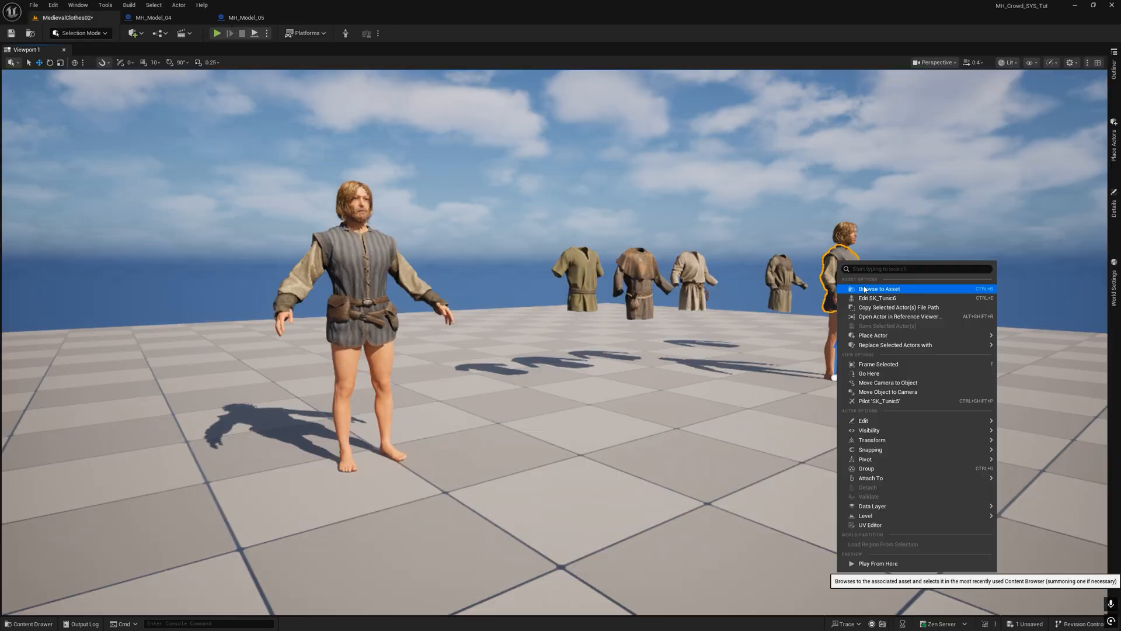
Edit SK_Tunic6 and inflate its sleeve cuffs in Vertex Sculpt, accepting the result.
click(878, 299)
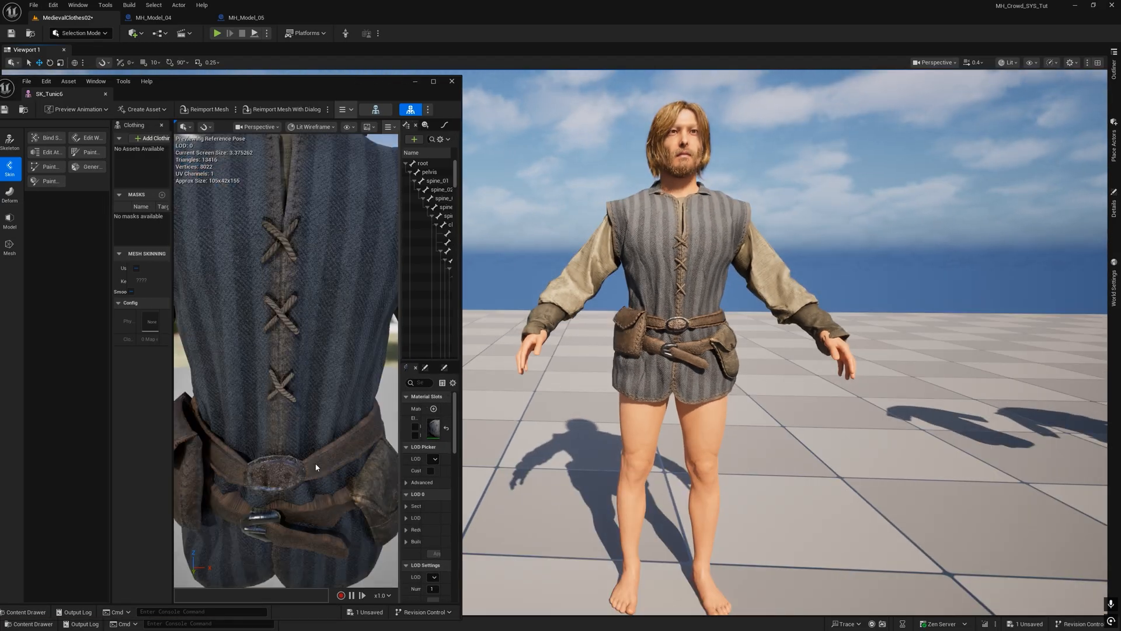
click(10, 192)
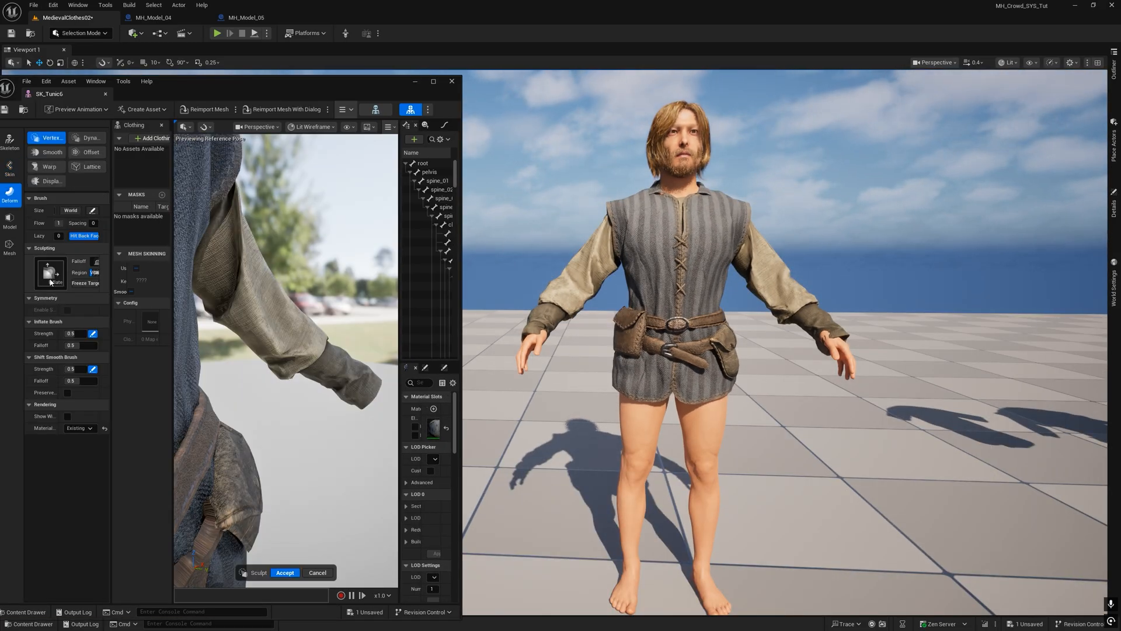
mouse_move(355, 401)
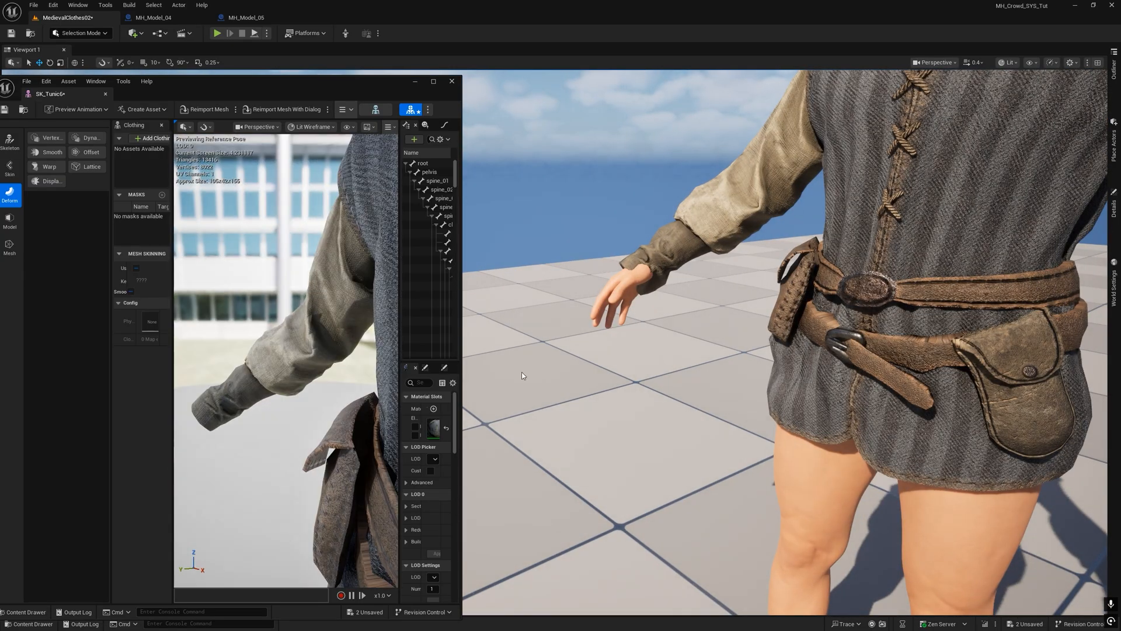
click(50, 138)
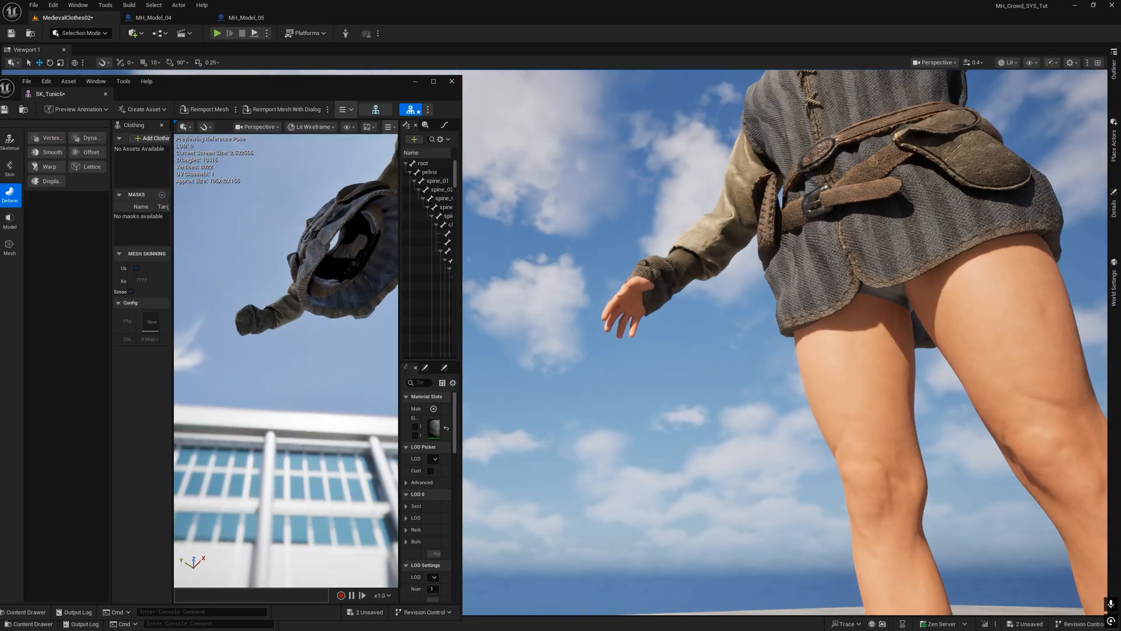
click(50, 138)
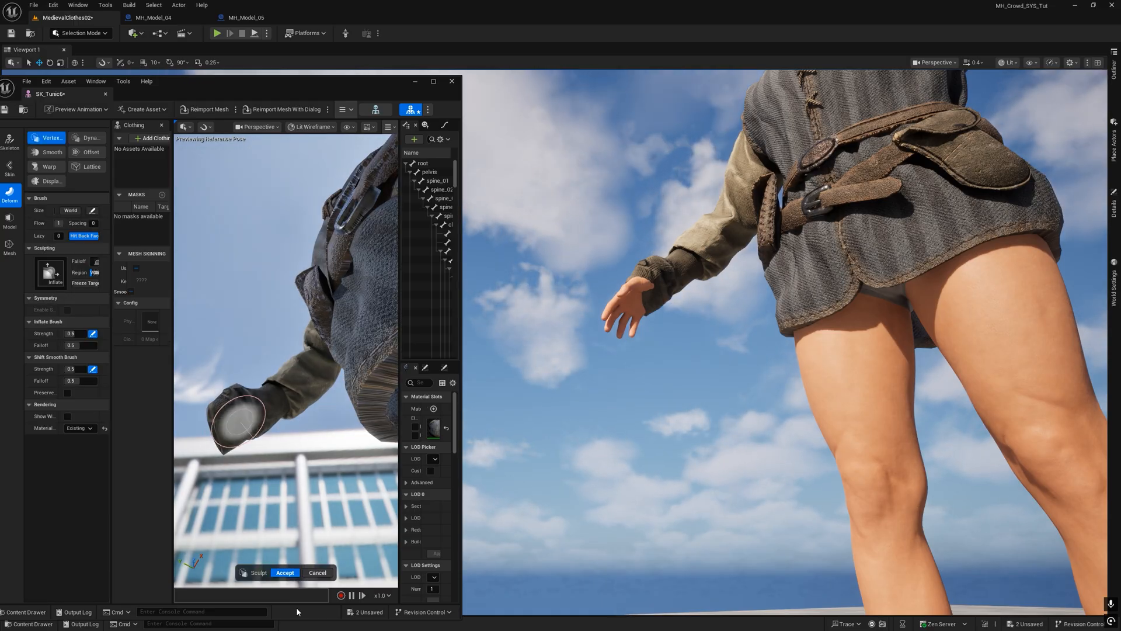
click(285, 572)
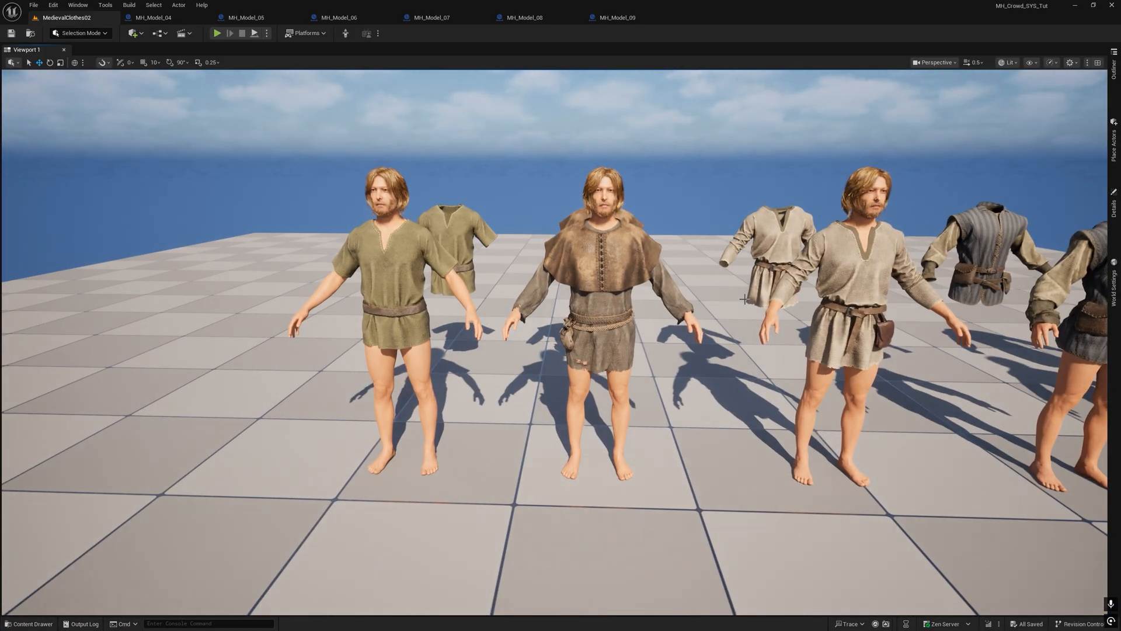
Attach the civilian pants skeletal mesh under Body in MH_Model_07 and save the blueprint.
click(218, 33)
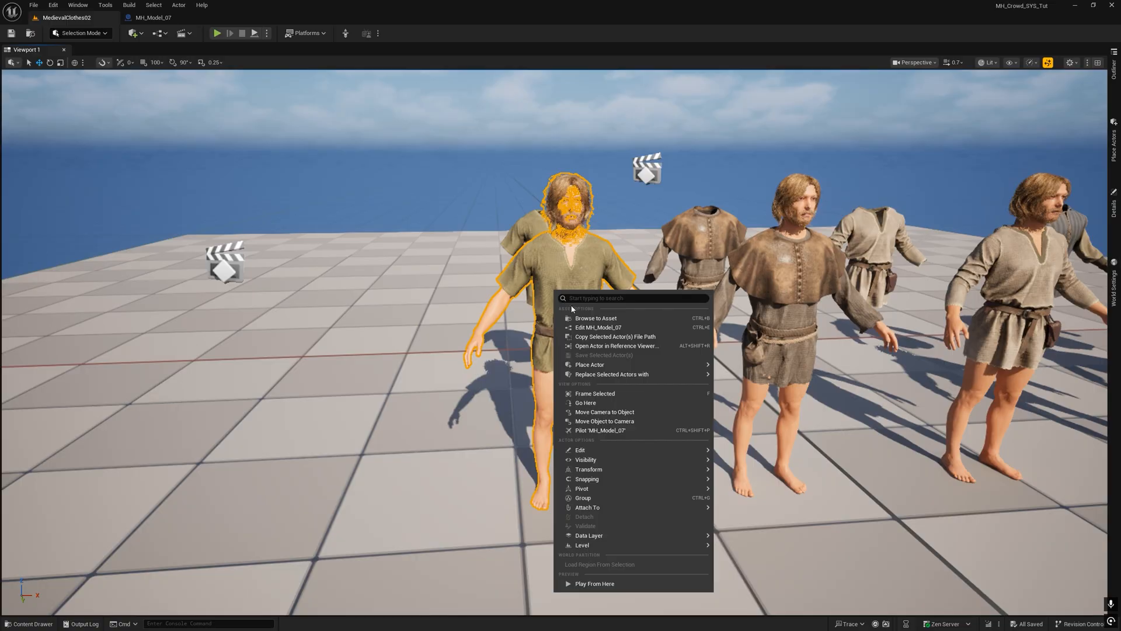
click(597, 327)
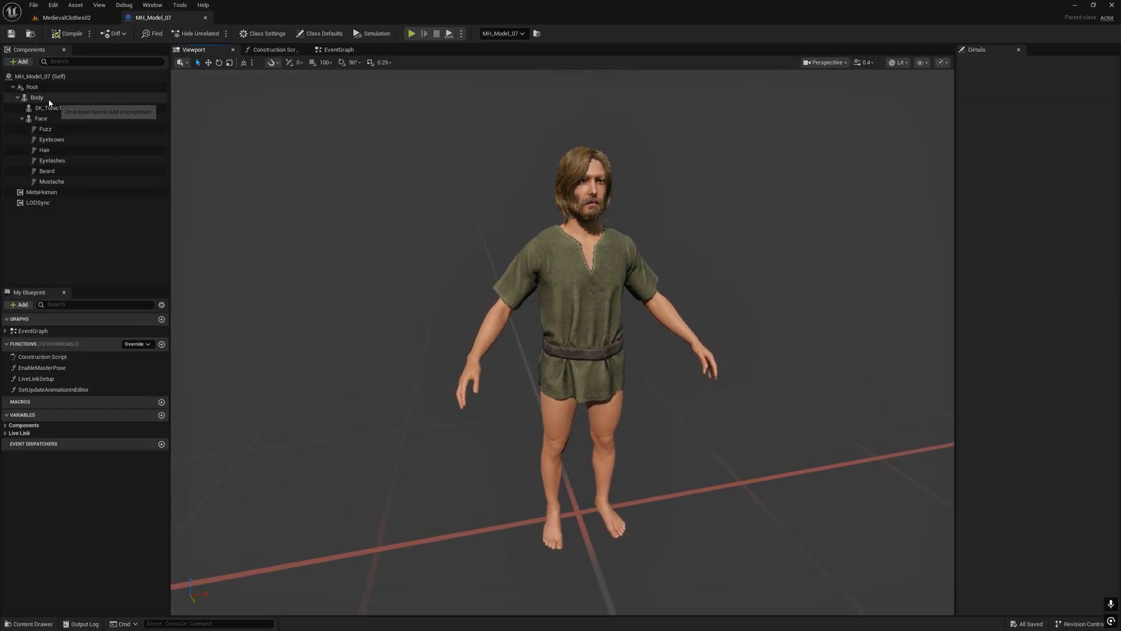
click(36, 97)
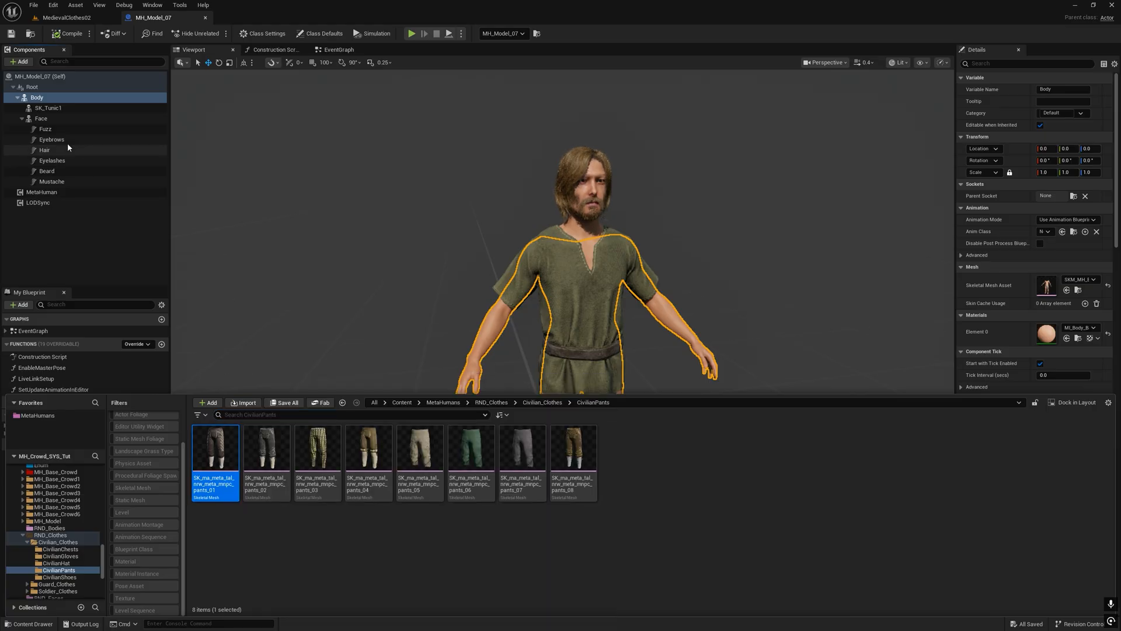
click(20, 61)
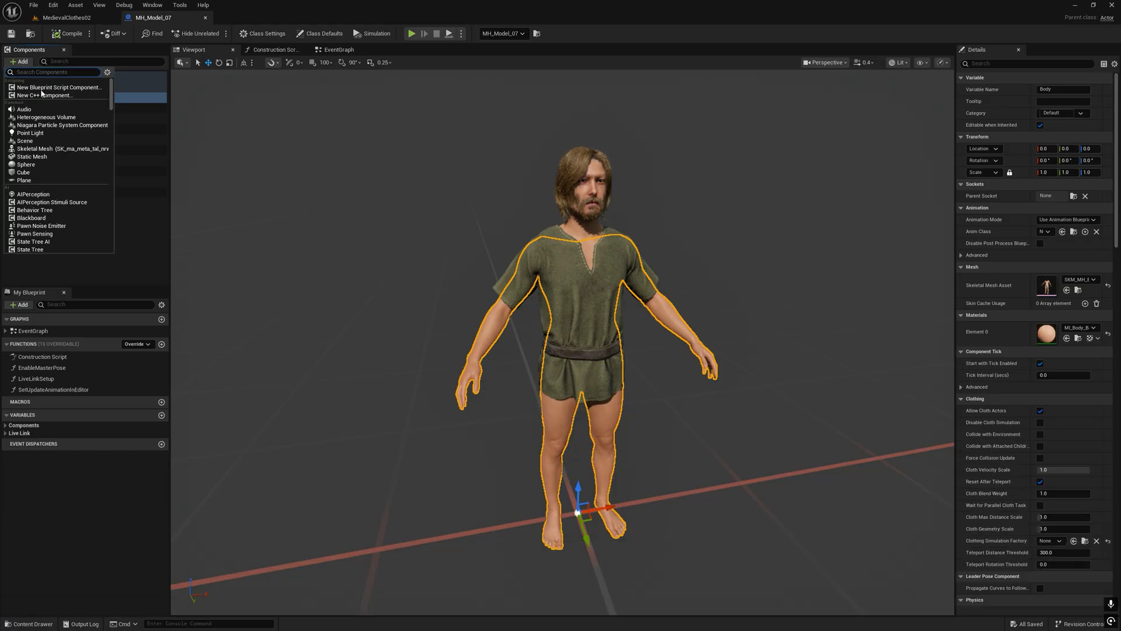
mouse_move(58, 148)
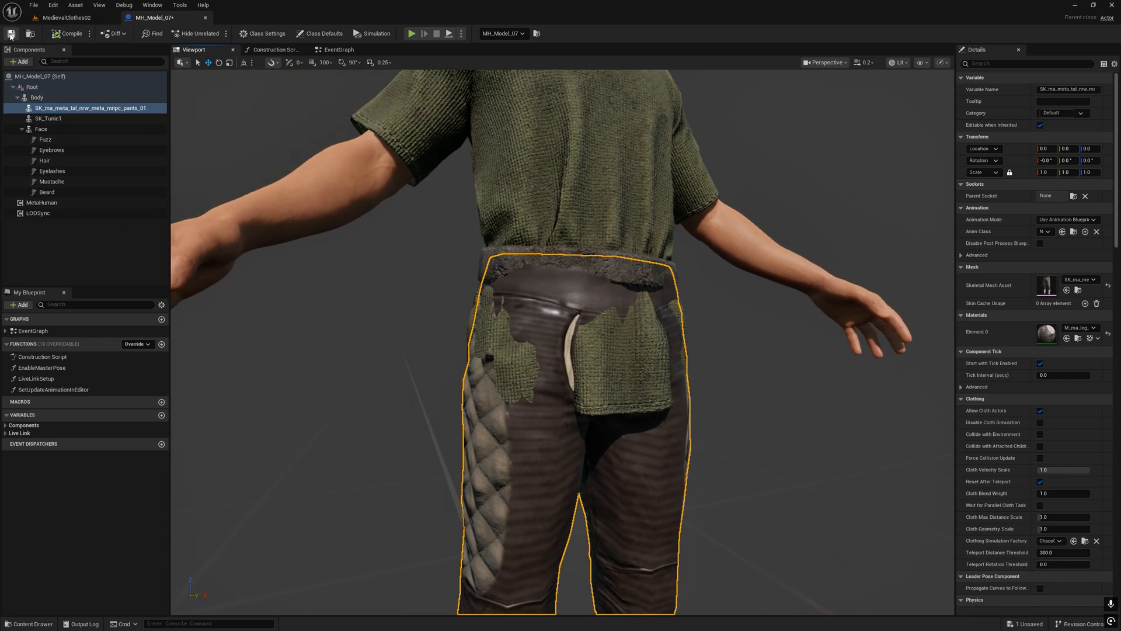
click(49, 118)
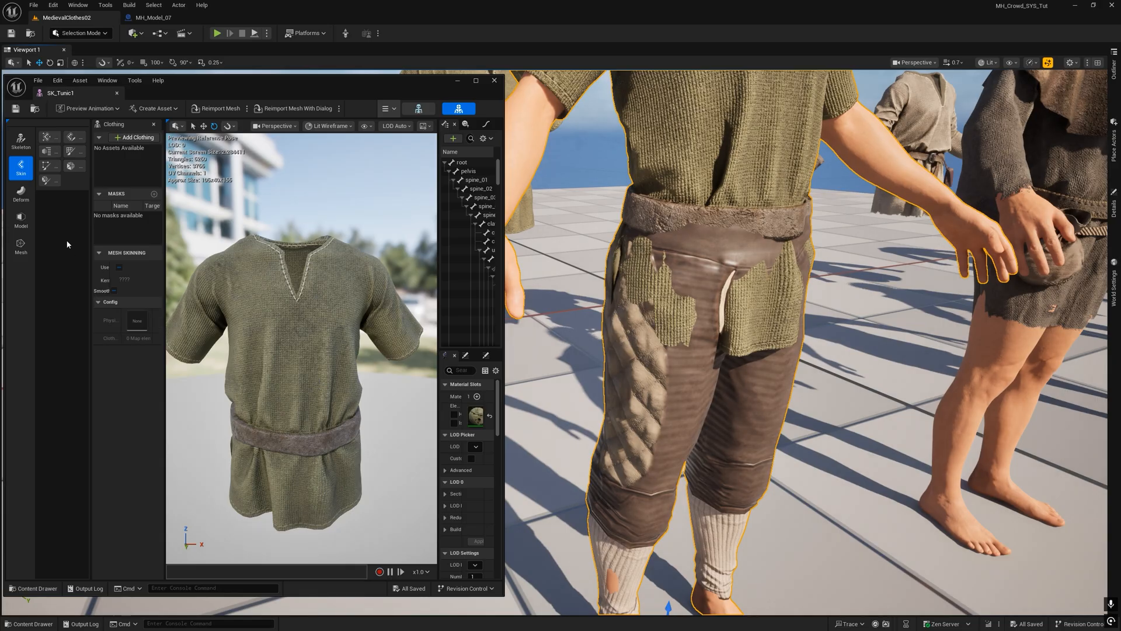
Inflate SK_Tunic1's lower hem in Vertex Sculpt, previewing with its existing material.
click(21, 191)
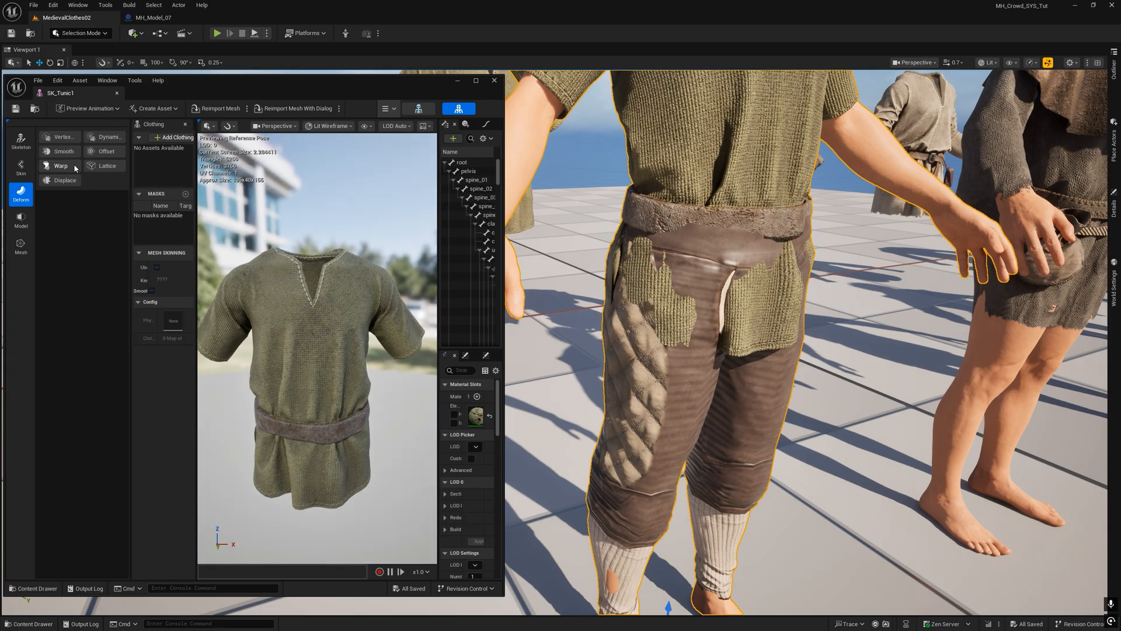
click(63, 136)
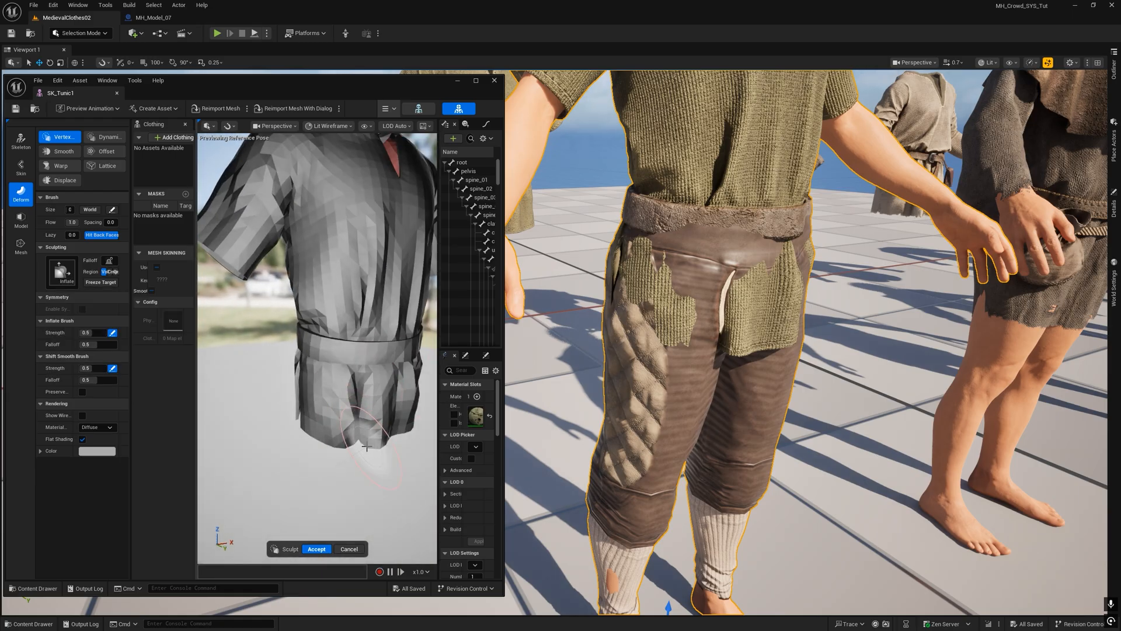
click(97, 428)
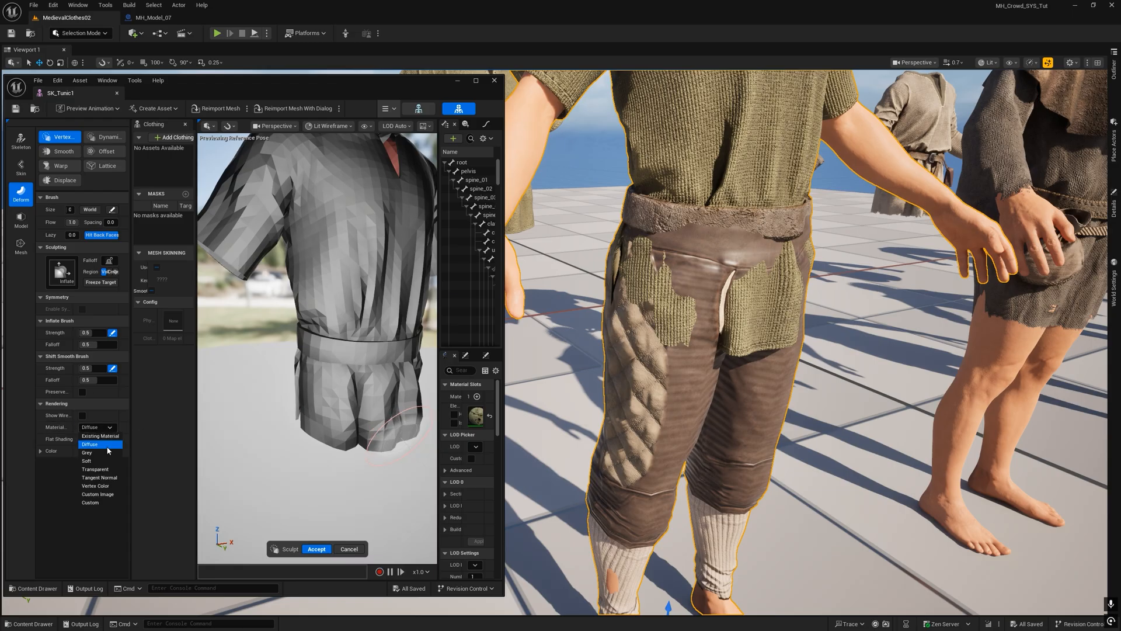
click(101, 436)
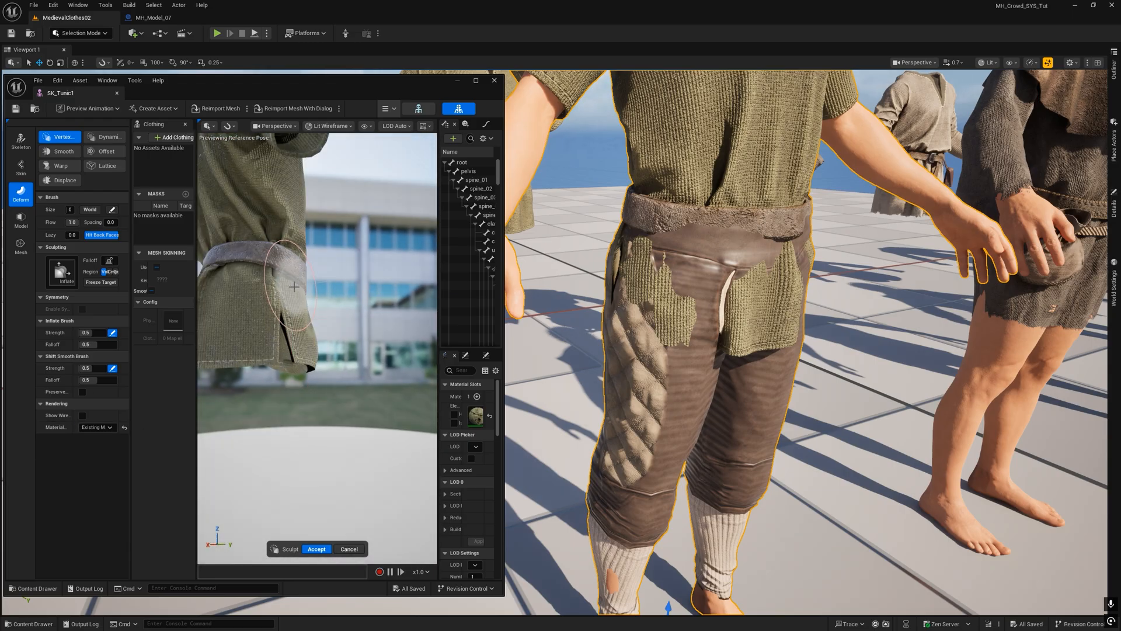
click(315, 549)
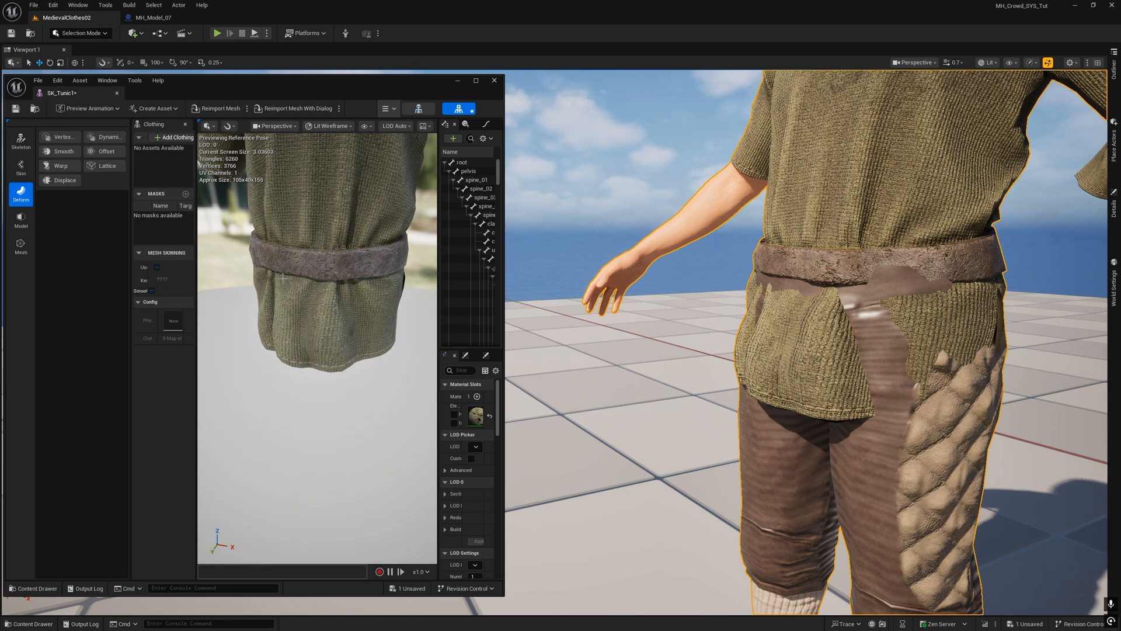
Further inflate both sides of the hem so it flares over the trousers, then return to the model.
click(62, 137)
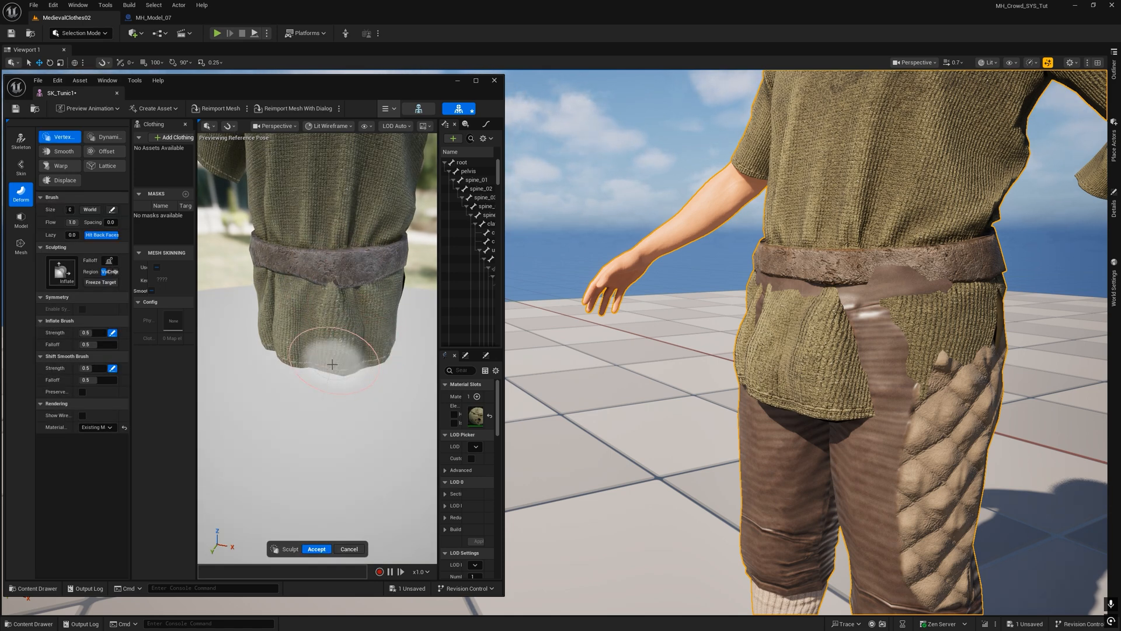
click(317, 549)
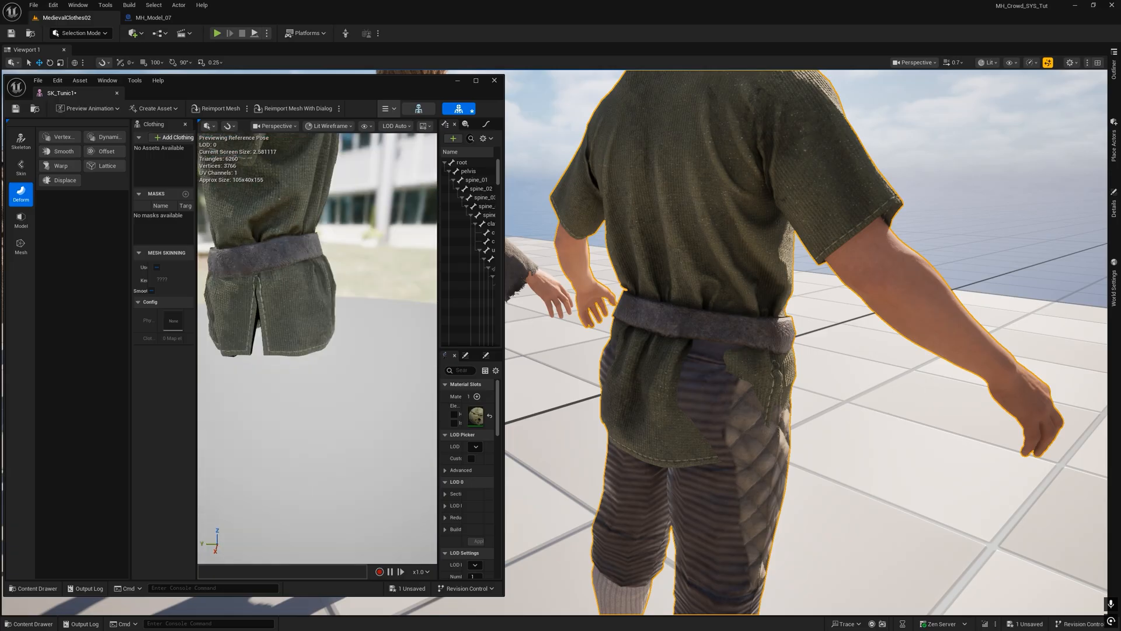
click(63, 137)
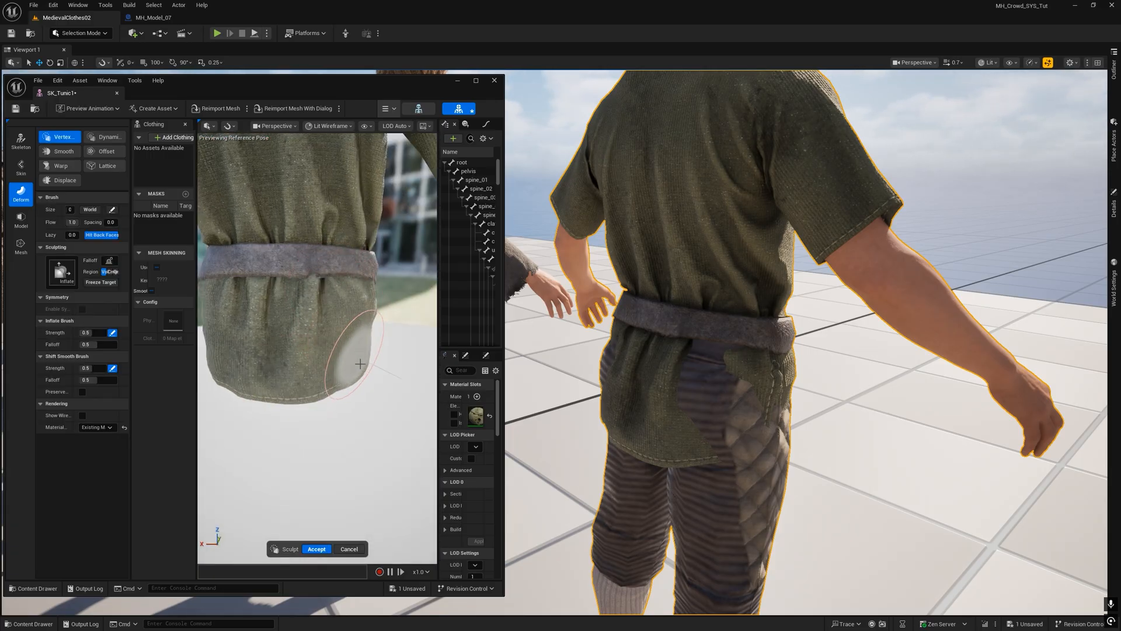
click(315, 549)
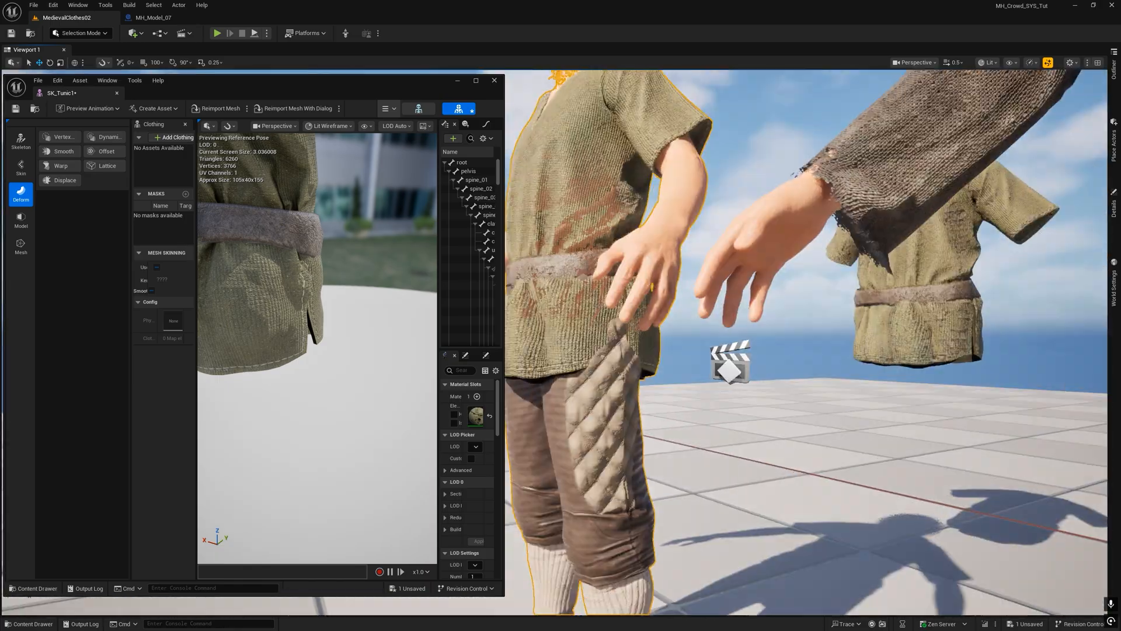
click(493, 80)
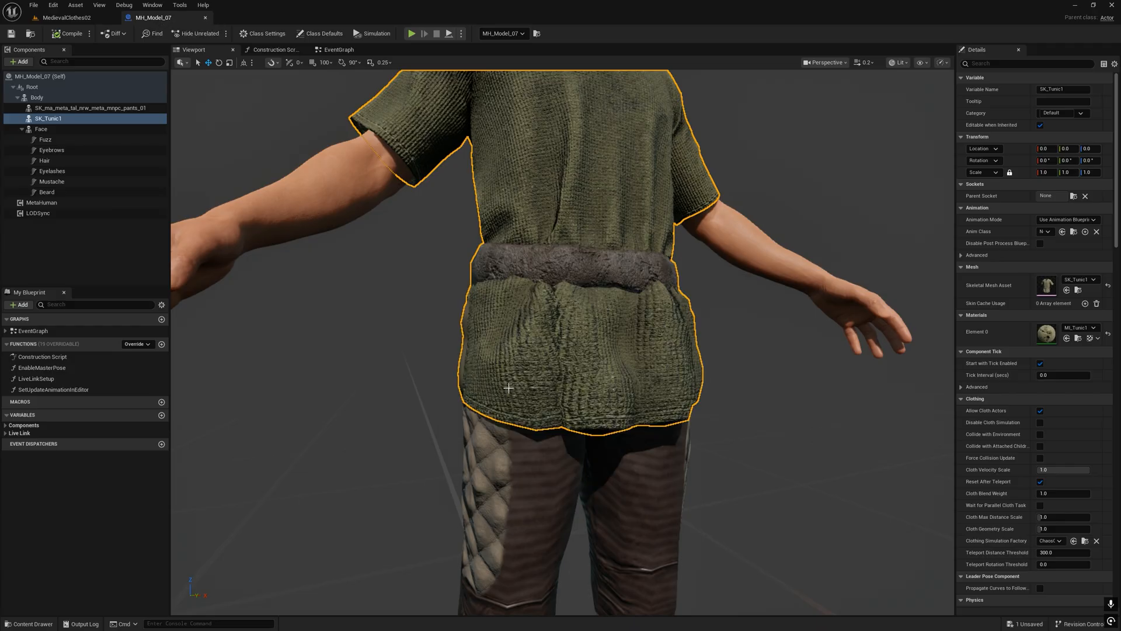
Sculpt the civilian pants legs in Vertex Sculpt and accept the reshaped mesh.
click(91, 108)
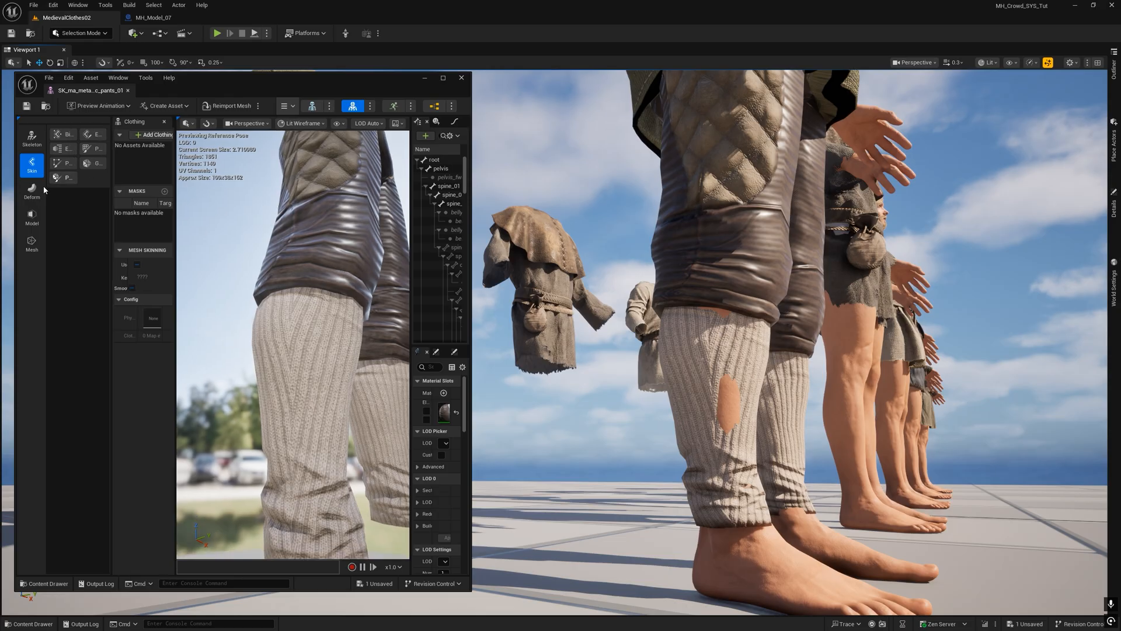
click(32, 190)
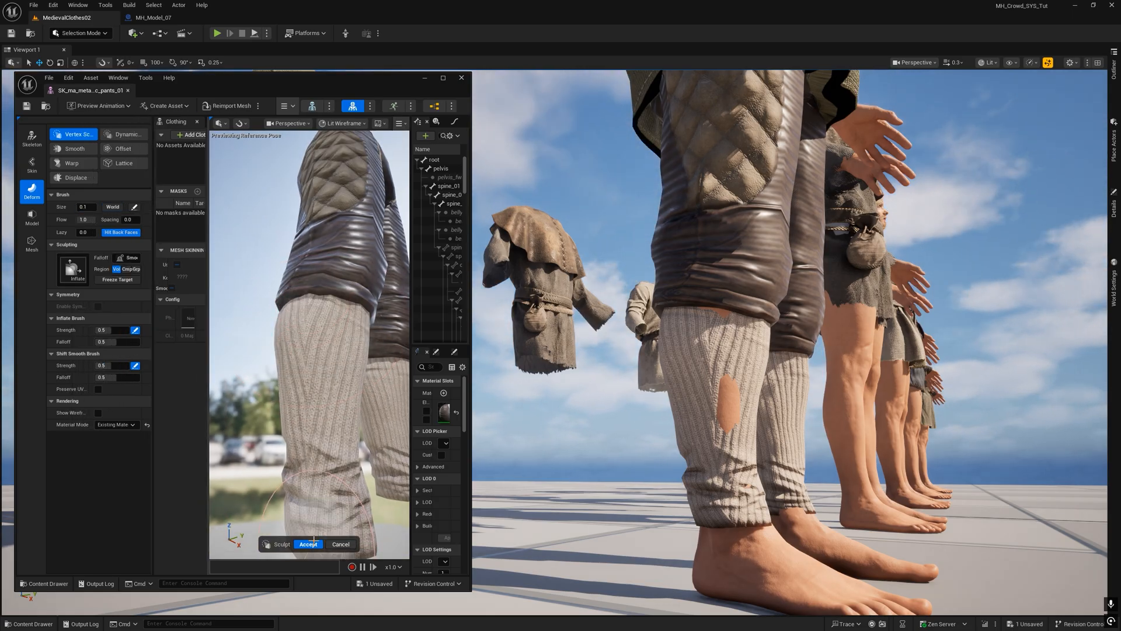
click(307, 544)
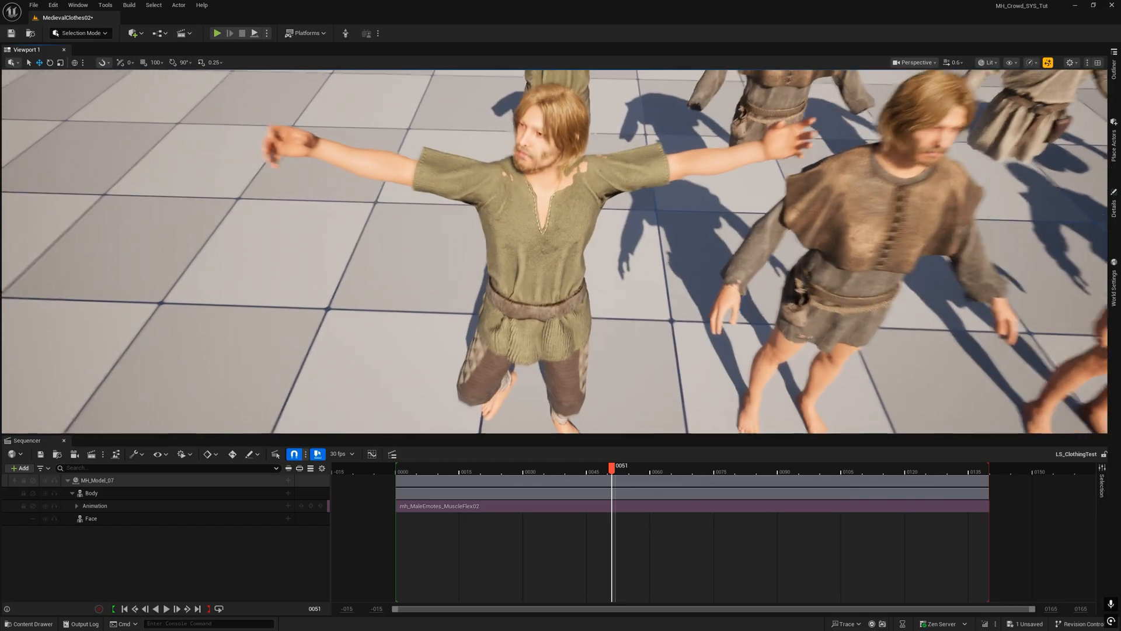
Scrub the MuscleFlex02 track through flexing and raised-arm poses, then reopen SK_Tunic1.
click(531, 466)
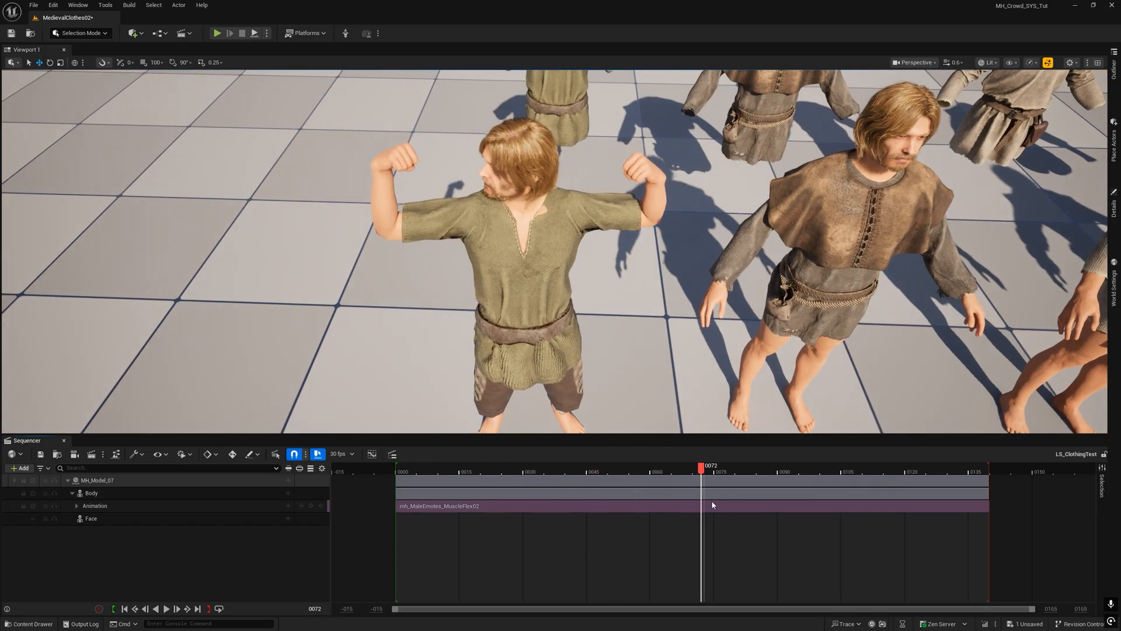
click(613, 470)
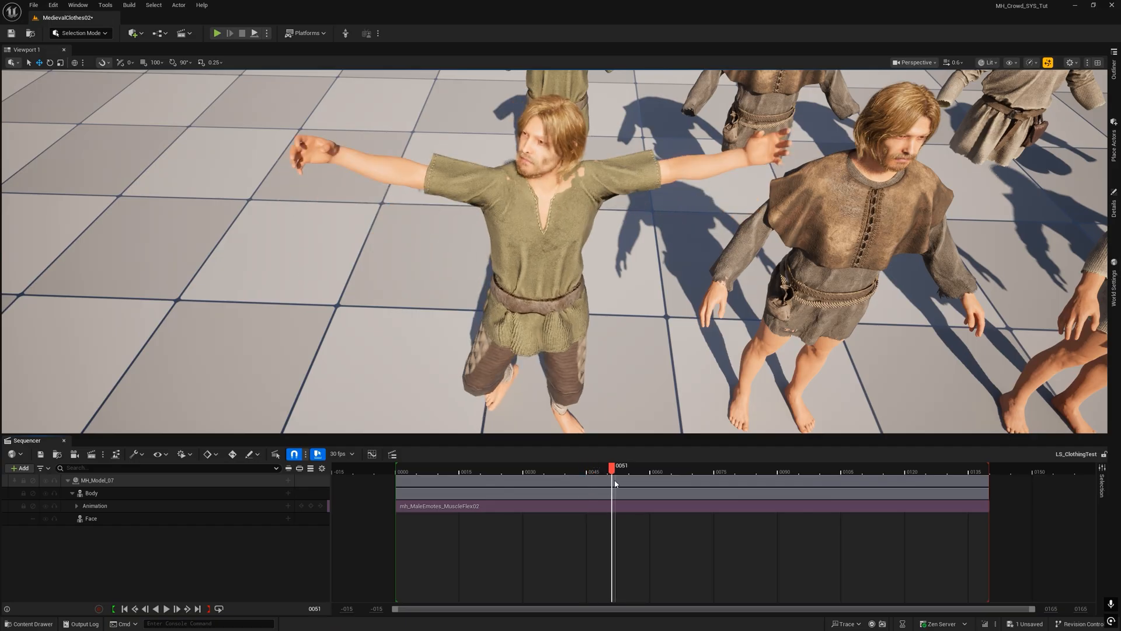
click(166, 607)
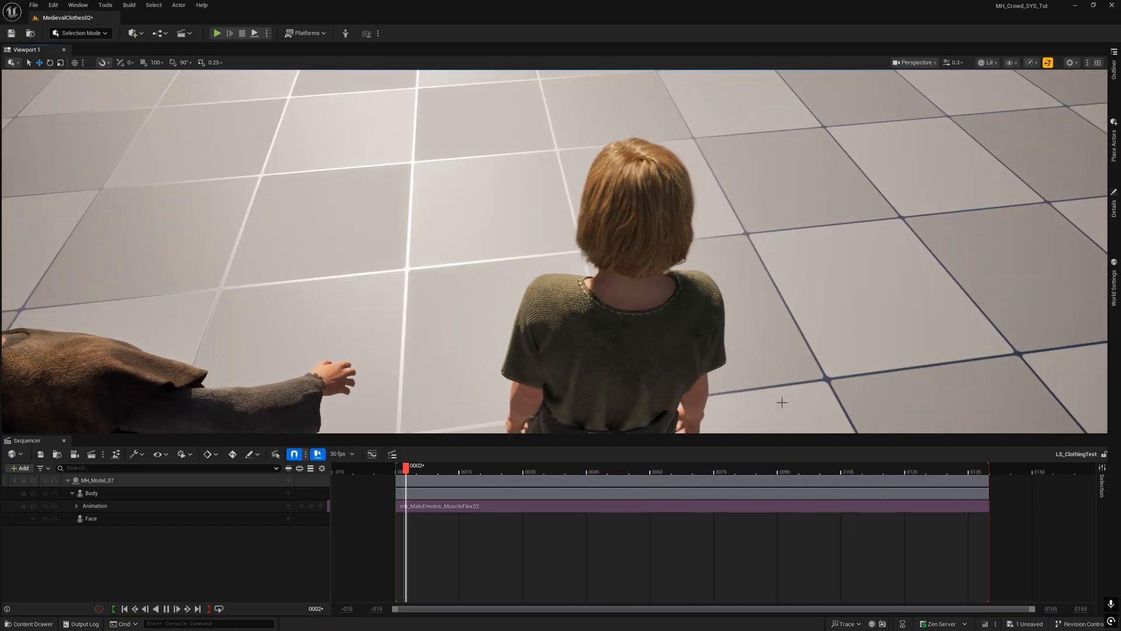
click(658, 472)
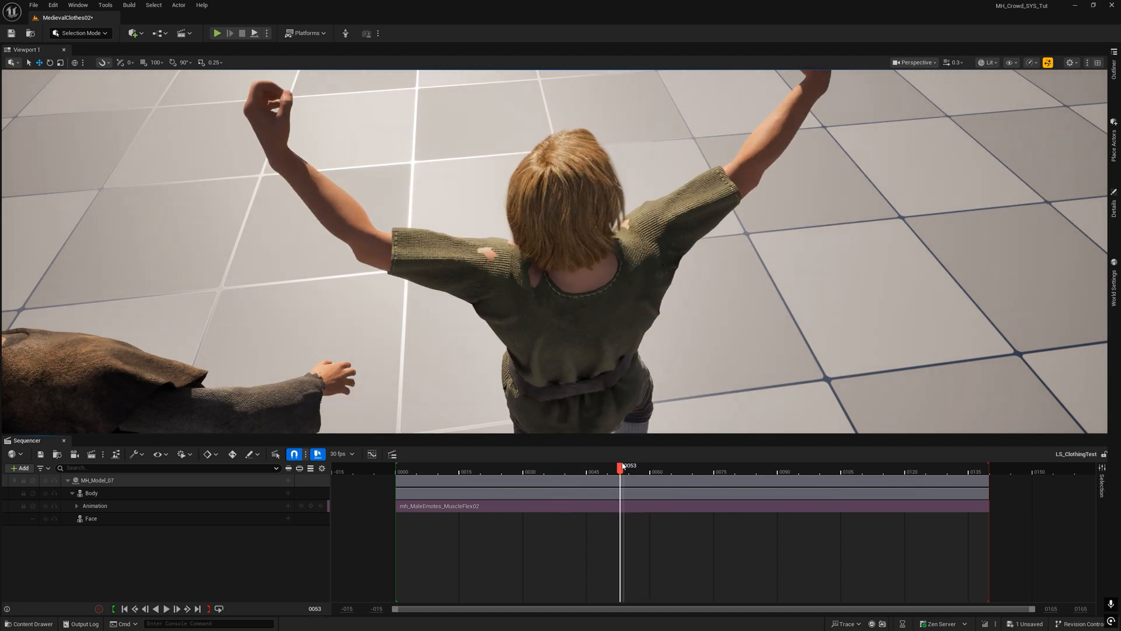
click(175, 607)
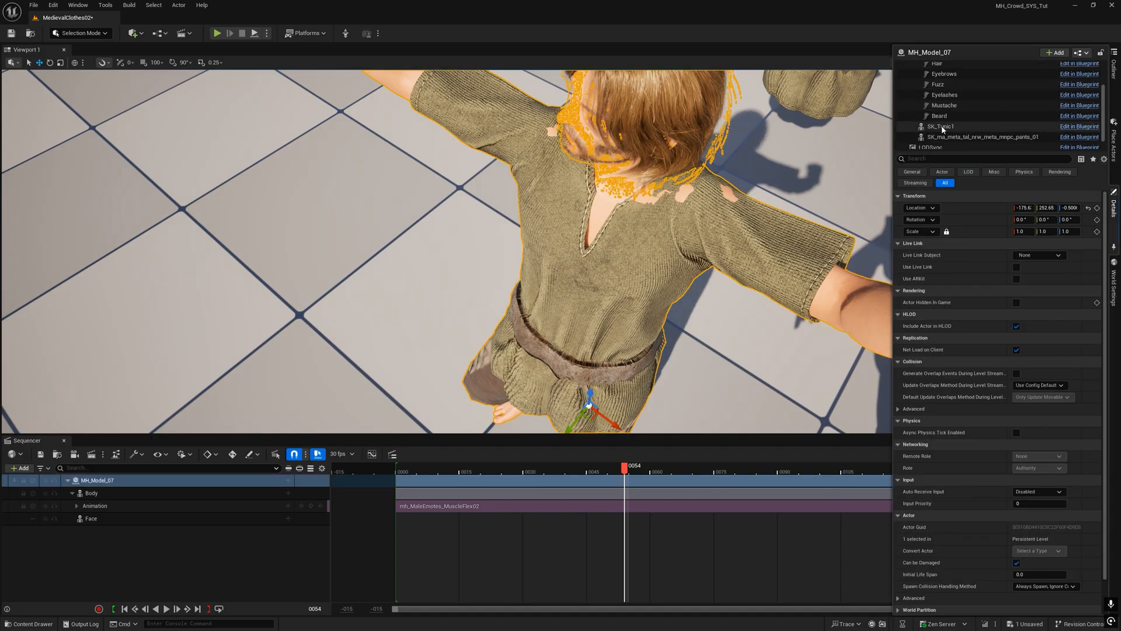
click(943, 126)
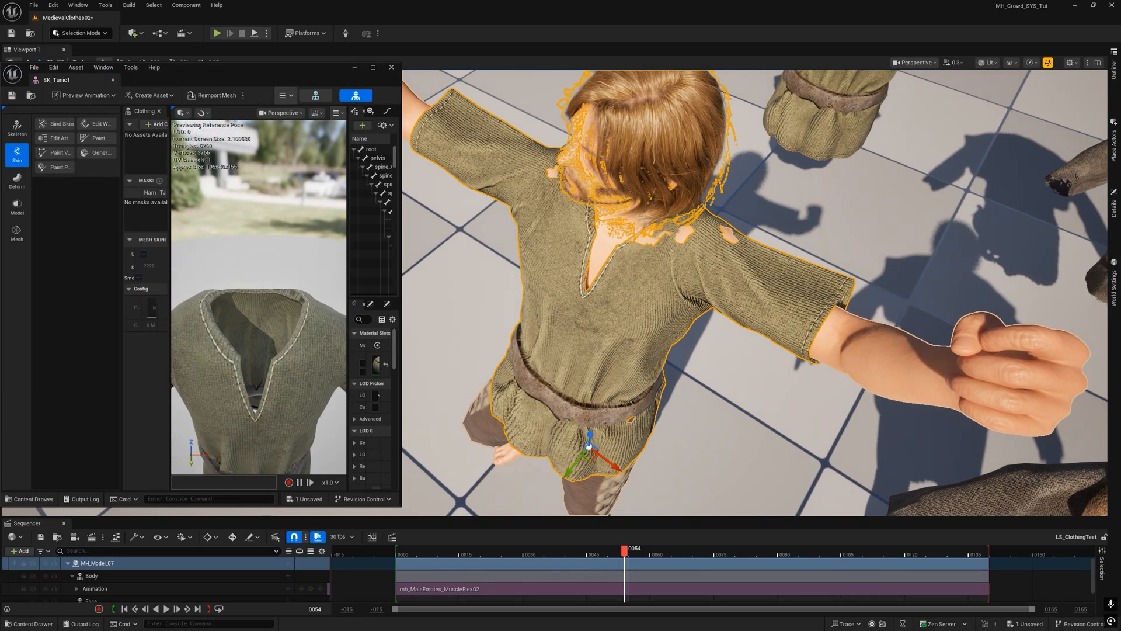
Sculpt SK_Tunic1's shoulders and upper back for the raised-arms pose and accept.
click(16, 181)
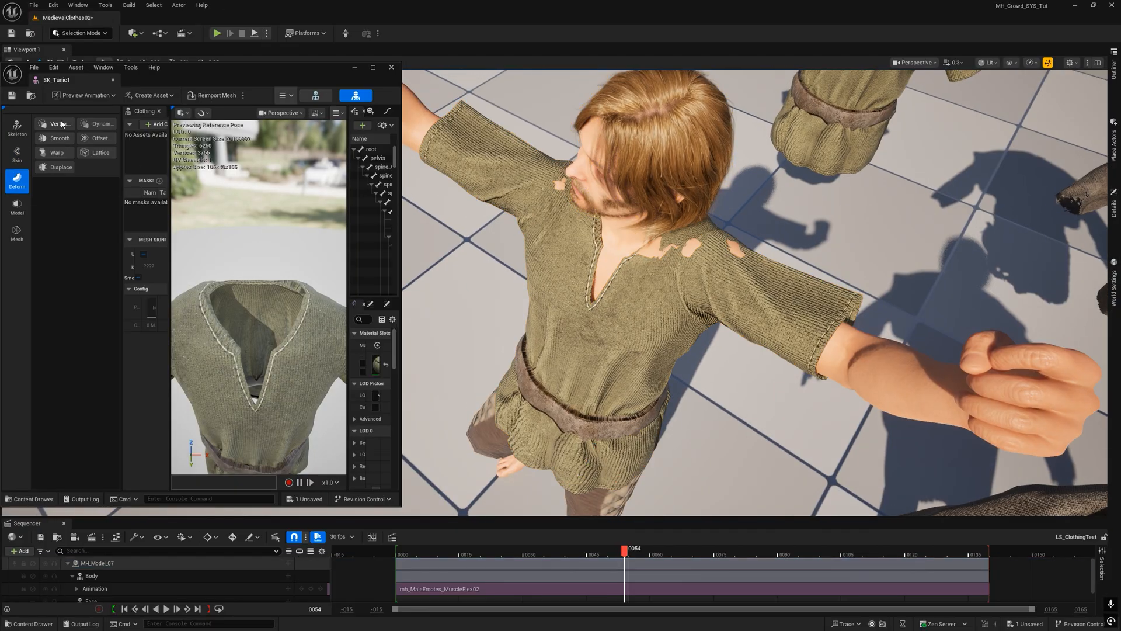
click(58, 122)
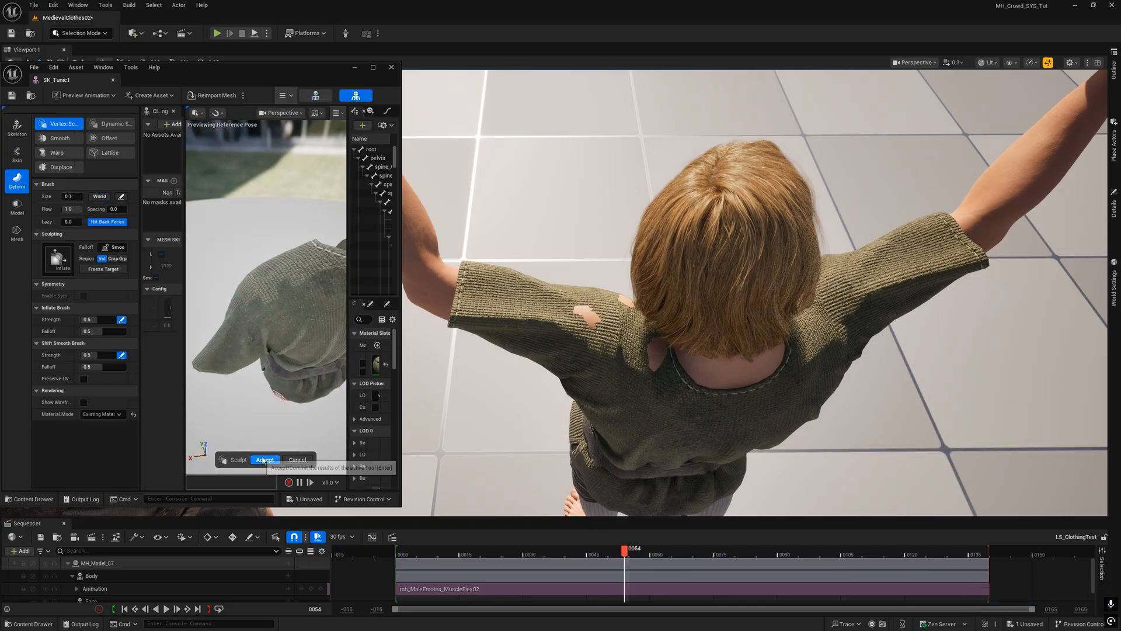
click(265, 460)
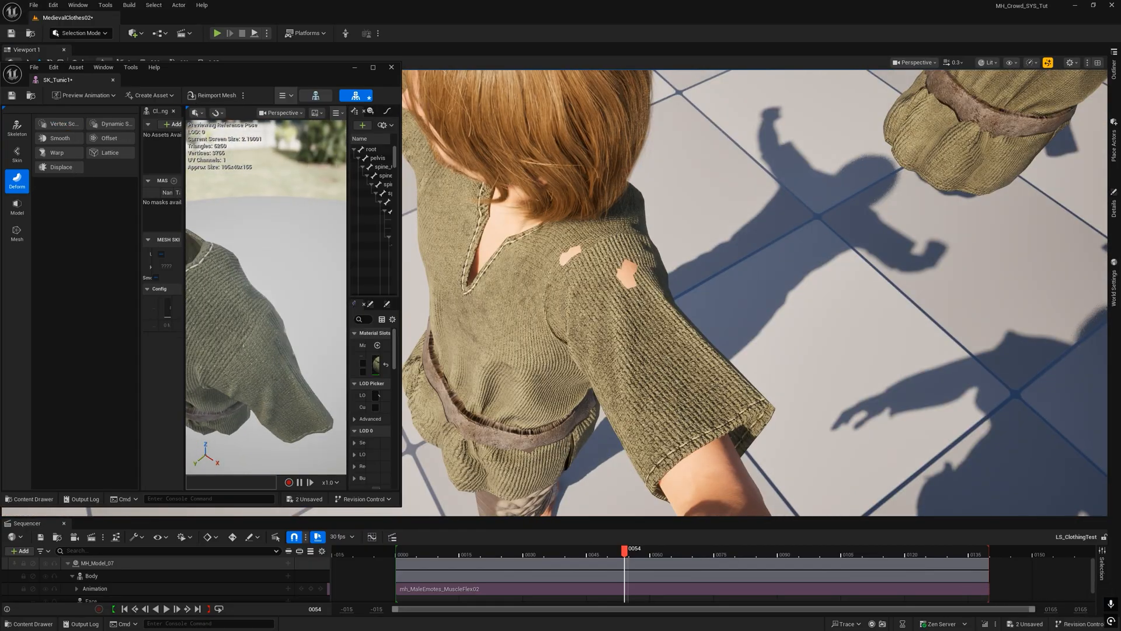
click(65, 123)
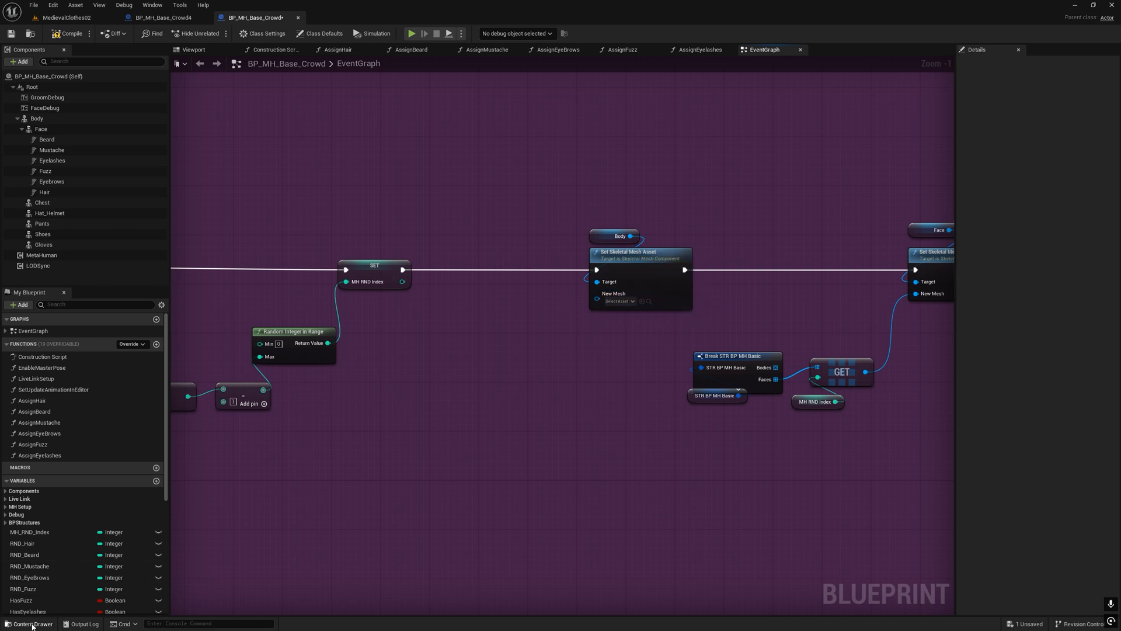
mouse_move(28, 624)
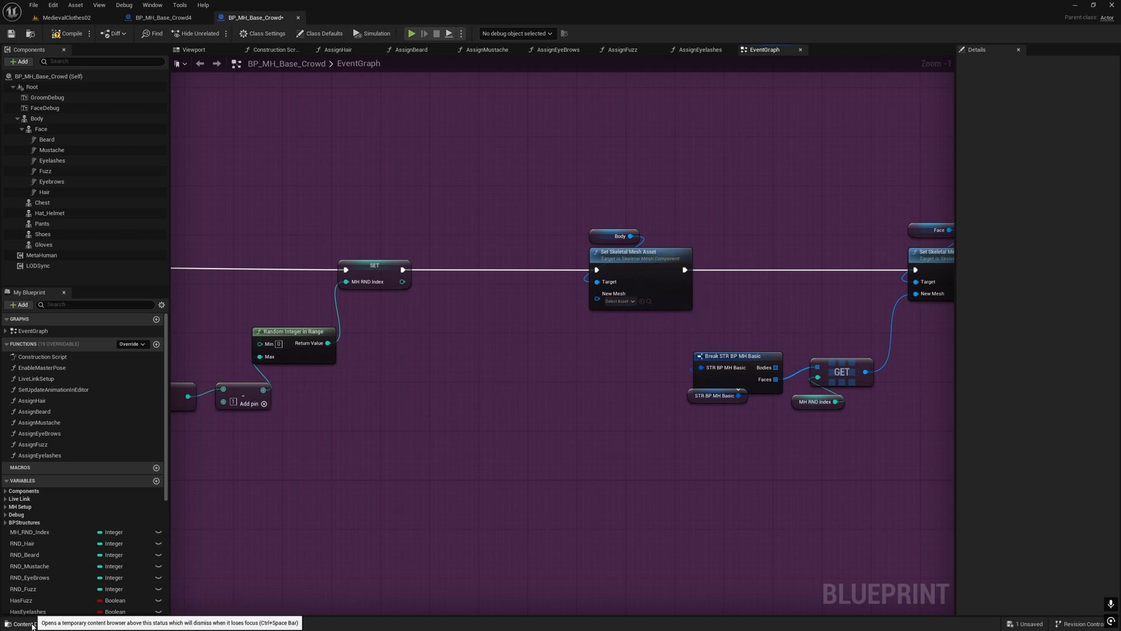
Assign the selected body mesh to the Set Skeletal Mesh Asset node's New Mesh pin.
click(25, 624)
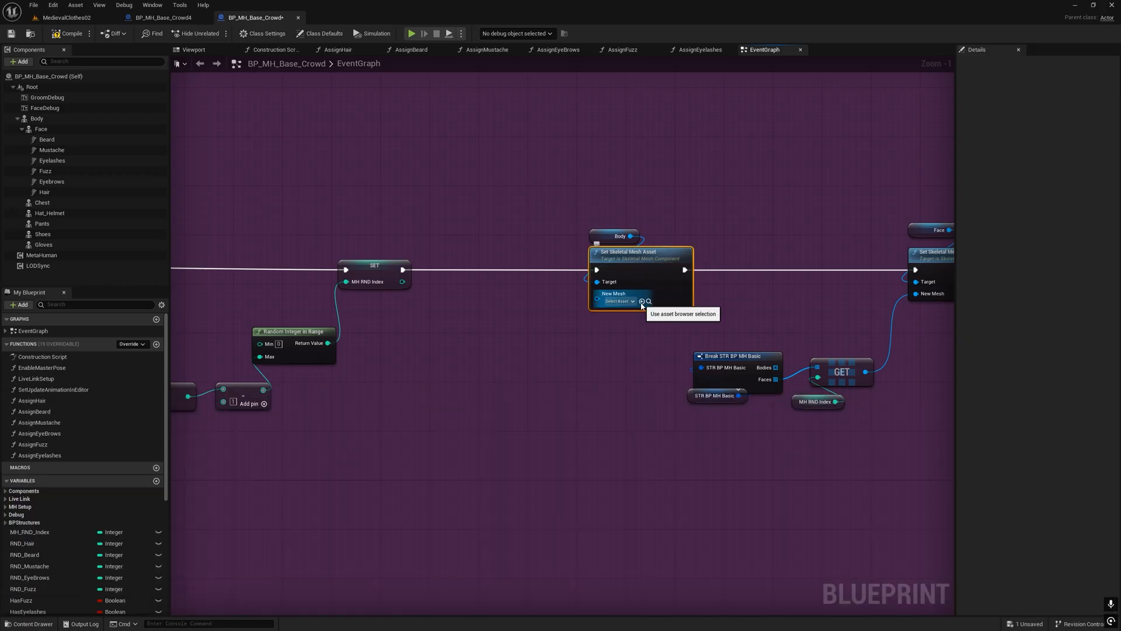
mouse_move(620, 300)
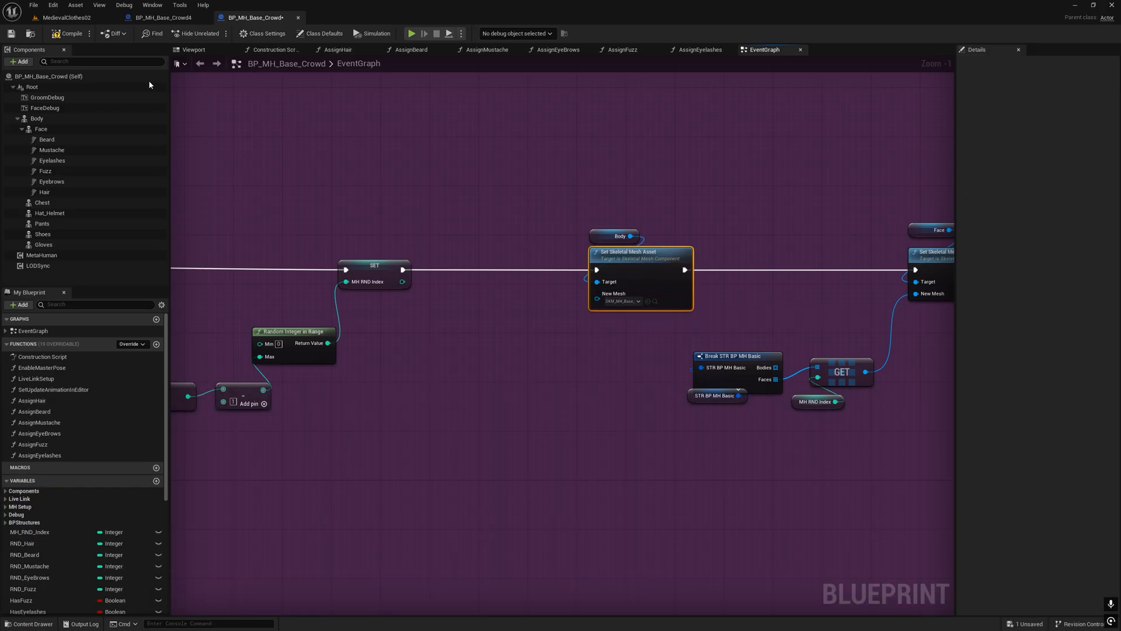
click(64, 18)
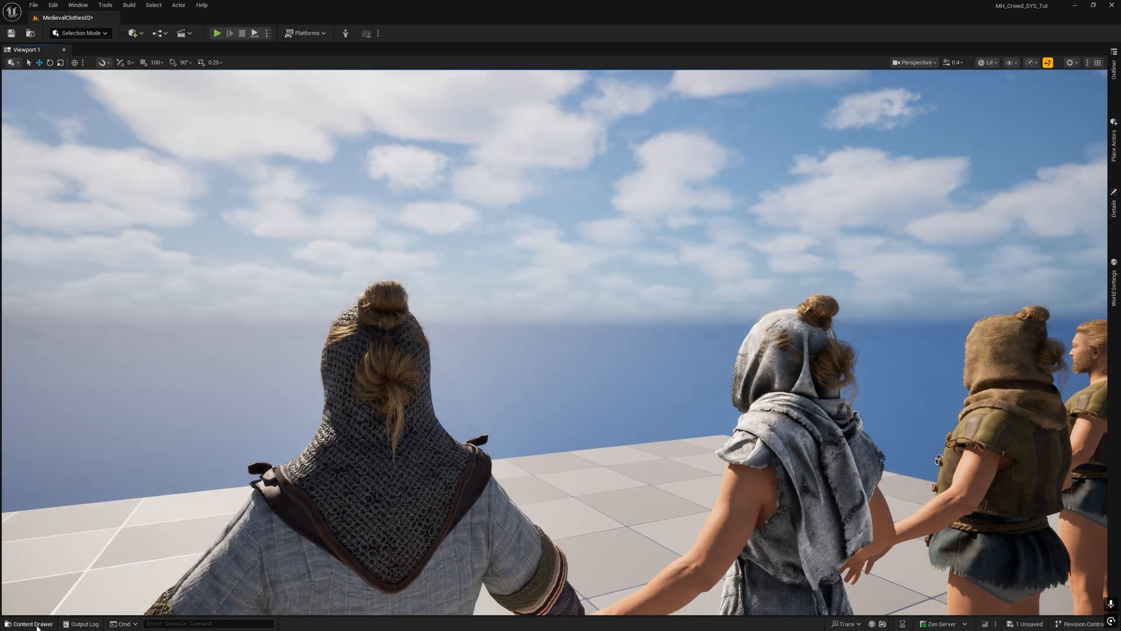
Add a ChestsWithHood skeletal mesh array member to STR_BP_CivilianClothes and save.
click(28, 624)
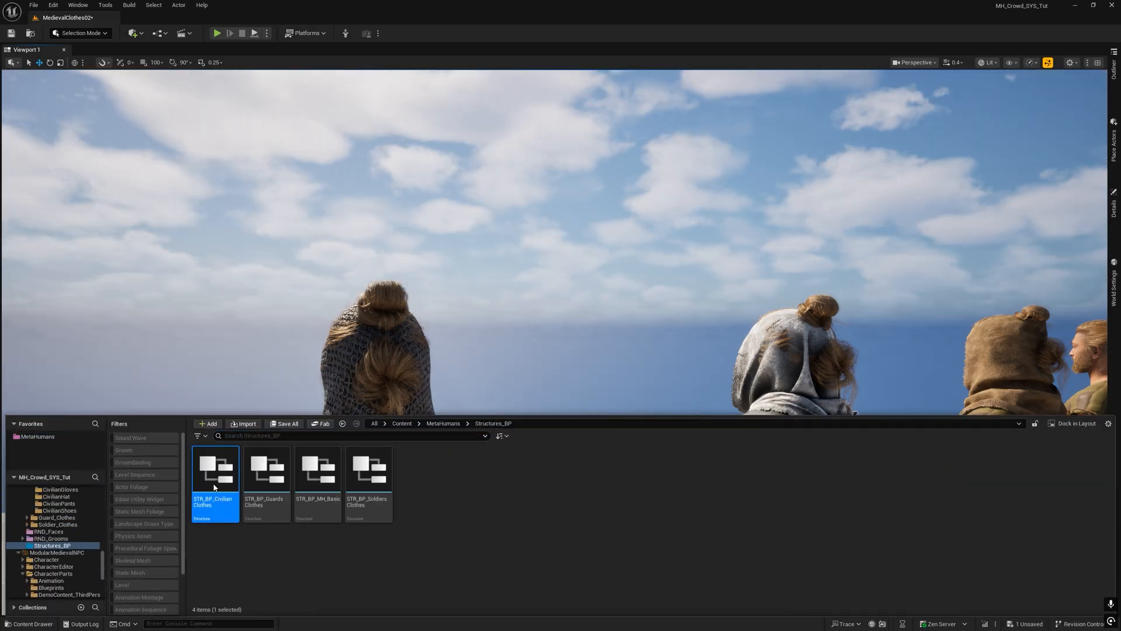
double_click(215, 468)
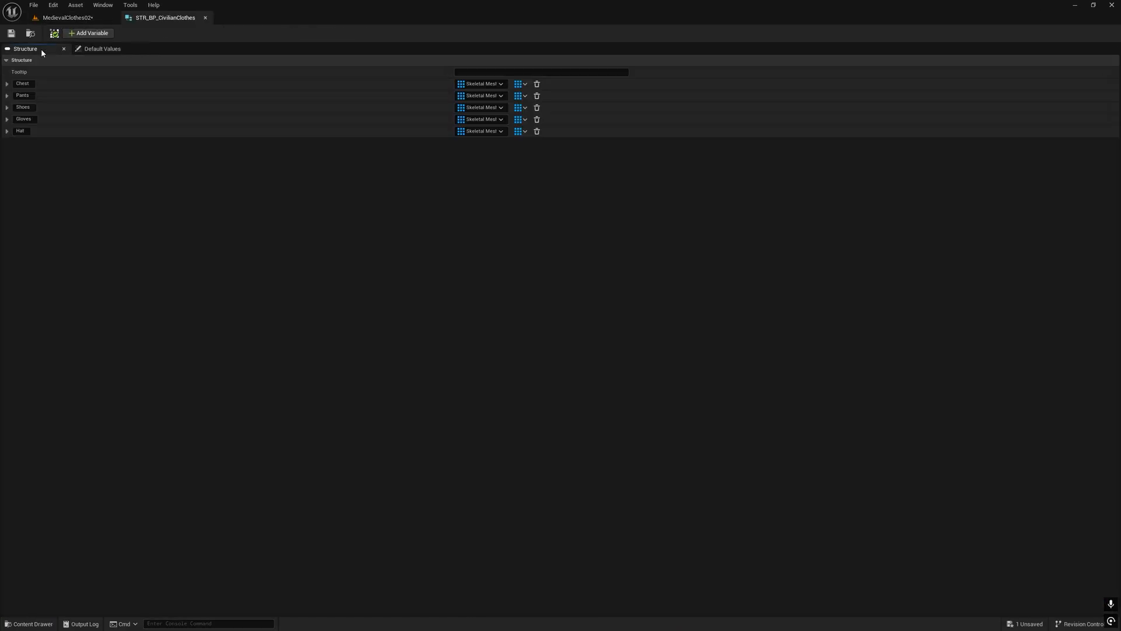
mouse_move(87, 33)
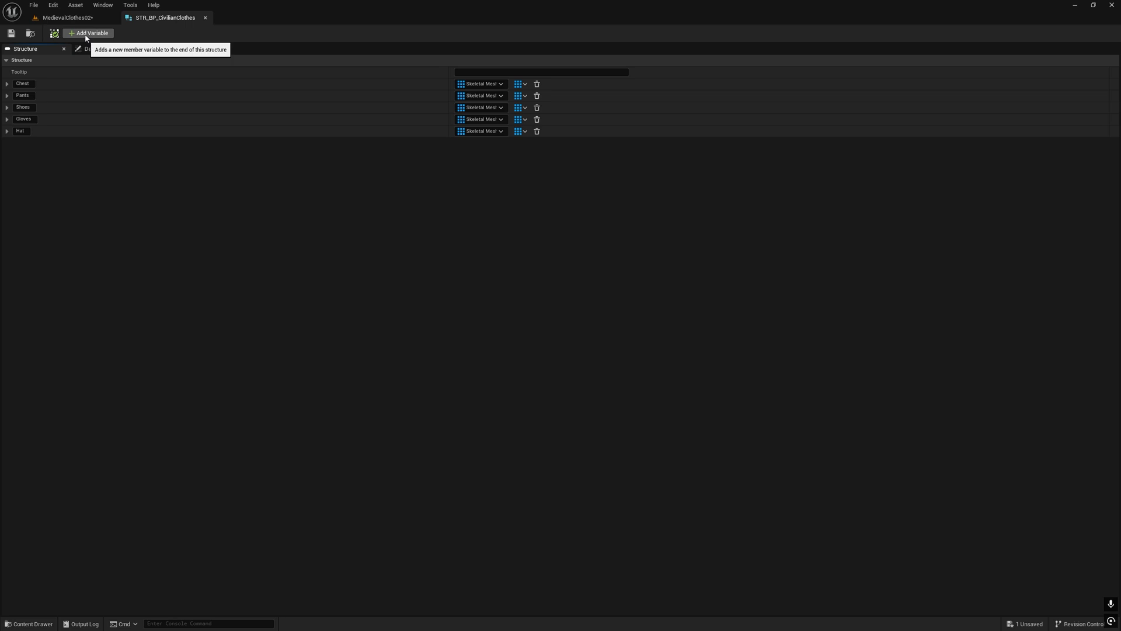
click(88, 32)
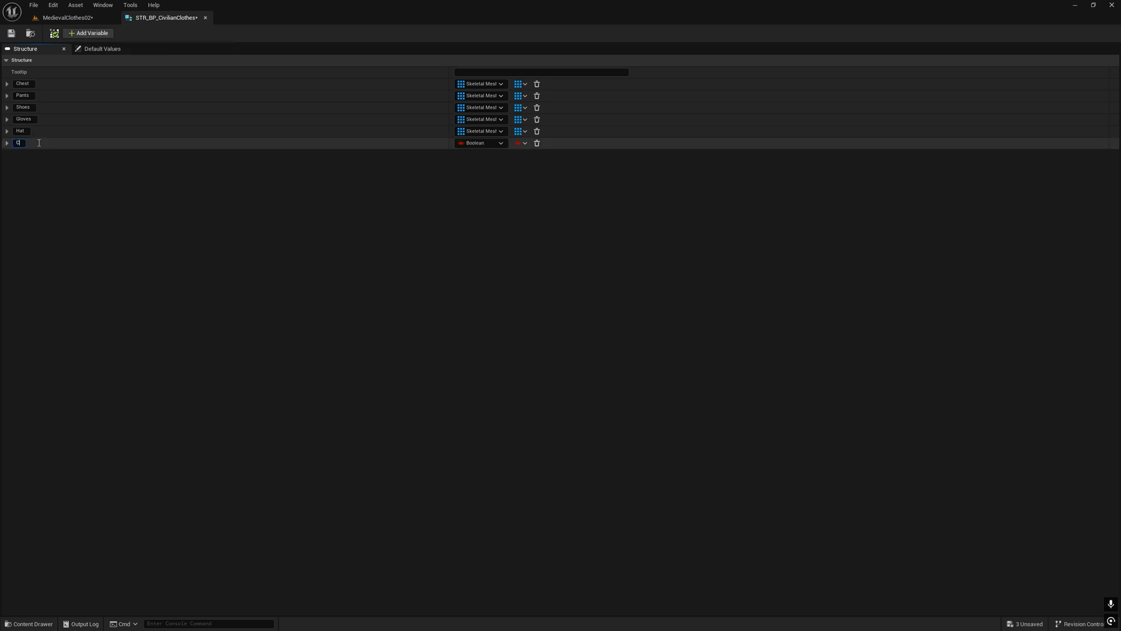
text(ChestsWithHood)
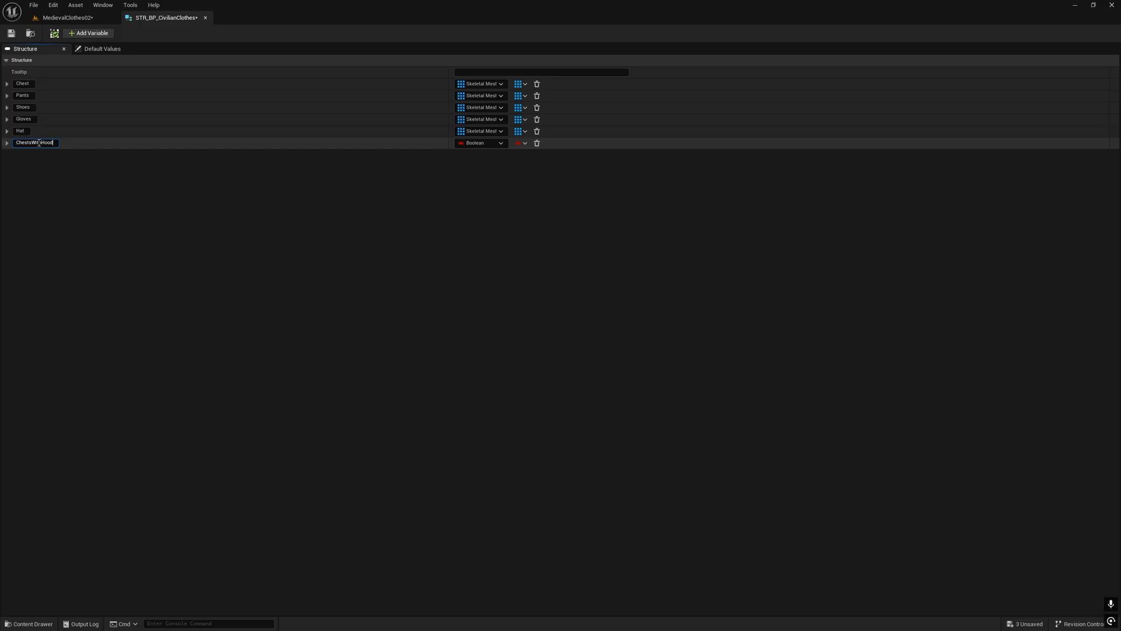
mouse_move(500, 146)
text(skeletal)
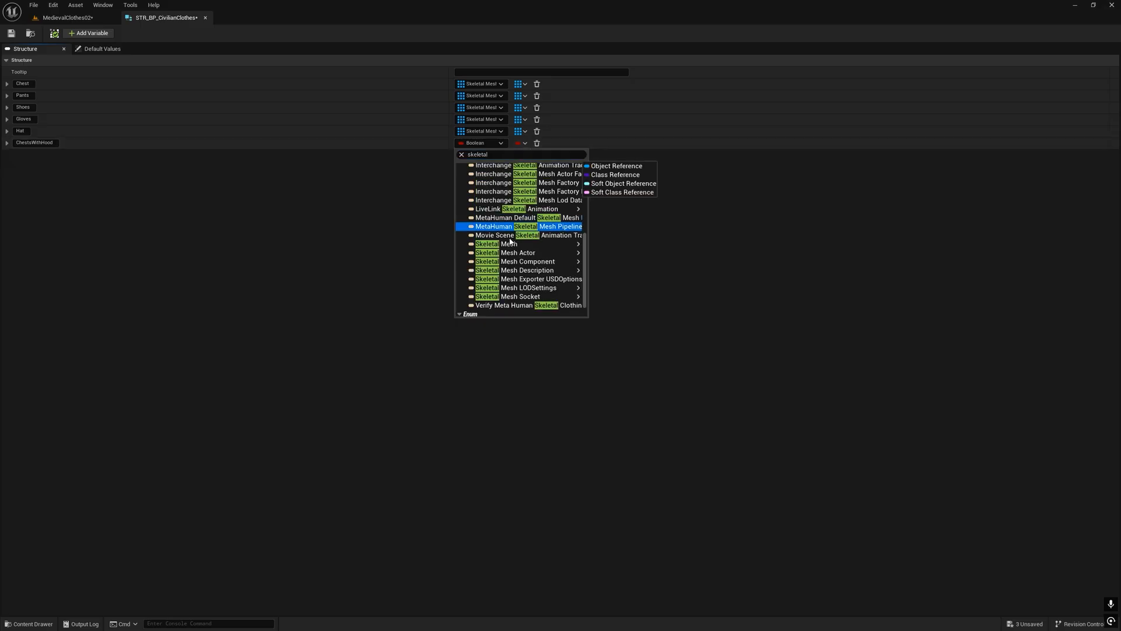
mouse_move(509, 244)
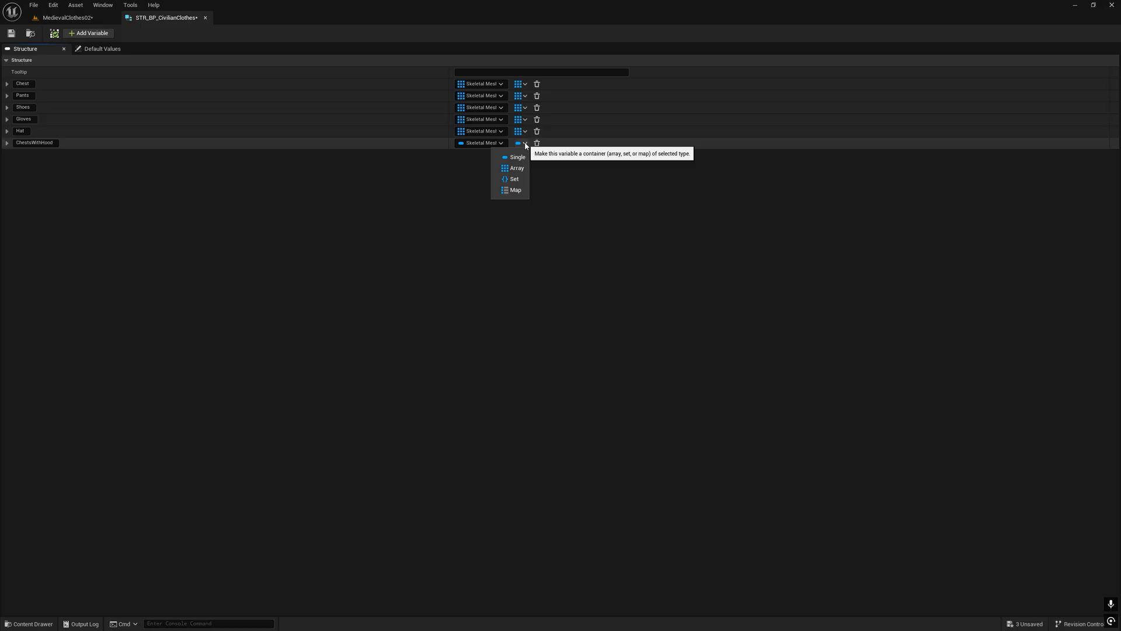
click(515, 157)
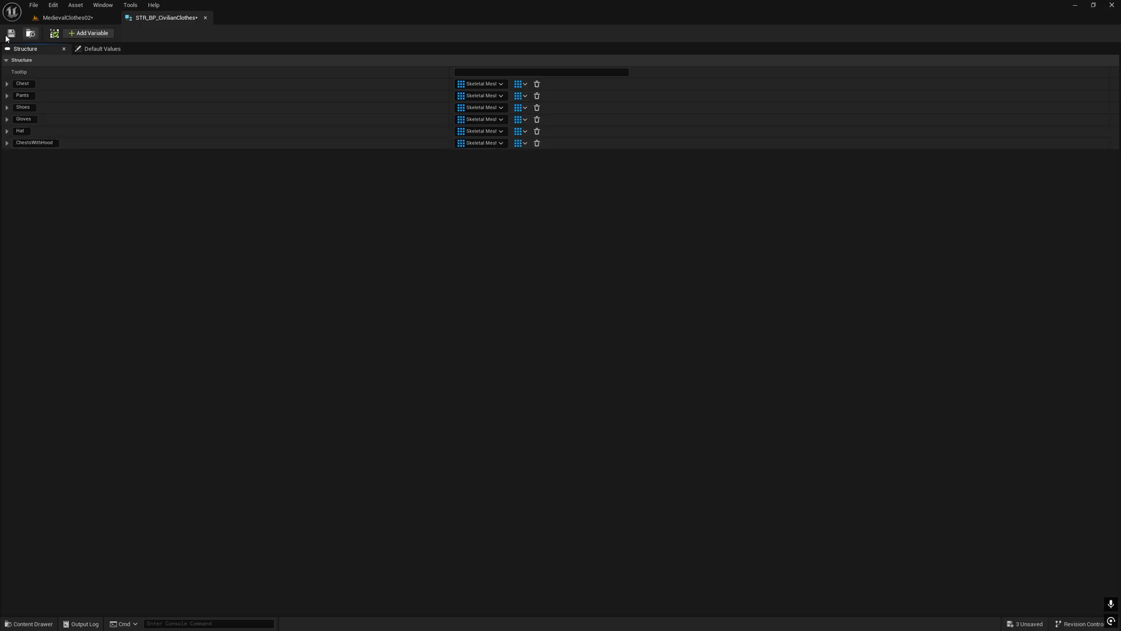
click(103, 48)
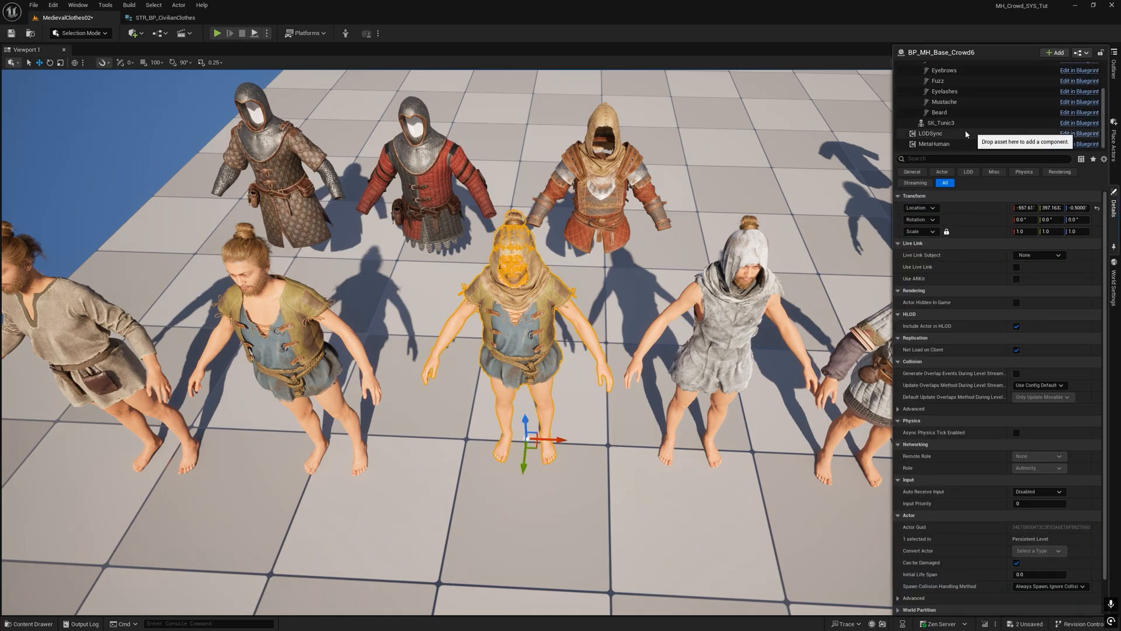
Add a ChestsWithHood entry to the civilian clothes structure and assign the picked hooded chest mesh.
click(29, 622)
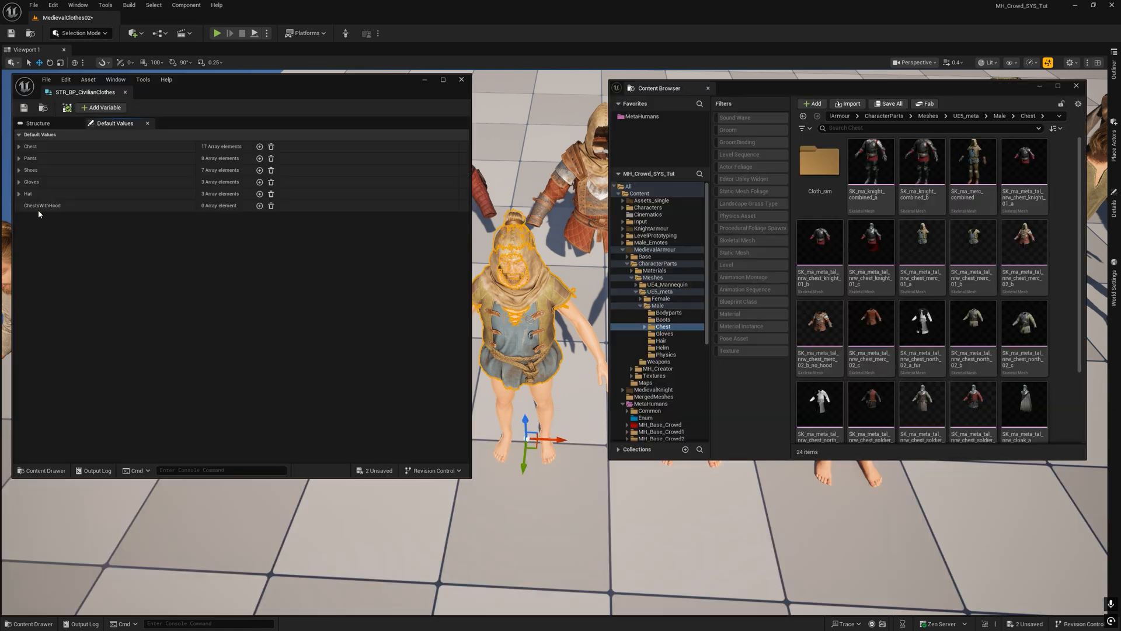
mouse_move(260, 206)
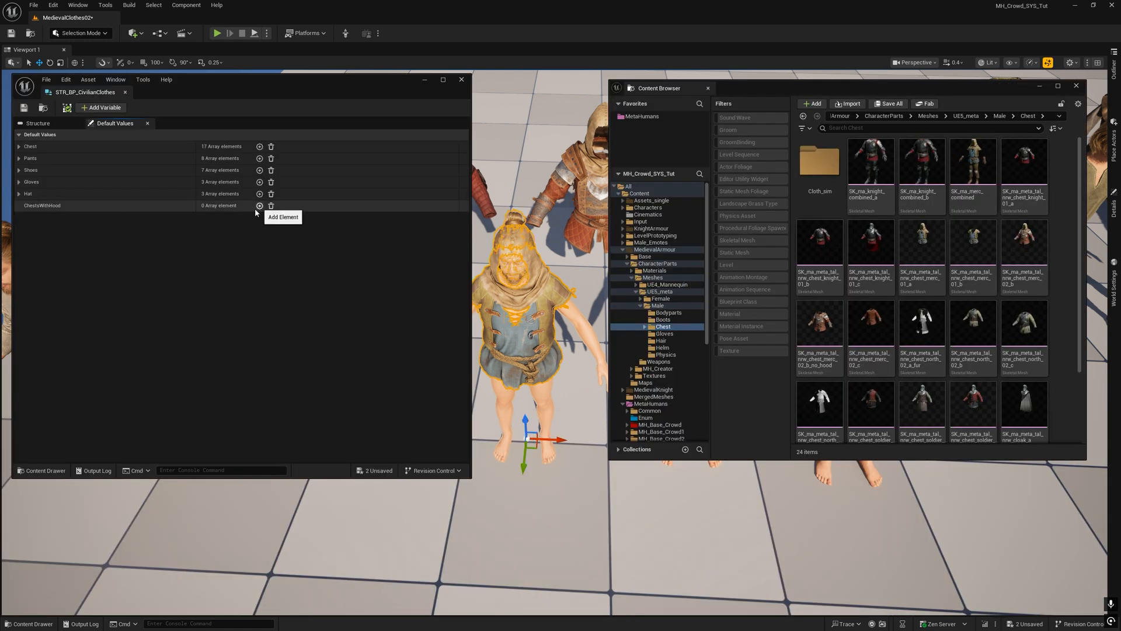
click(259, 206)
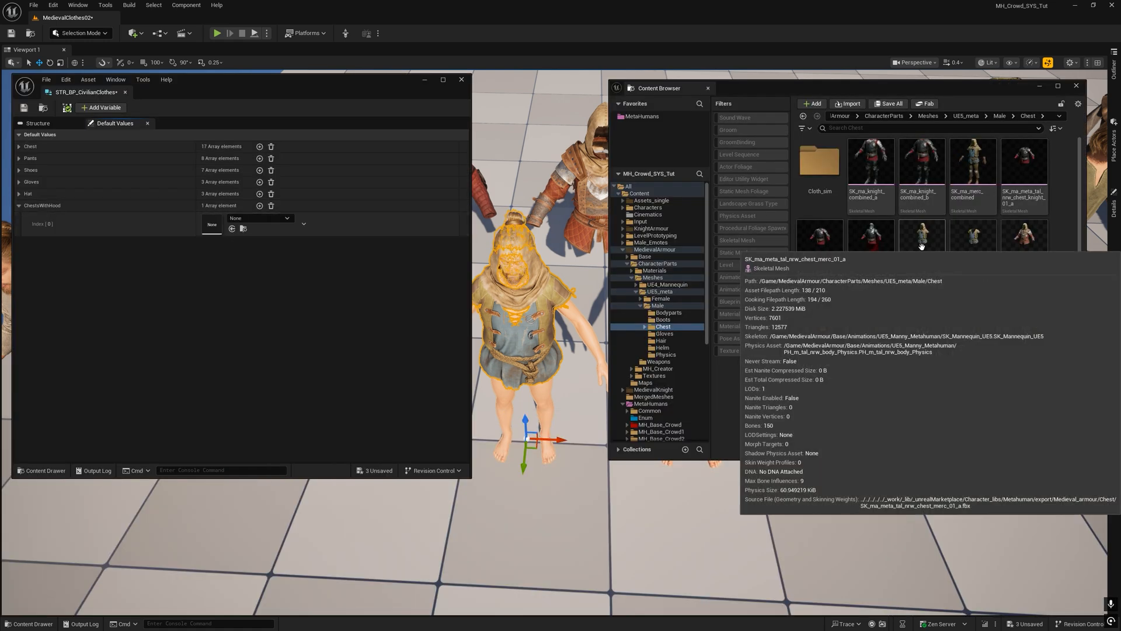
click(921, 253)
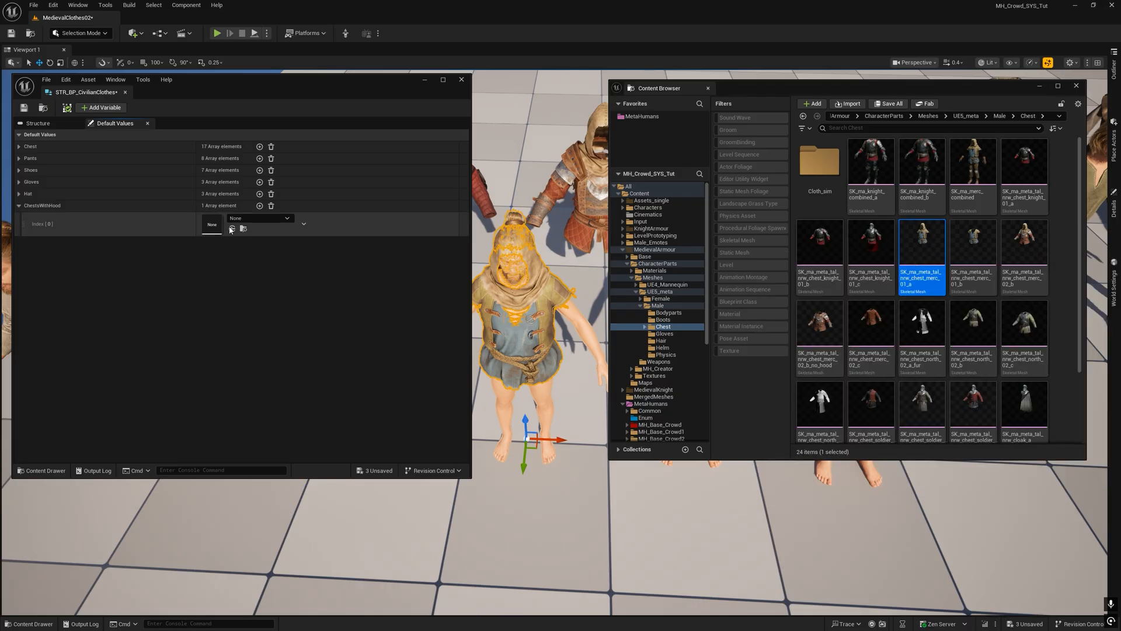
click(259, 219)
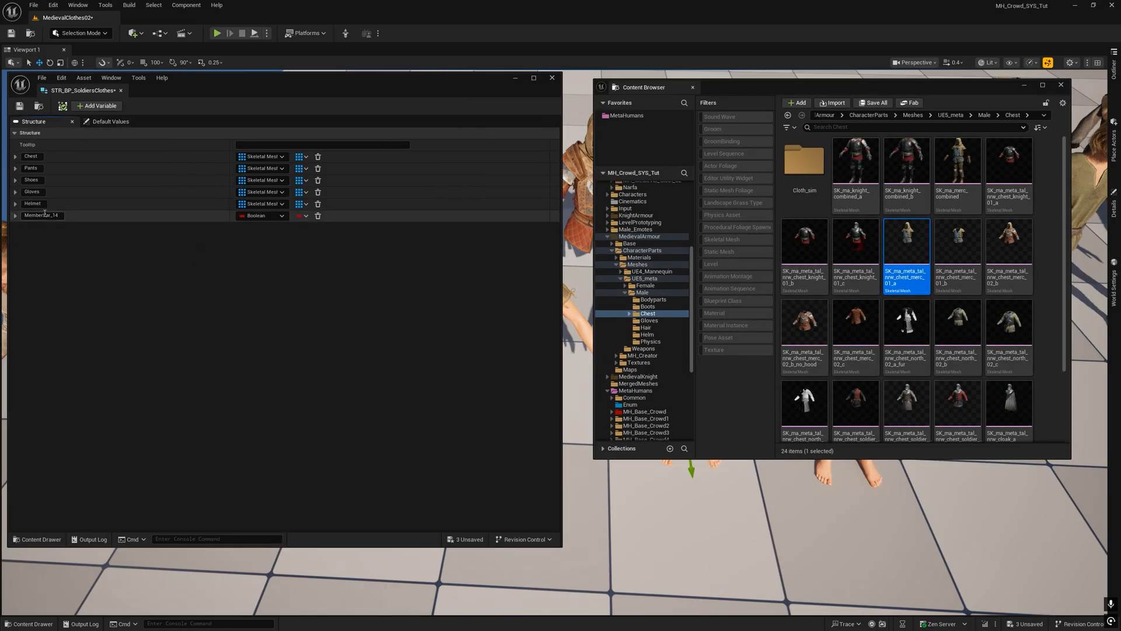
Set up the soldiers structure's ChestsWithHood member and add its first default entry.
click(282, 216)
text(ChestsWithHood)
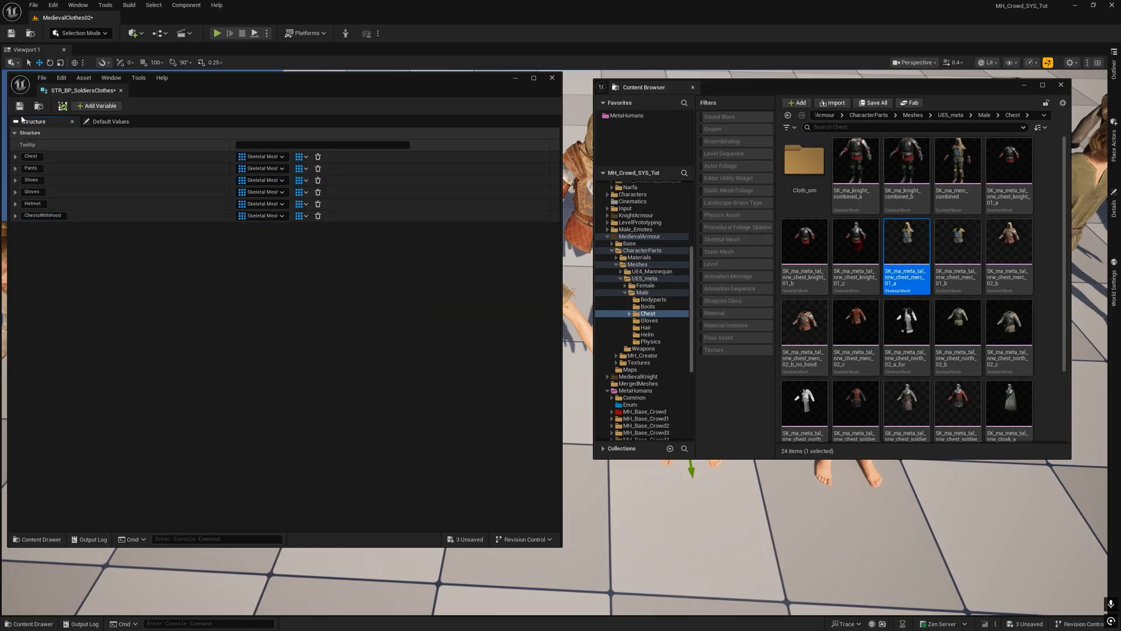
click(111, 120)
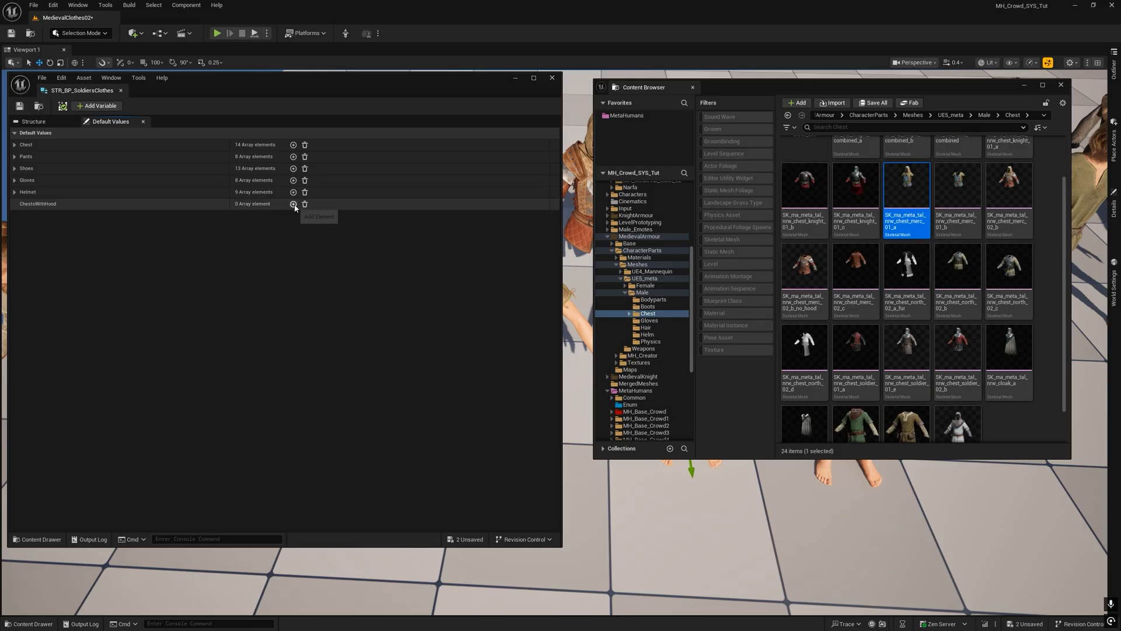
click(294, 204)
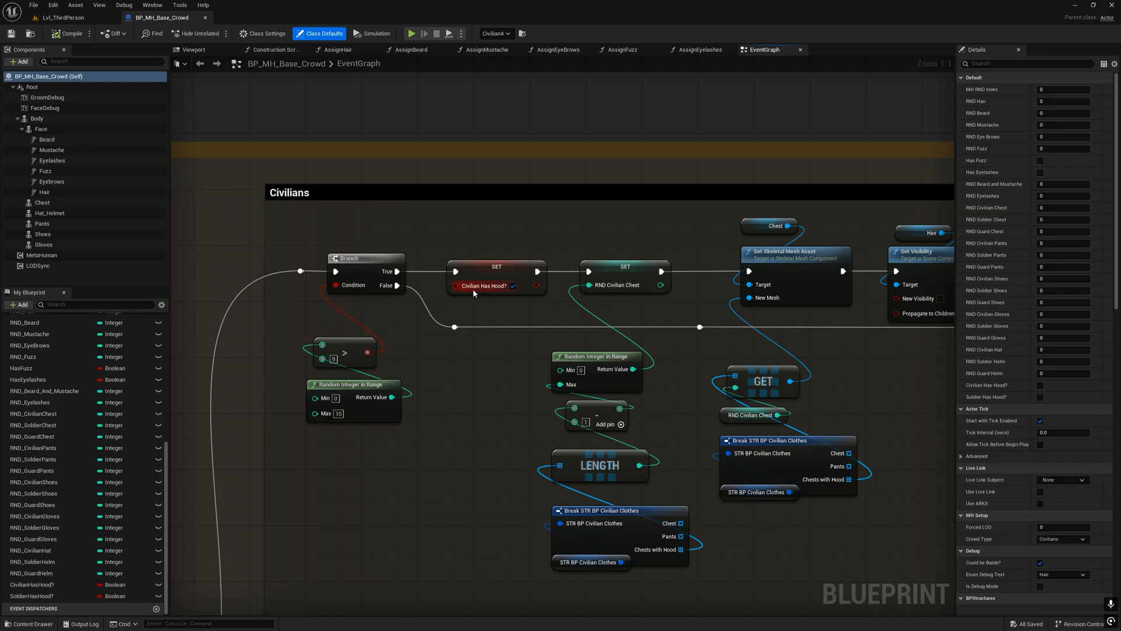
mouse_move(482, 271)
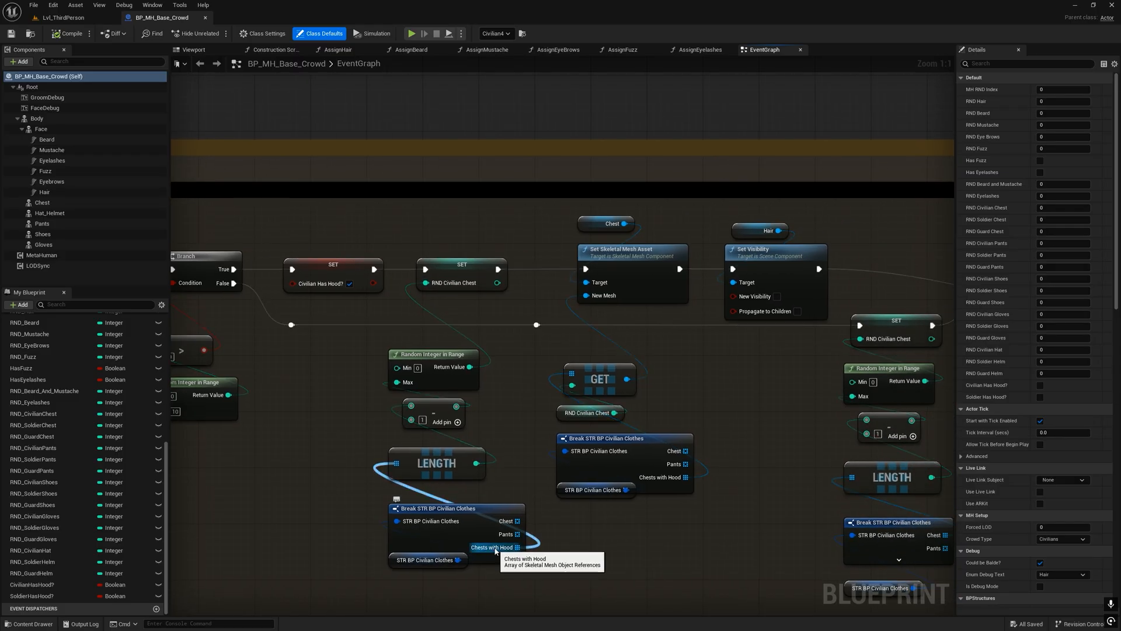
mouse_move(525, 422)
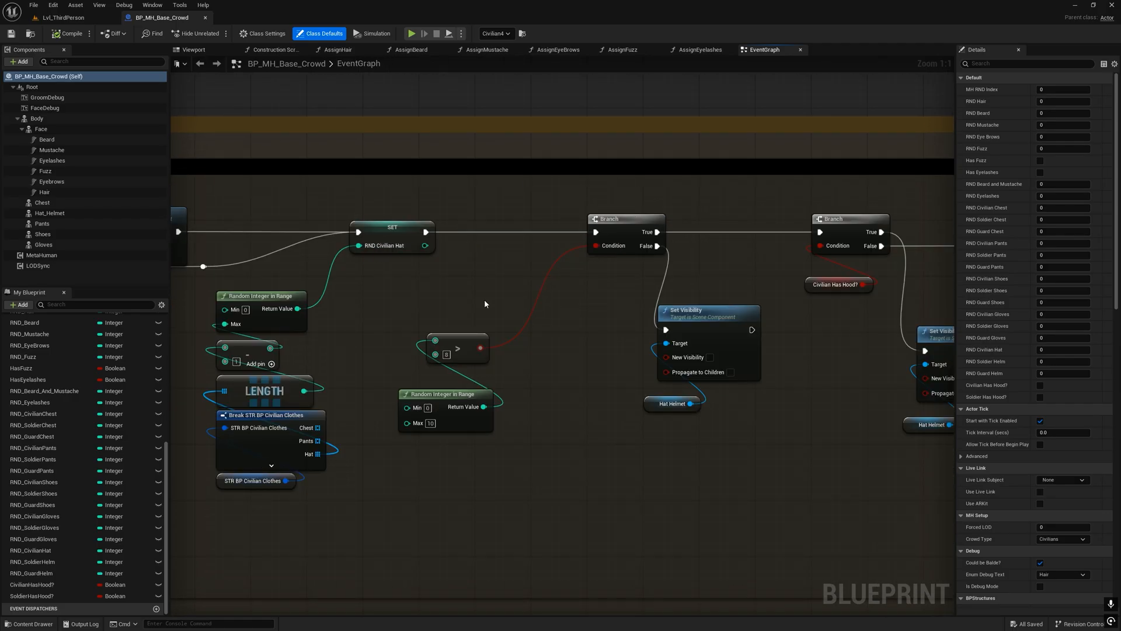
mouse_move(833, 400)
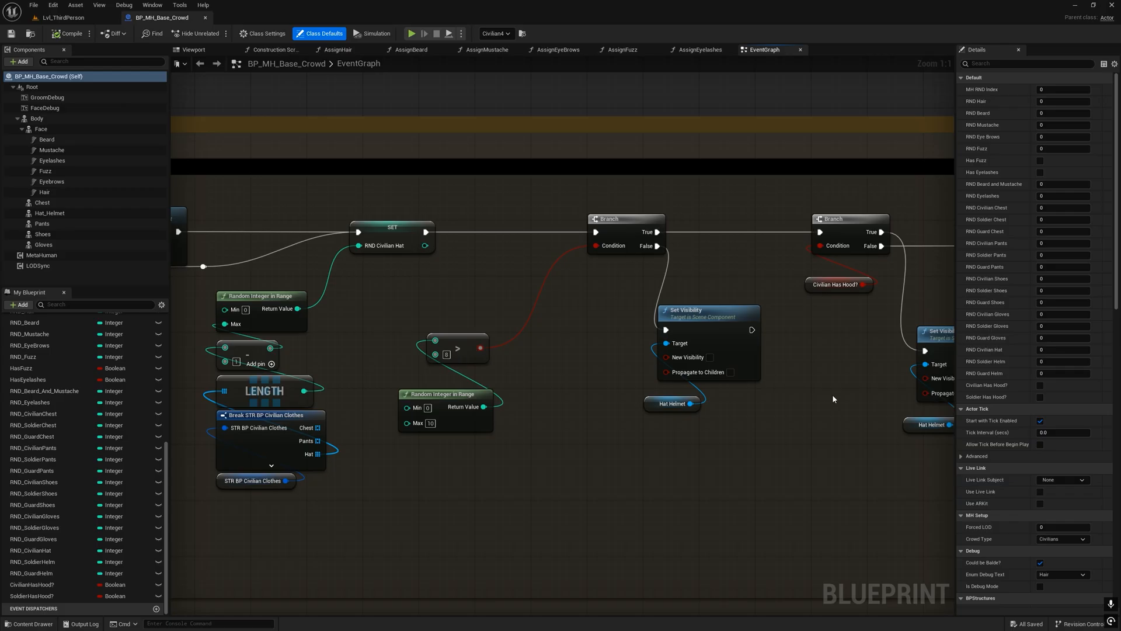
mouse_move(739, 361)
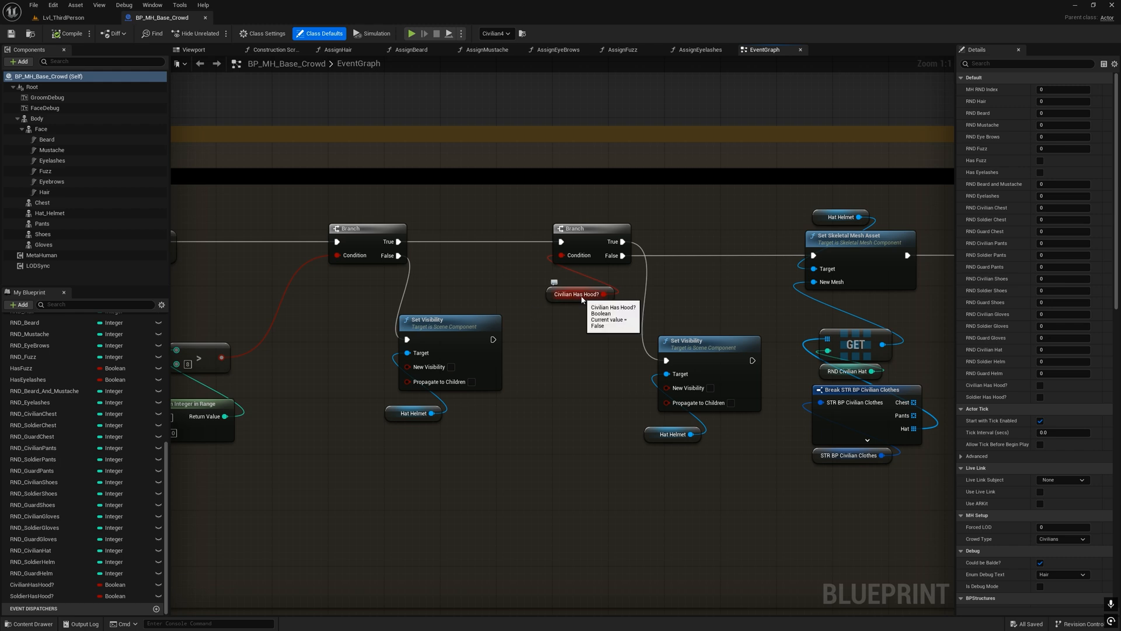
mouse_move(697, 288)
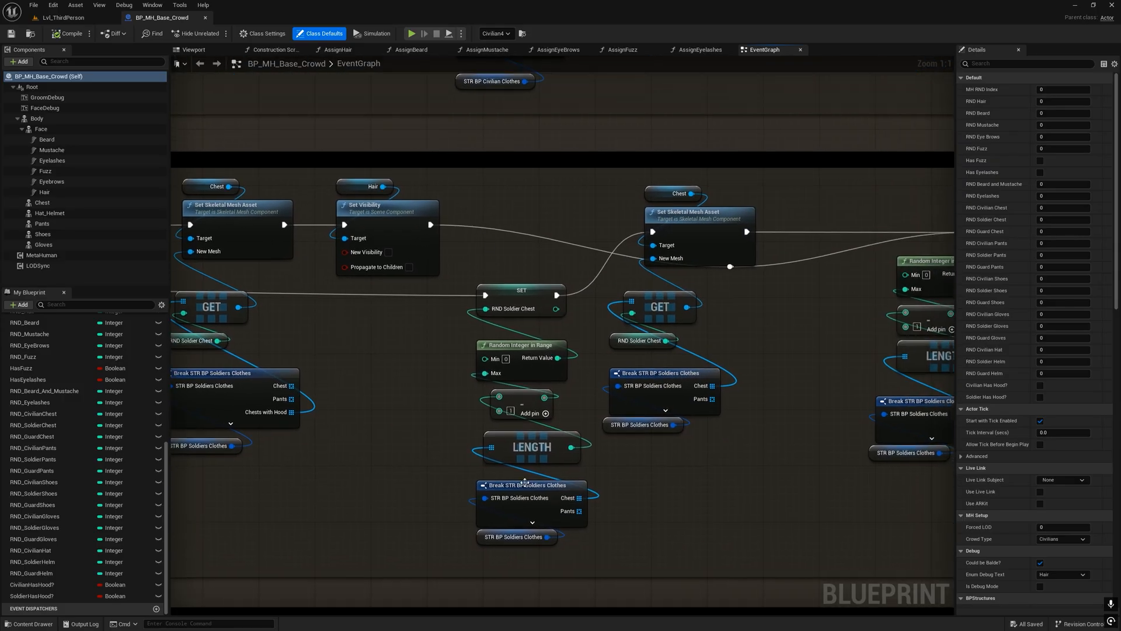
Pan through the crowd blueprint event graph's hood and hat-visibility branches.
click(664, 410)
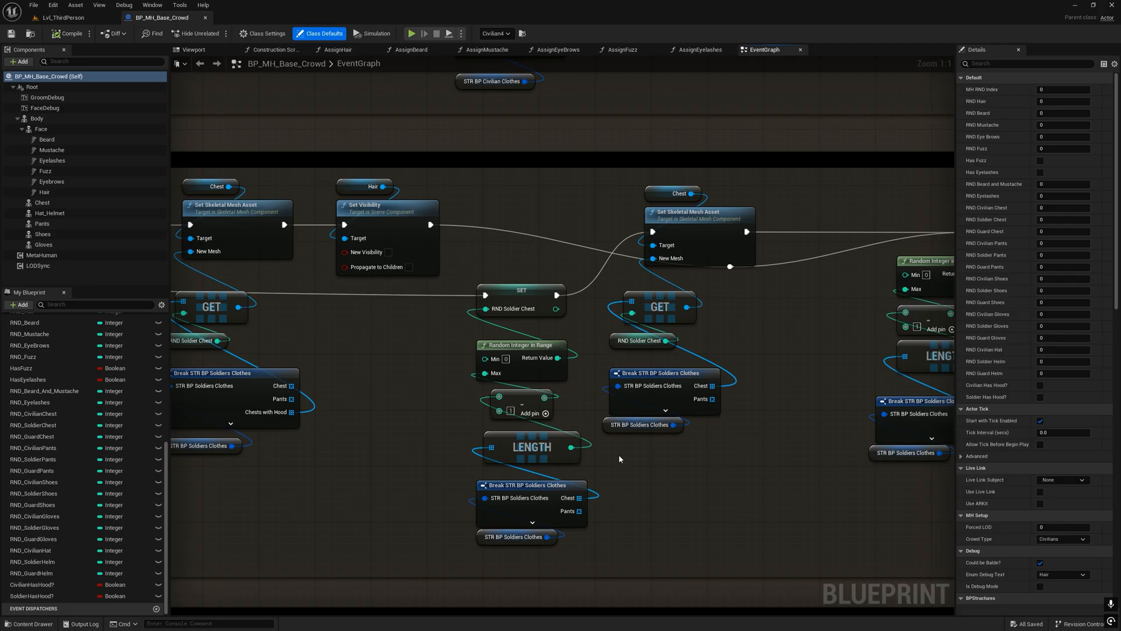
mouse_move(668, 470)
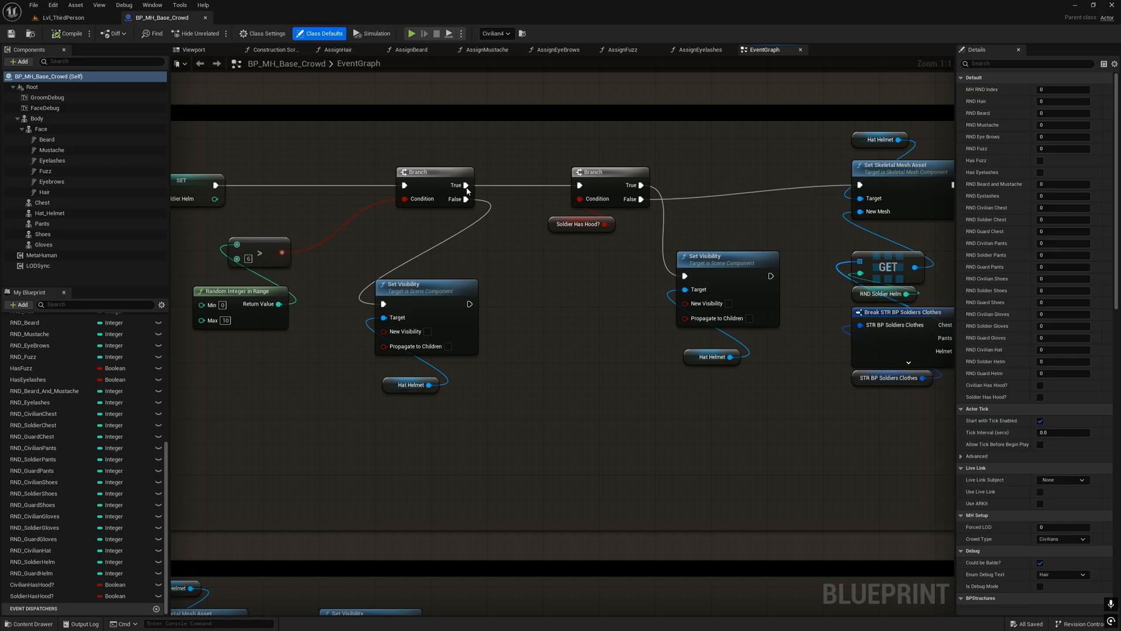
mouse_move(593, 187)
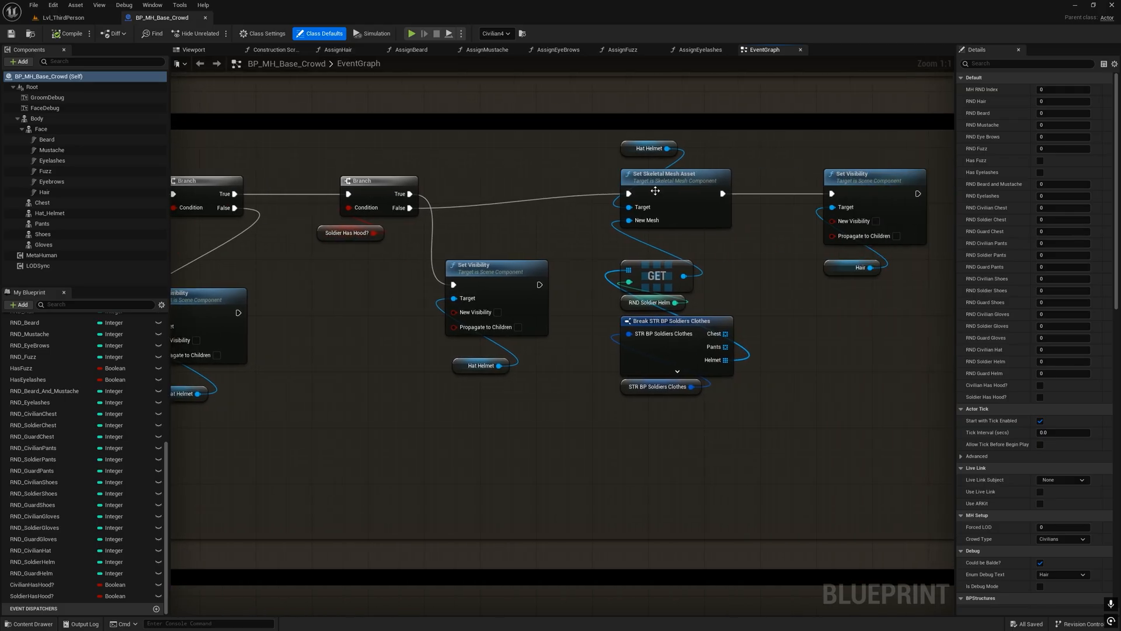
Play and stop the level repeatedly to reroll the crowd's random civilian and soldier outfits.
click(61, 18)
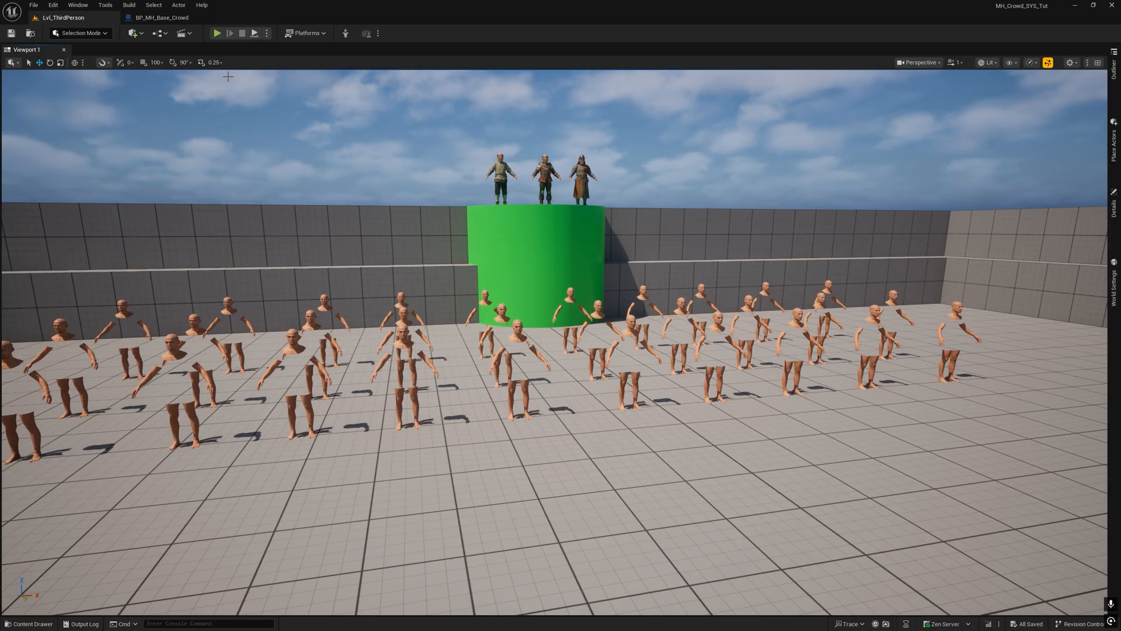
click(217, 33)
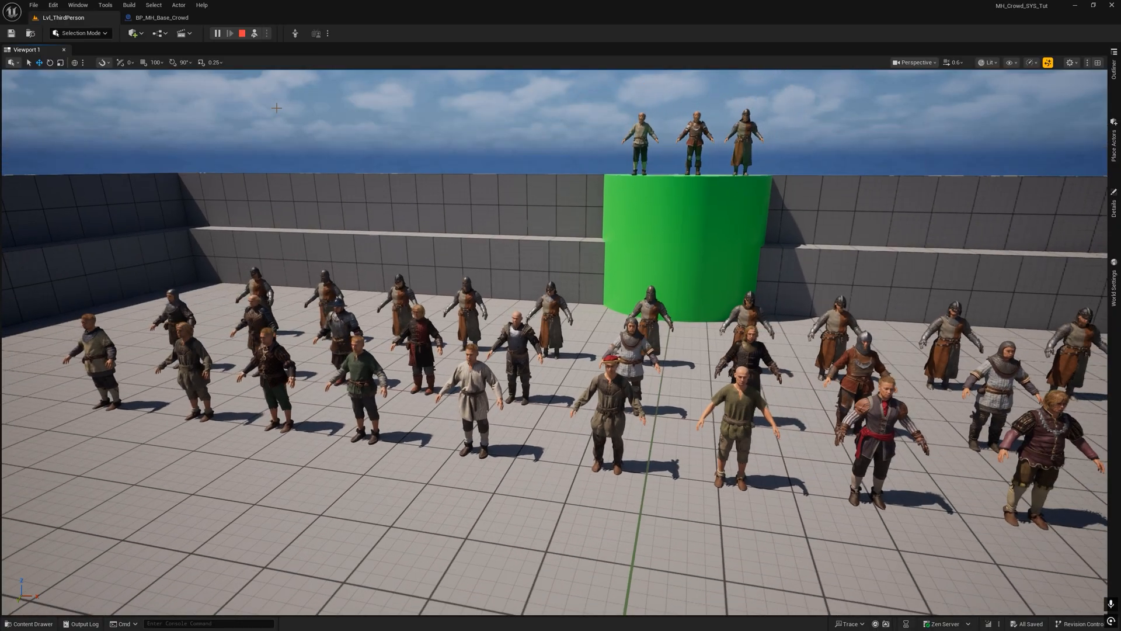
click(217, 33)
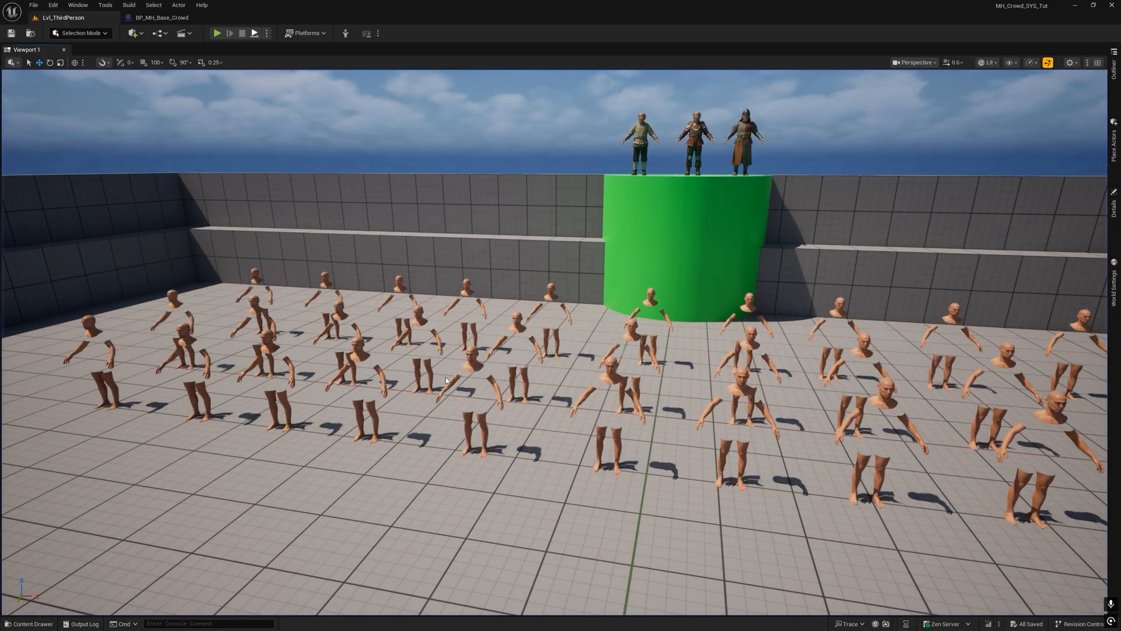
click(217, 33)
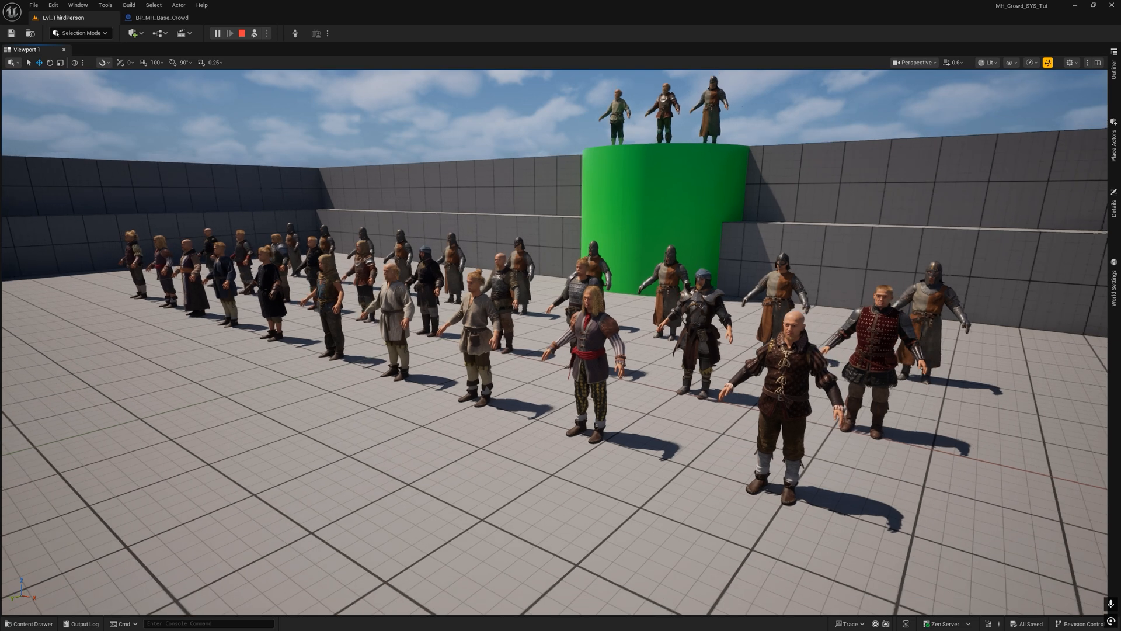
click(240, 33)
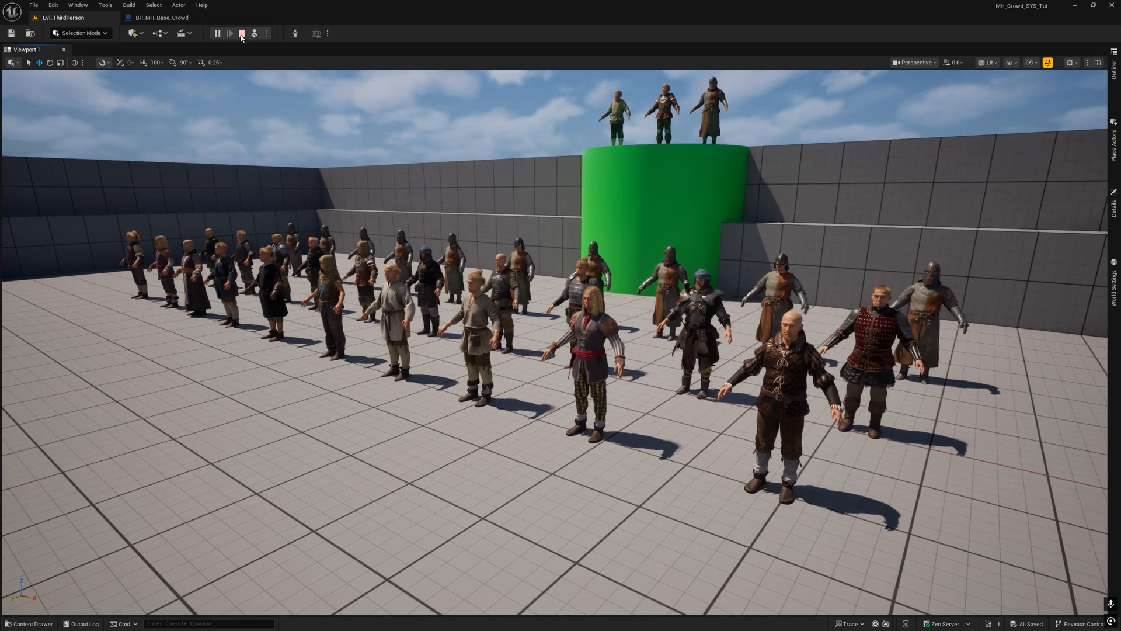
click(231, 33)
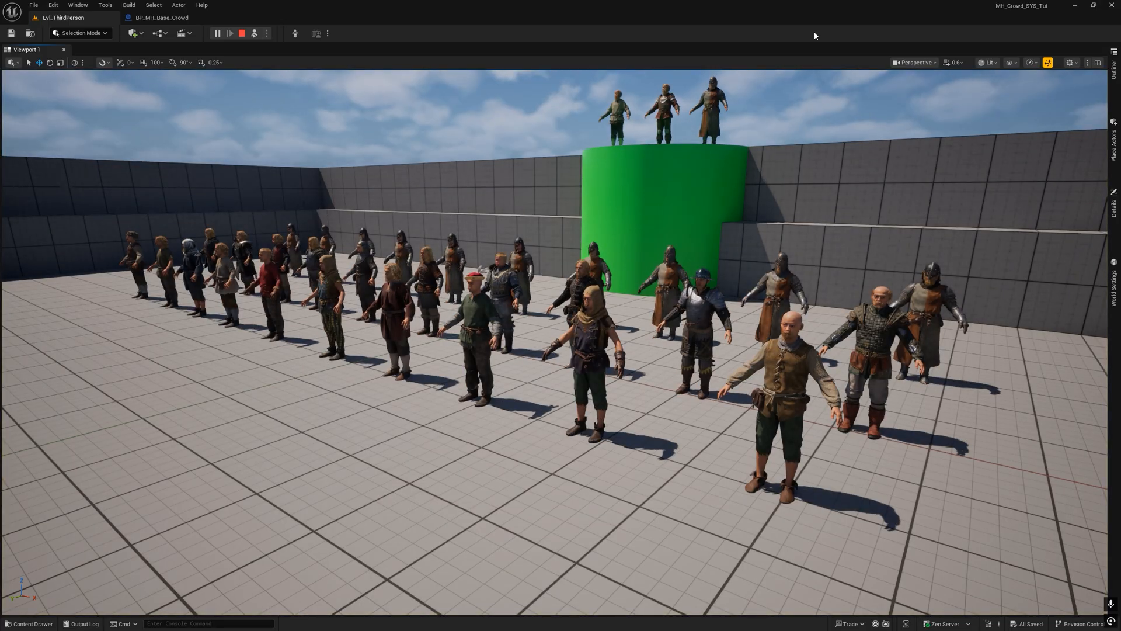
click(219, 33)
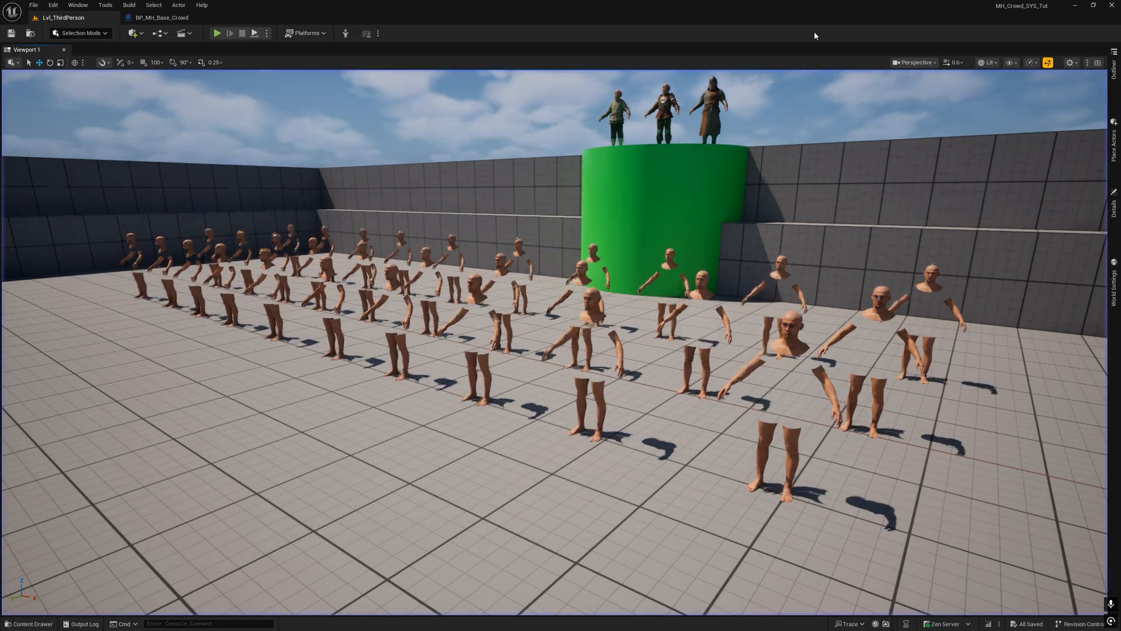
click(217, 33)
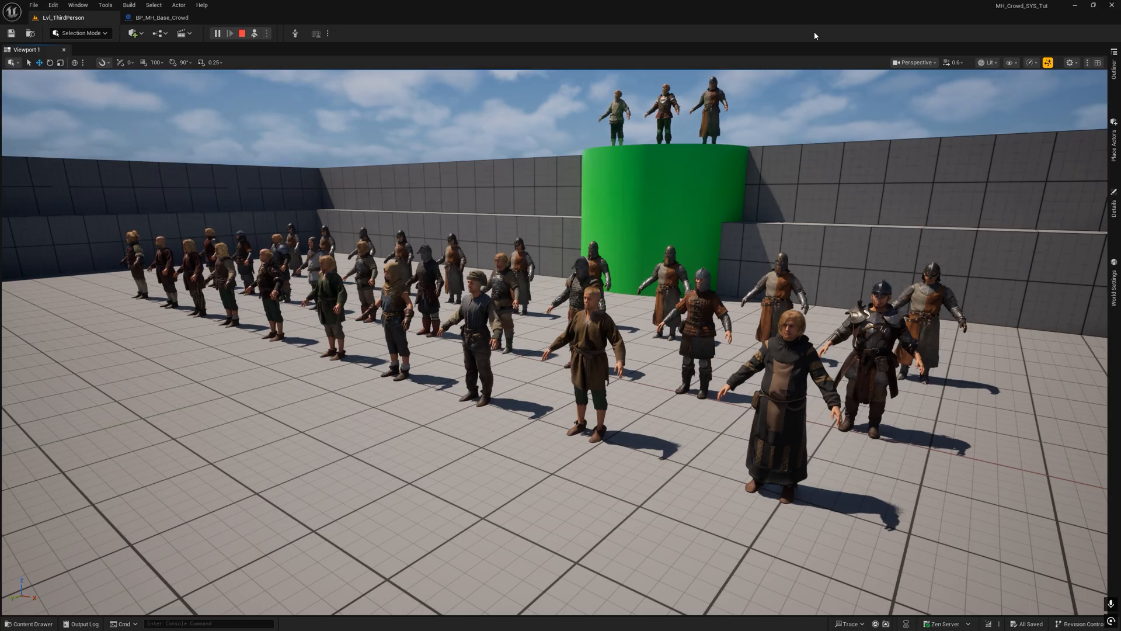